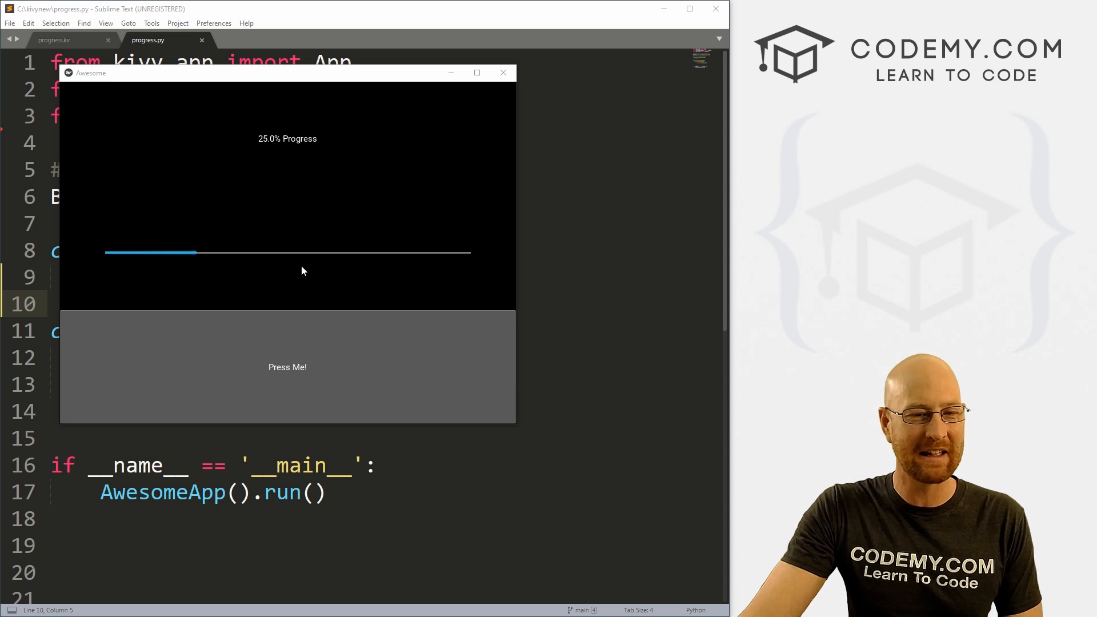
pyautogui.moveTo(296, 354)
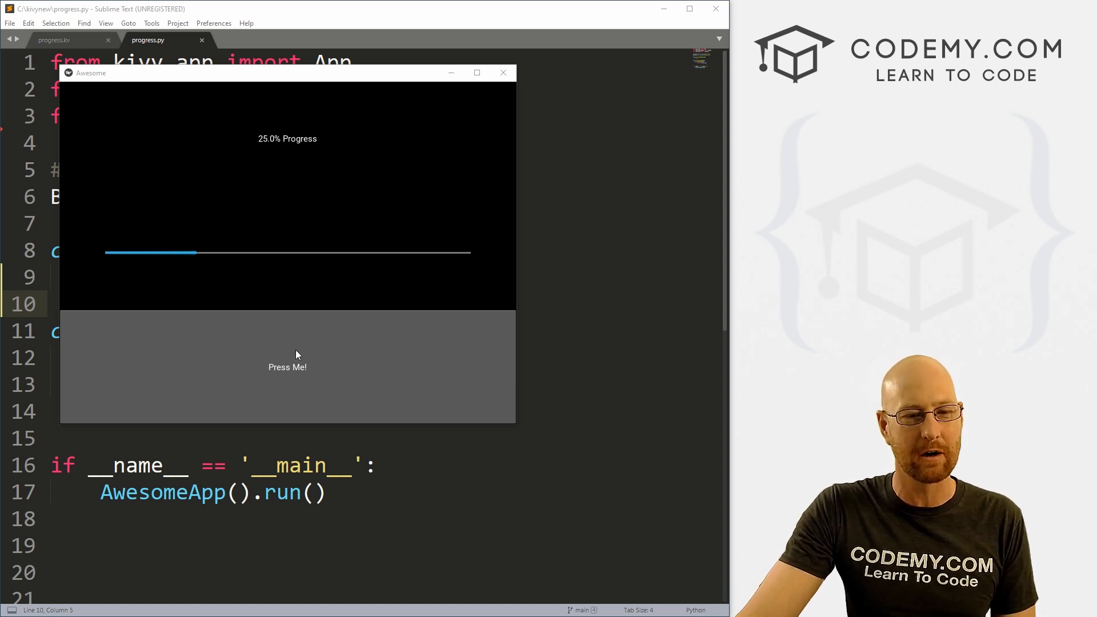
# Step: Press the Press Me! button repeatedly to fill the bar to 100%, then close the app
pyautogui.click(287, 367)
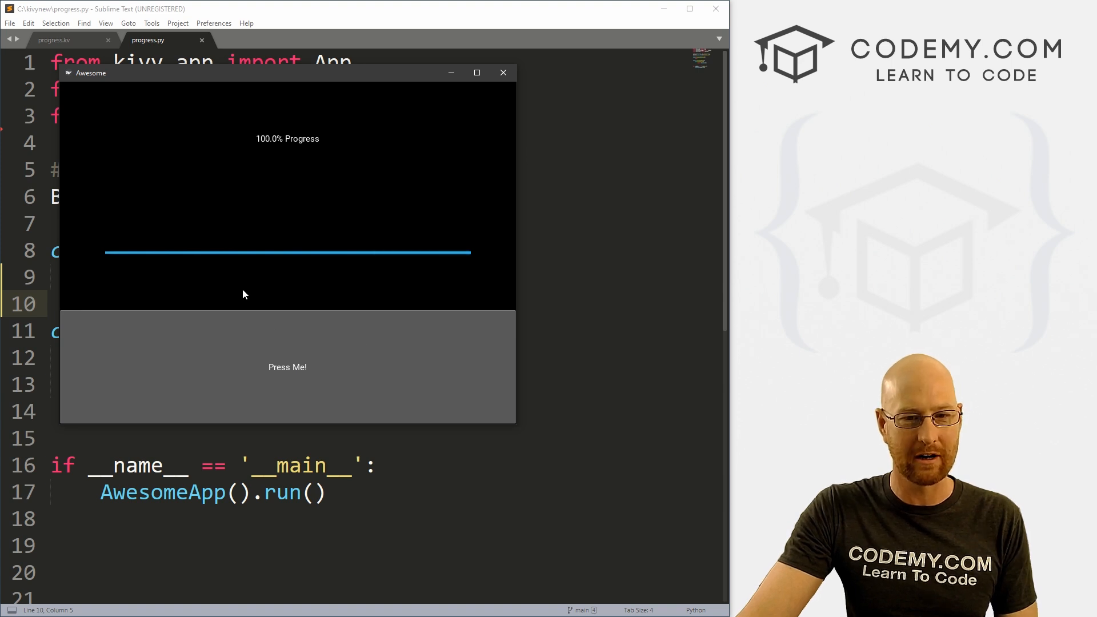
pyautogui.moveTo(285, 157)
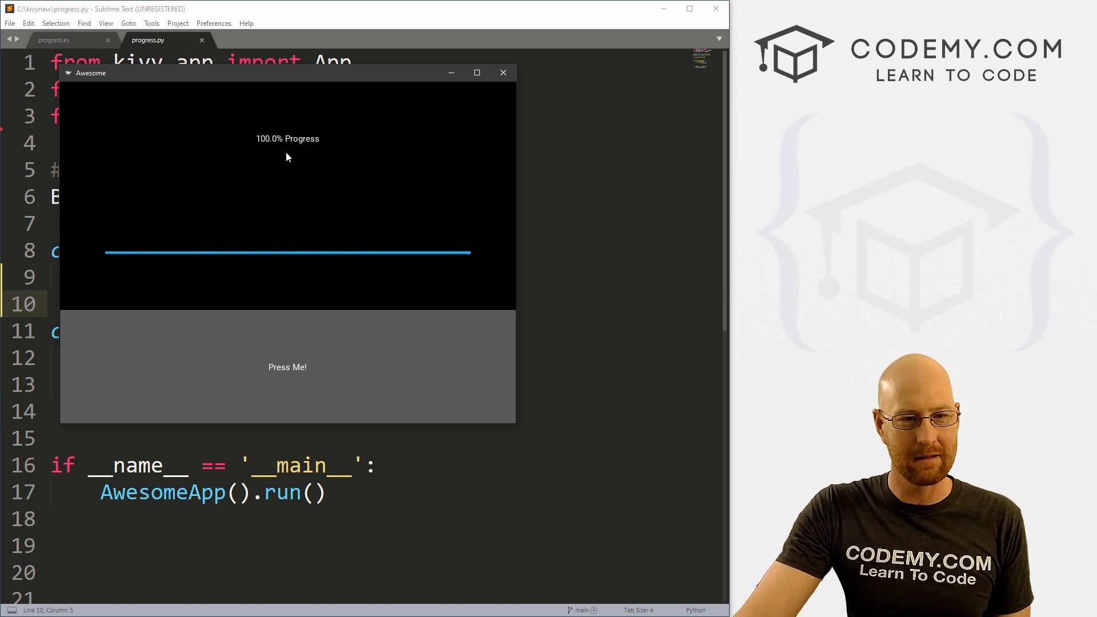
pyautogui.click(287, 367)
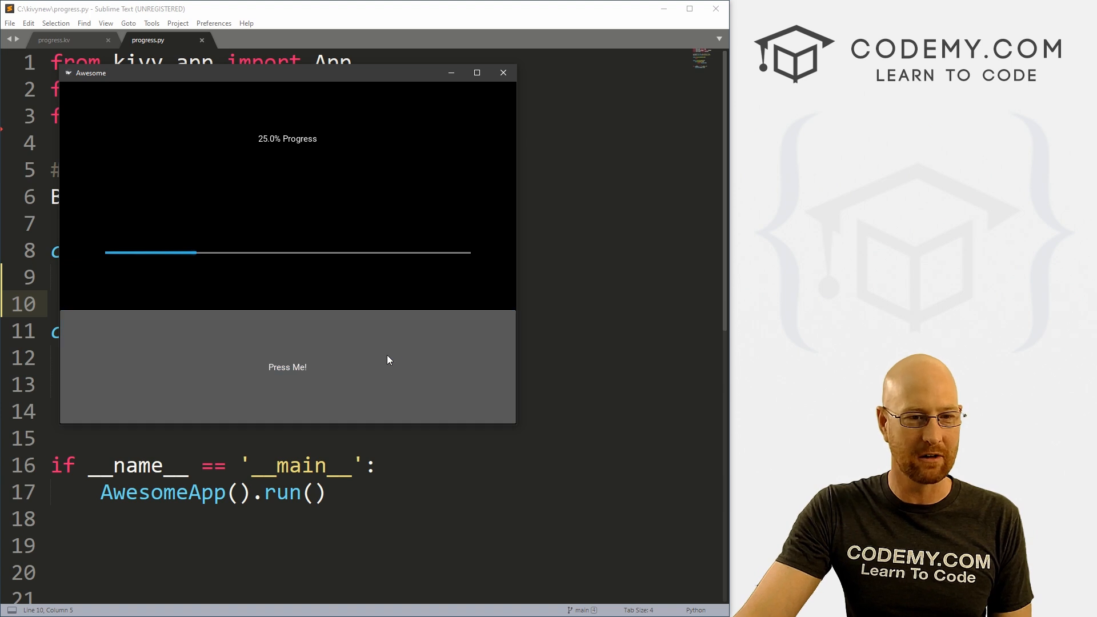
pyautogui.click(286, 367)
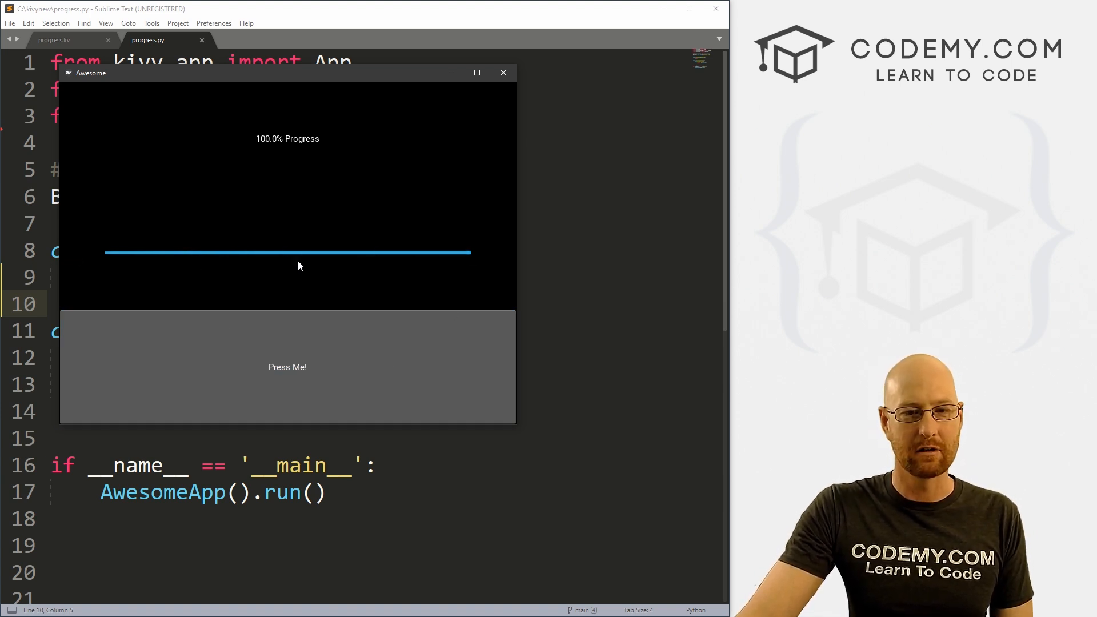
pyautogui.click(287, 367)
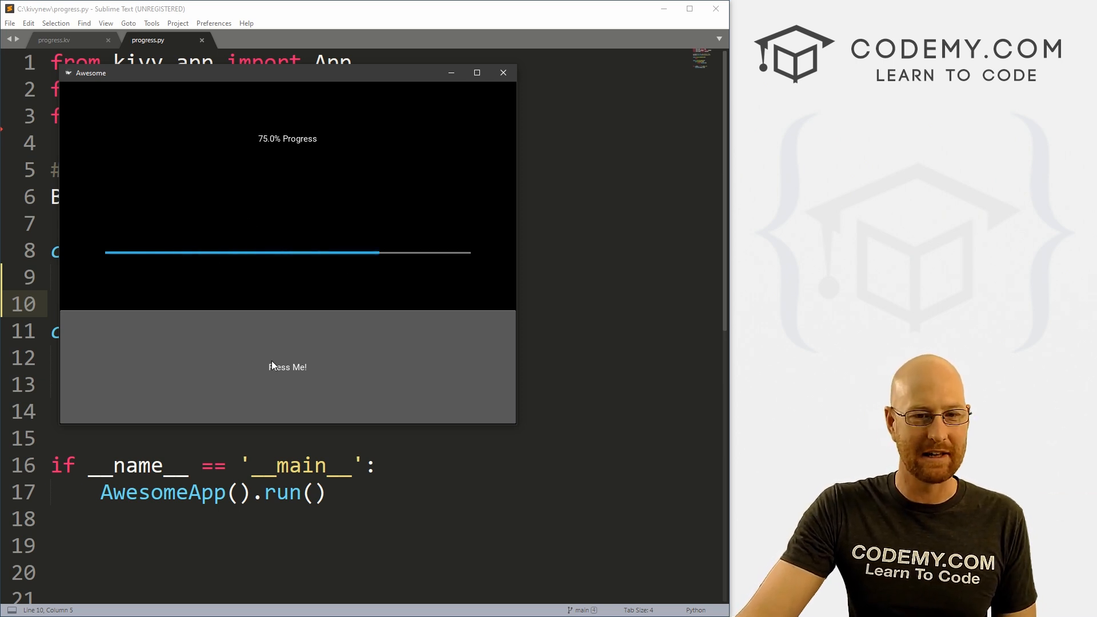
pyautogui.click(286, 367)
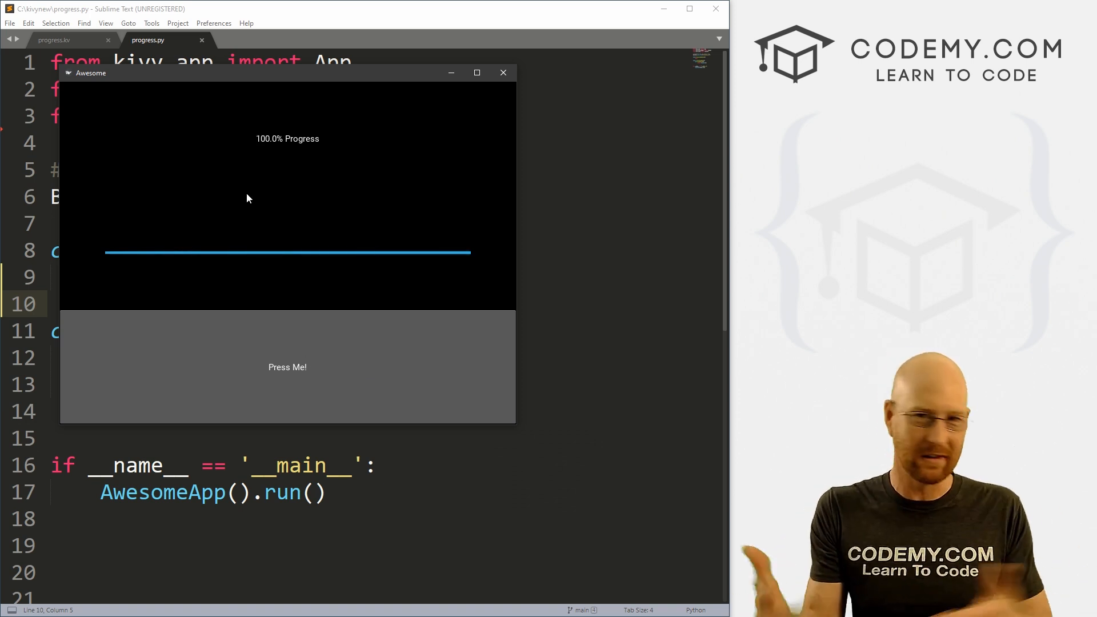
pyautogui.moveTo(329, 197)
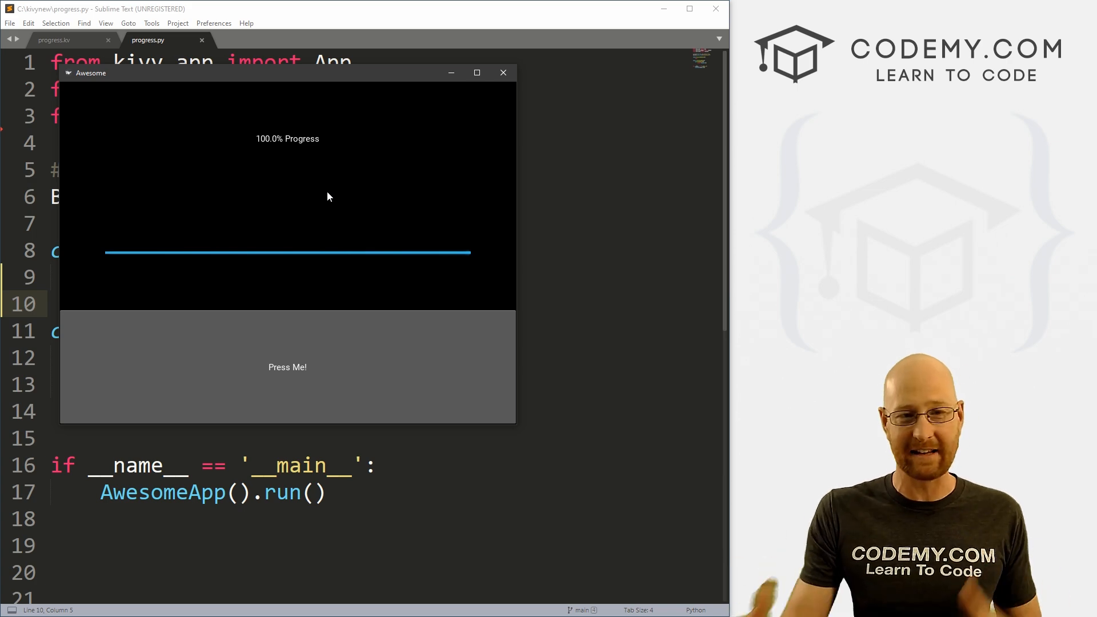
pyautogui.click(502, 72)
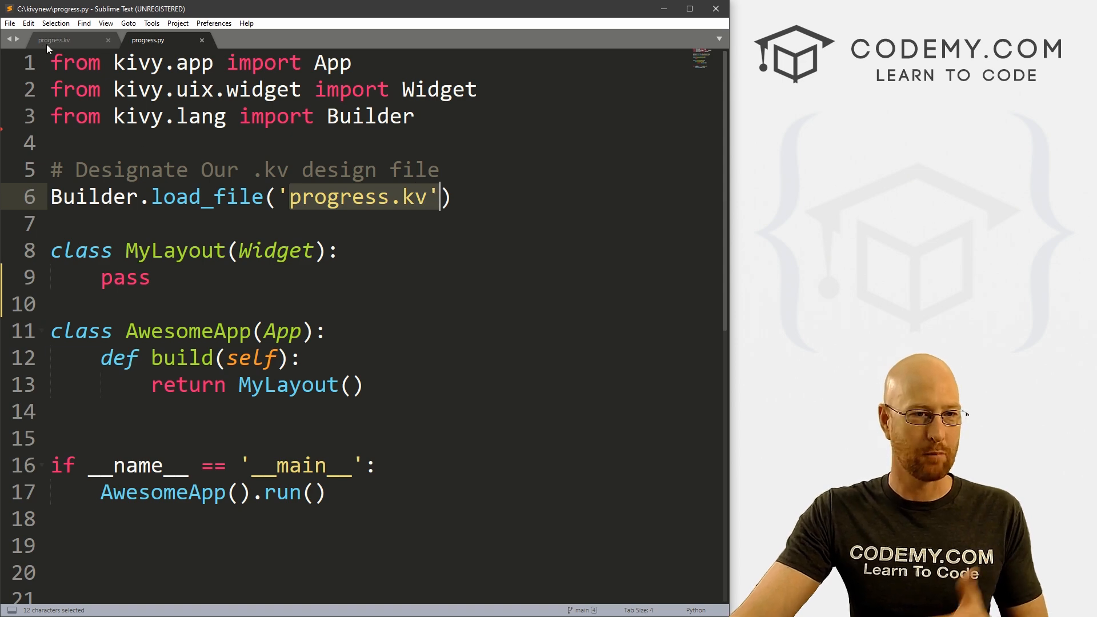
# Step: Switch to the progress.kv tab showing MyLayout's vertical BoxLayout
pyautogui.click(53, 40)
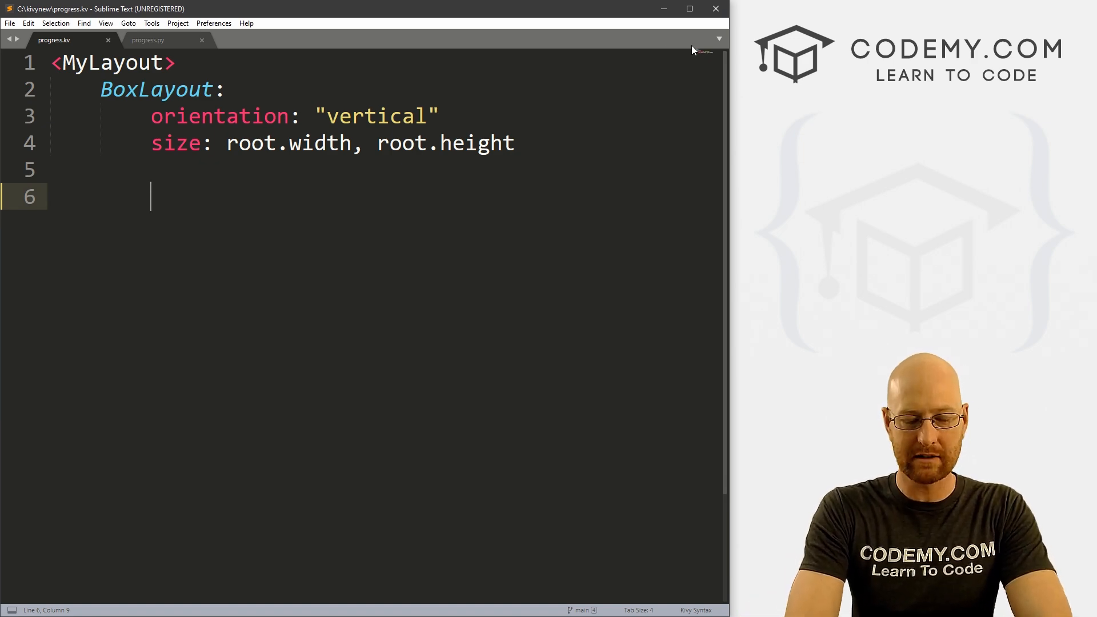
# Step: Add a ProgressBar with id my_progress_bar, min 0 and max 1
pyautogui.write('ProgressBar:')
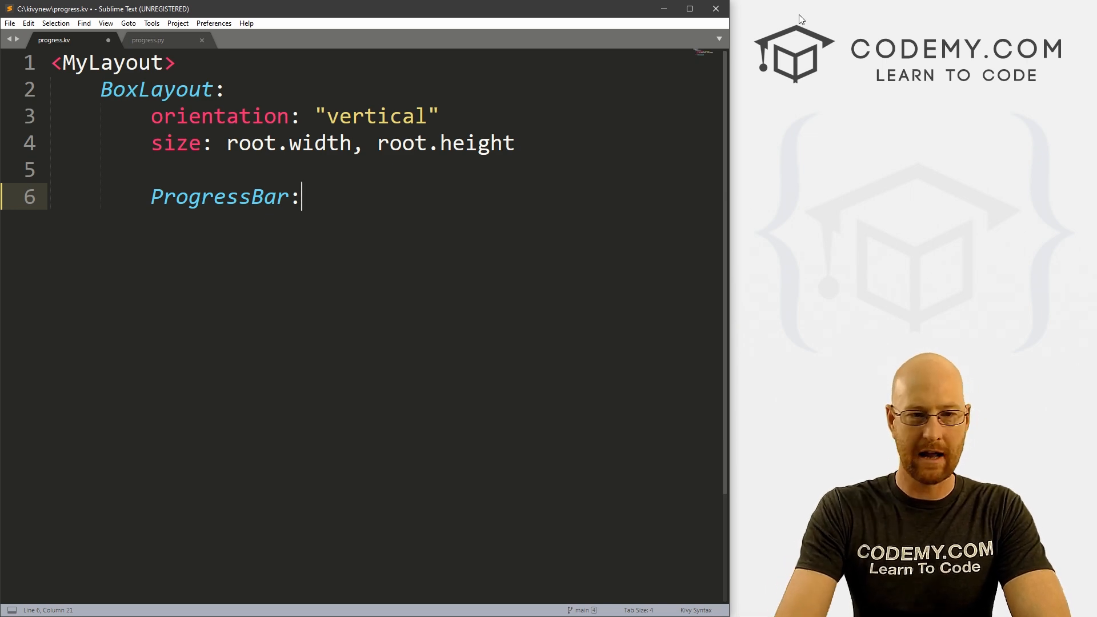
pyautogui.write('id')
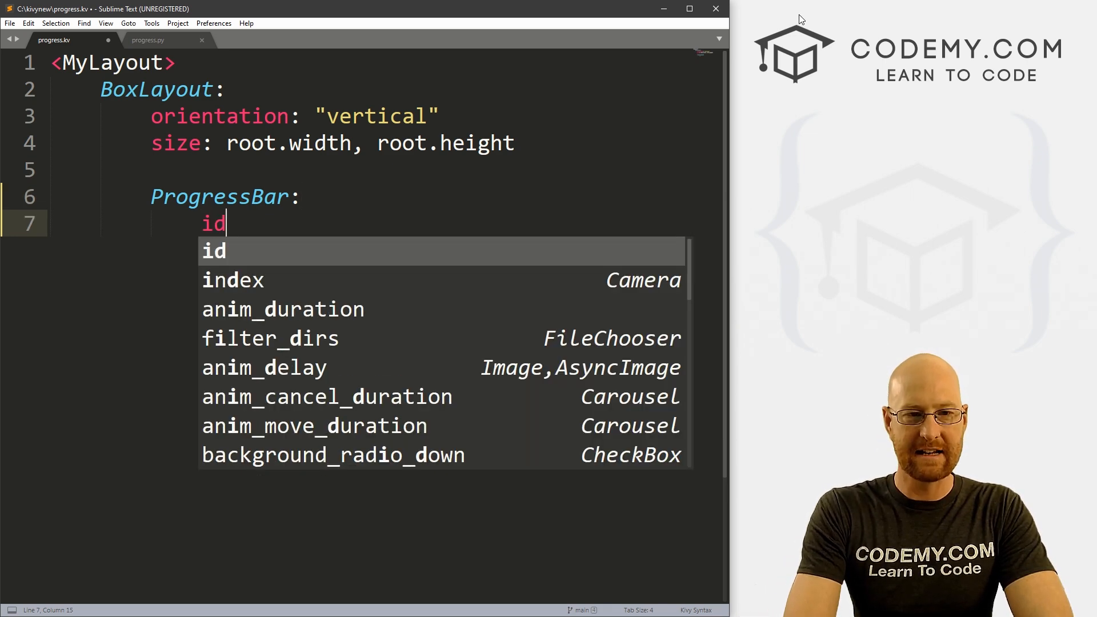
pyautogui.write(': my_')
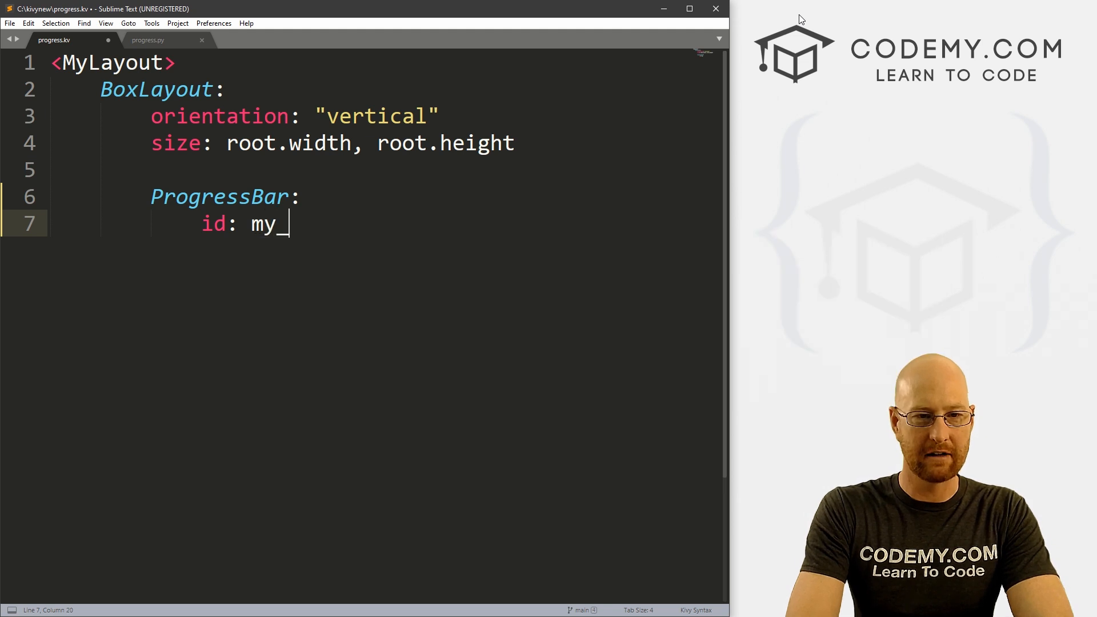
pyautogui.write('progre')
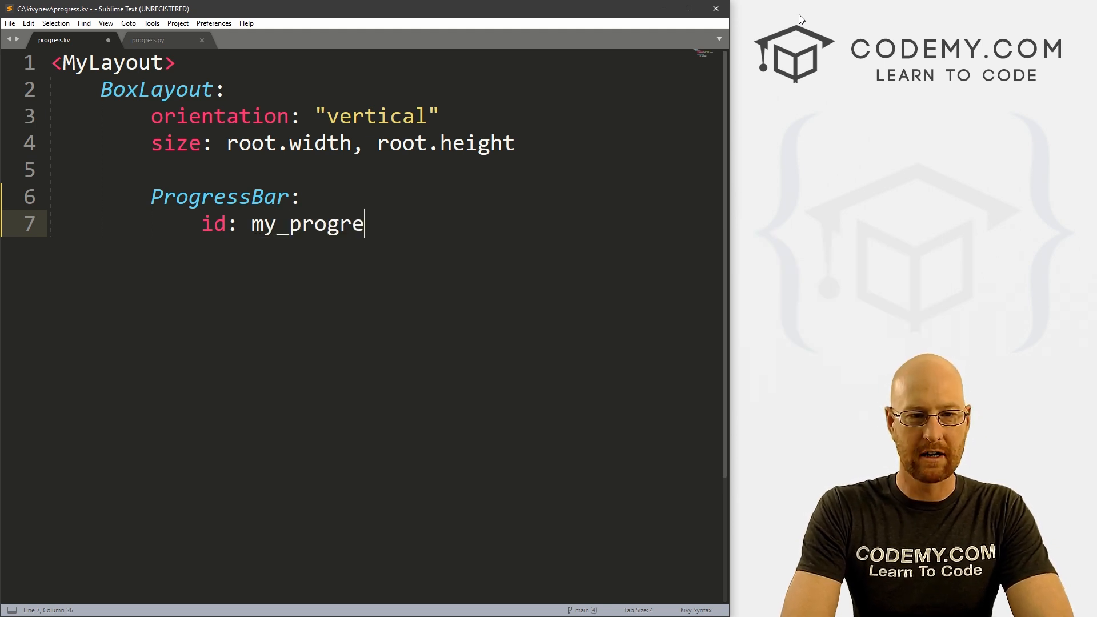
pyautogui.write('ss_bar')
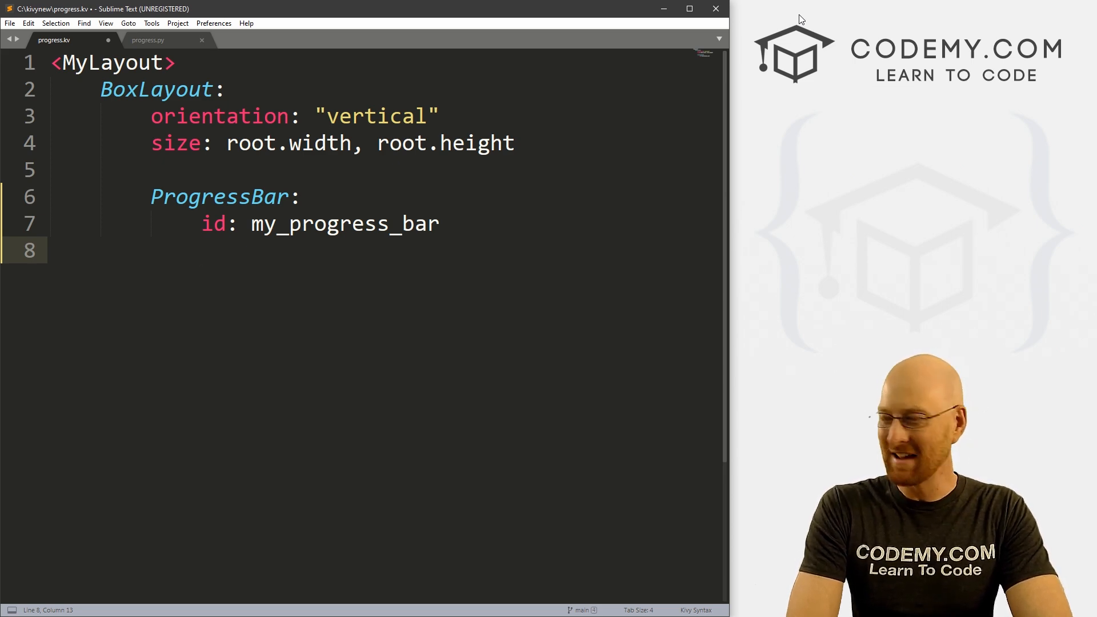
pyautogui.write('min:')
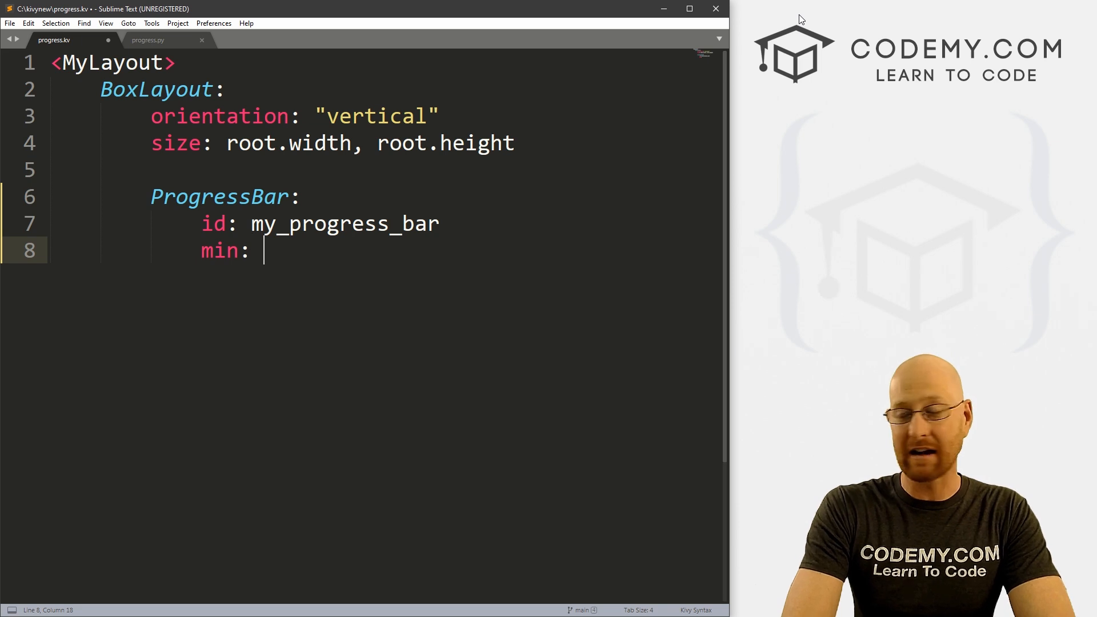
pyautogui.write('0')
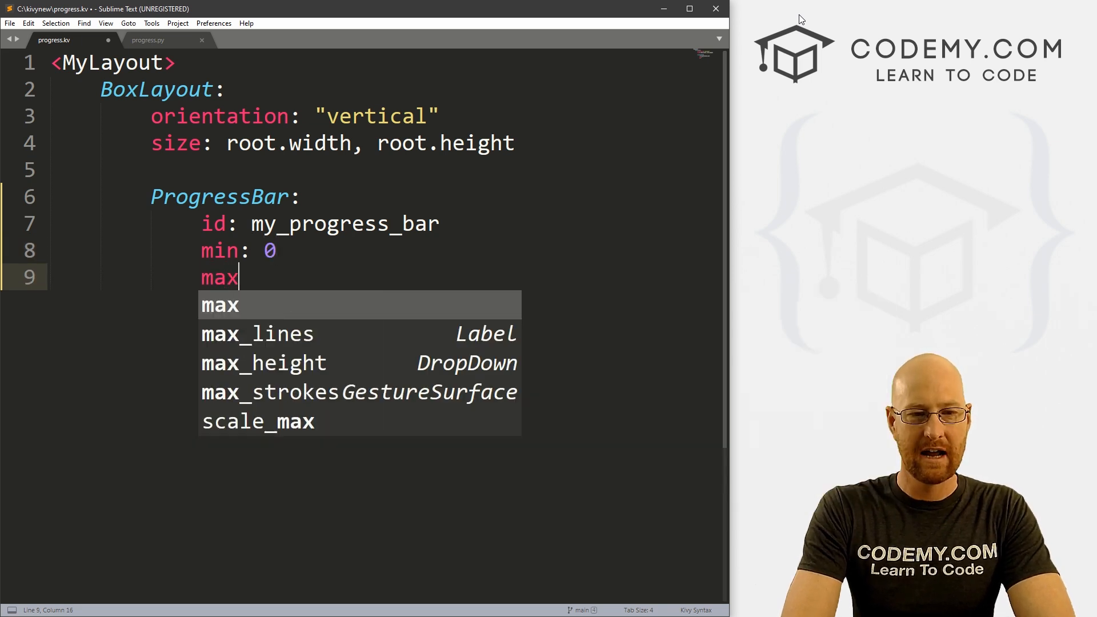
pyautogui.write(': 1')
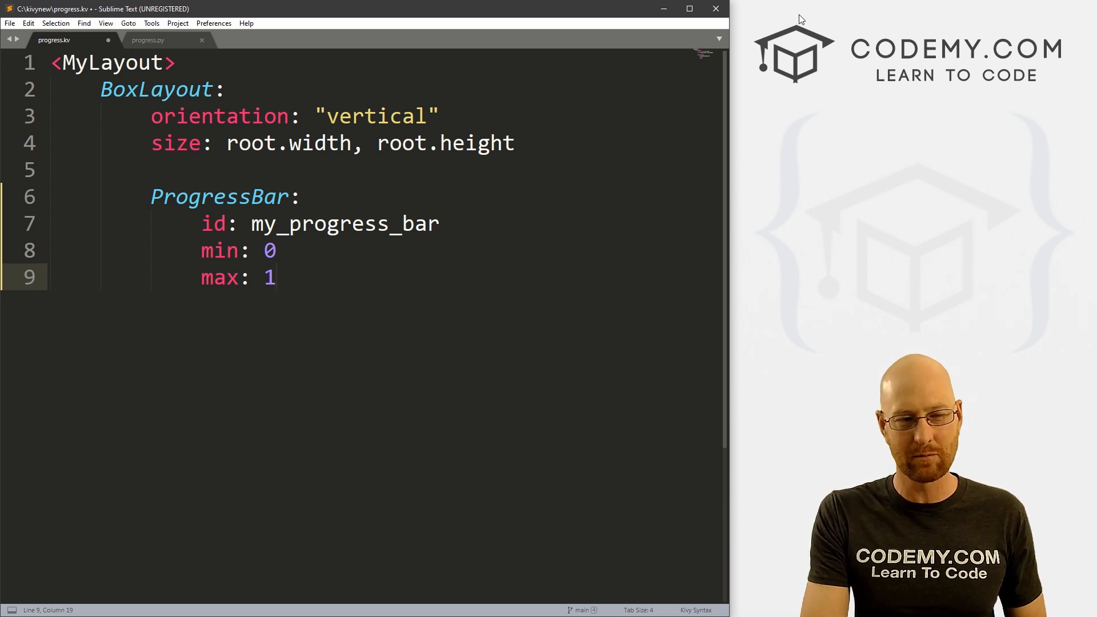
# Step: Give the progress bar pos_hint {'x': .1} and size_hint_x .8, and save progress.kv
pyautogui.press('enter')
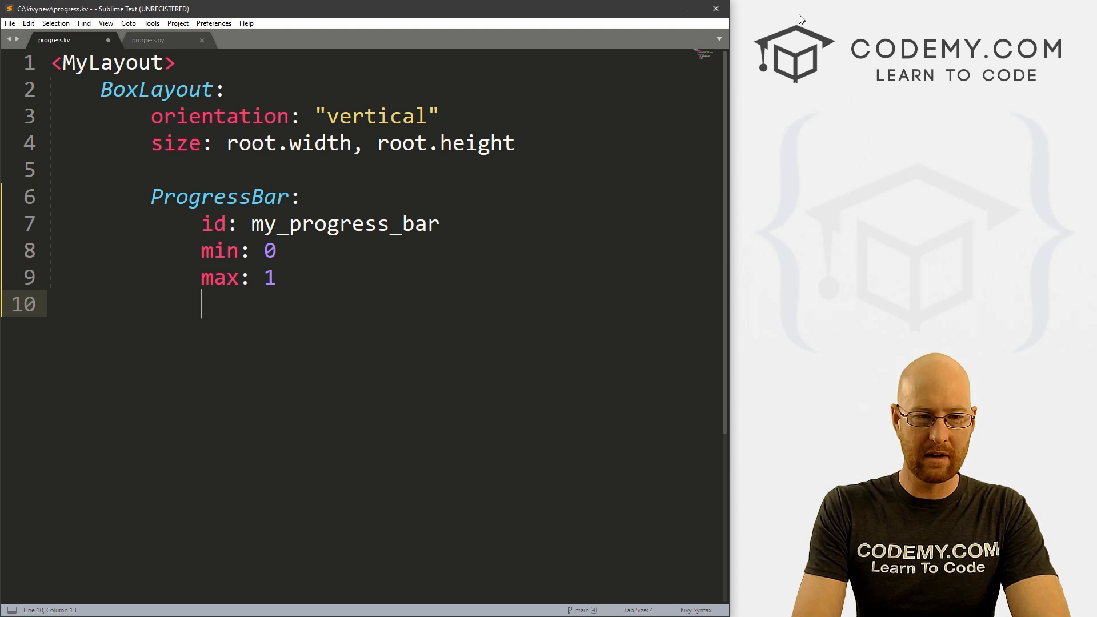
pyautogui.write('pos_hint:')
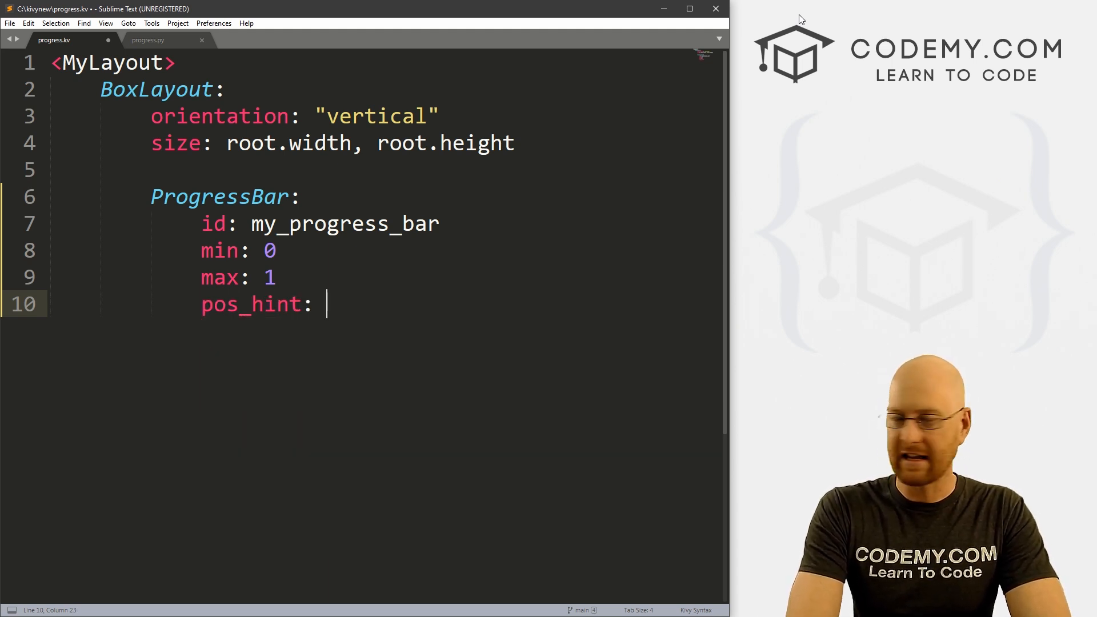
pyautogui.write("{'x'}")
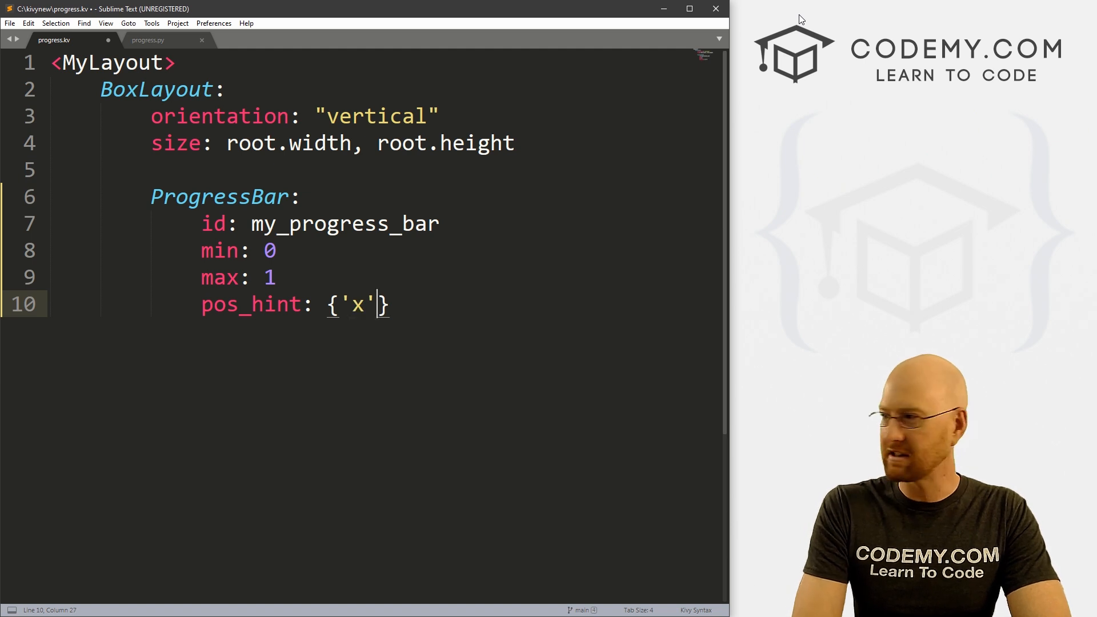
pyautogui.write(':.1')
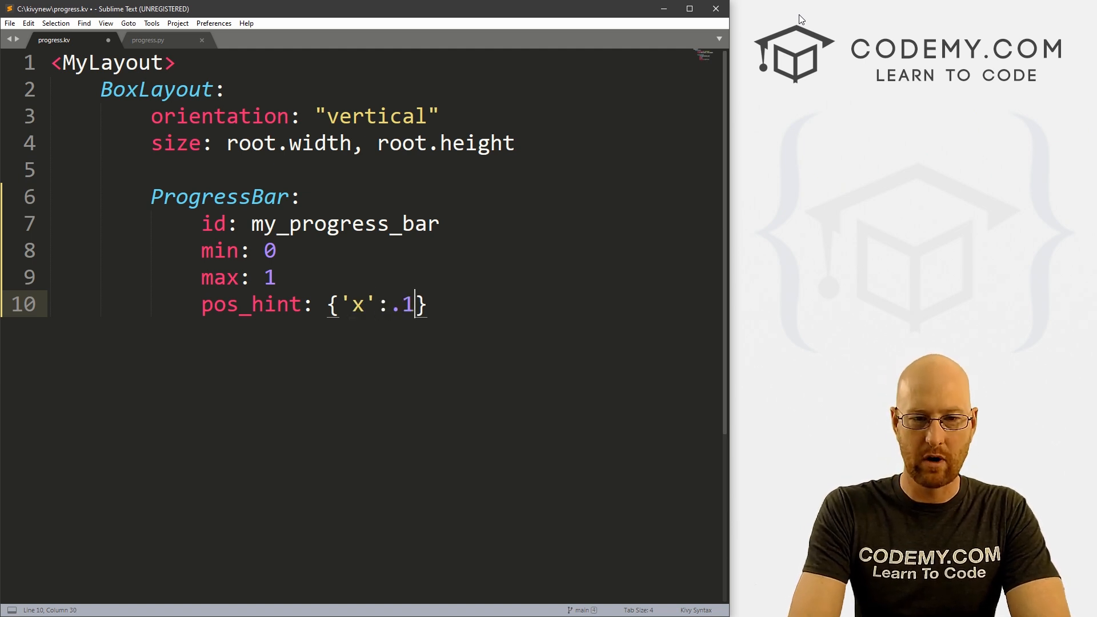
pyautogui.write('size_')
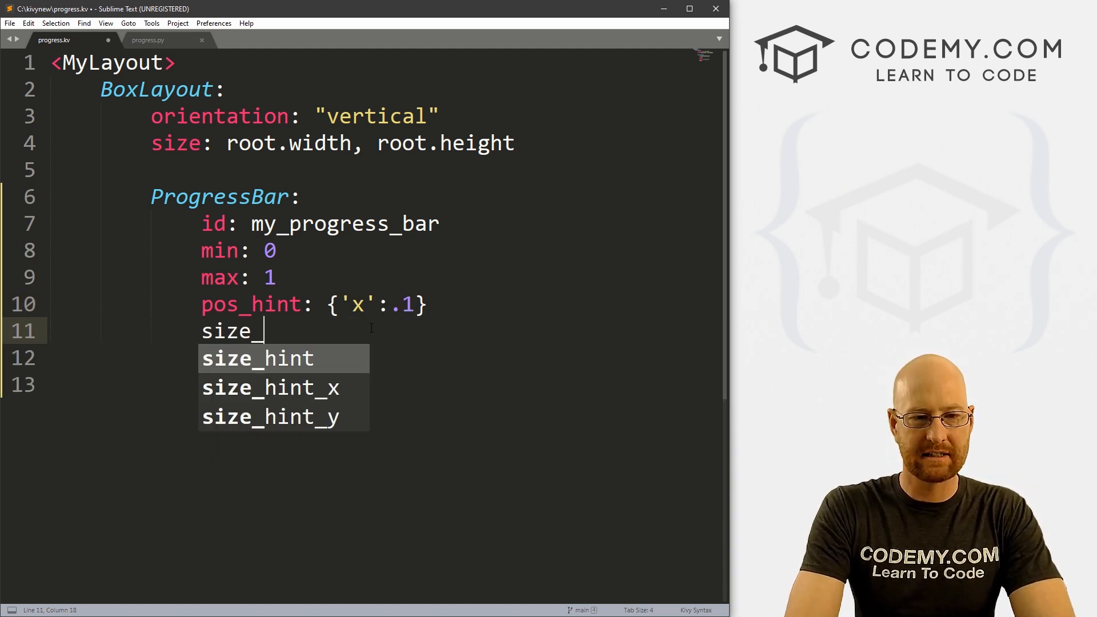
pyautogui.write('hint_x: .')
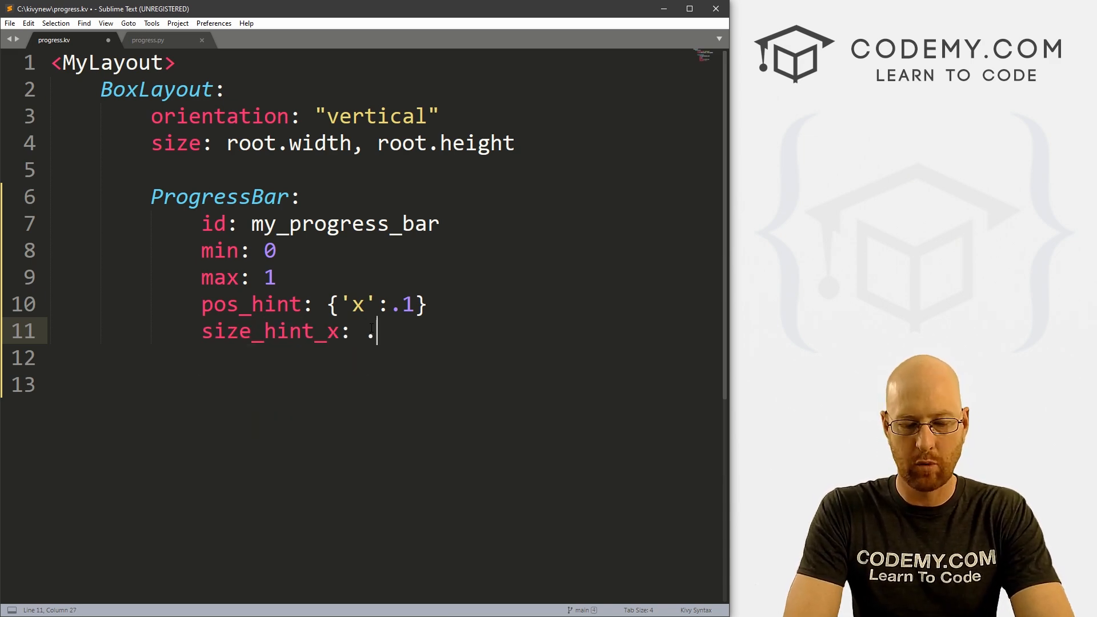
pyautogui.write('8')
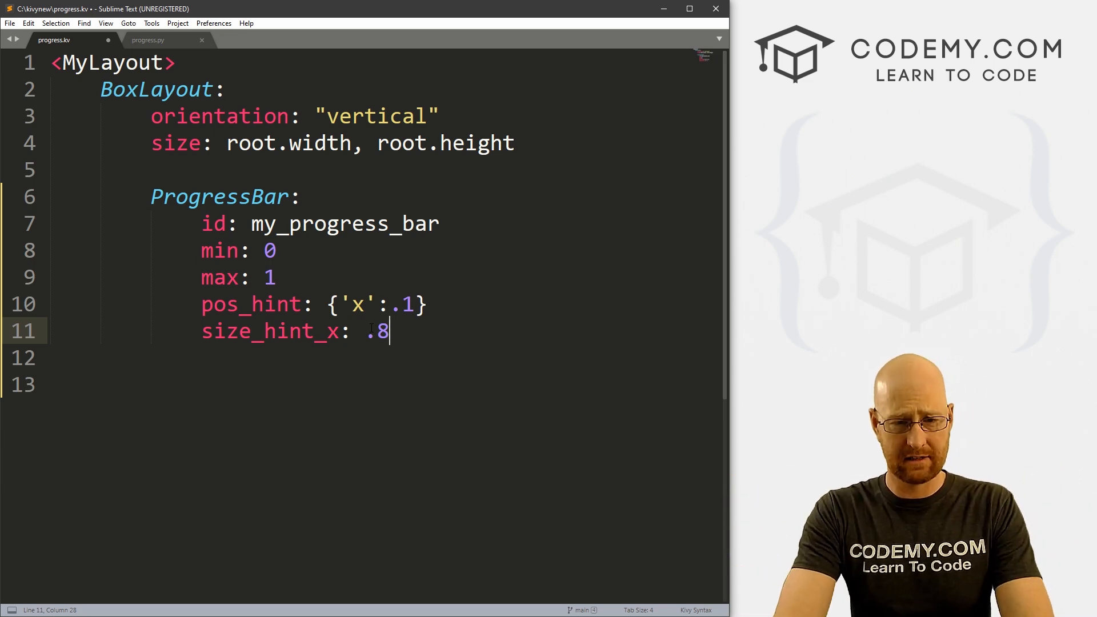
pyautogui.press('ctrl+s')
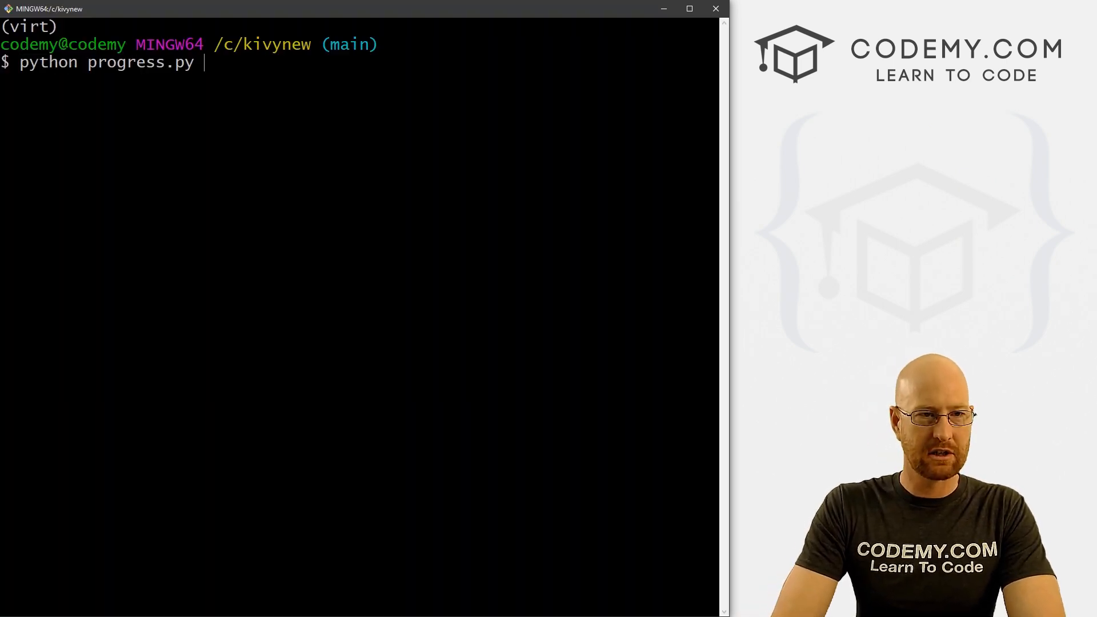
# Step: Run python progress.py in Git Bash to view the empty progress bar
pyautogui.press('enter')
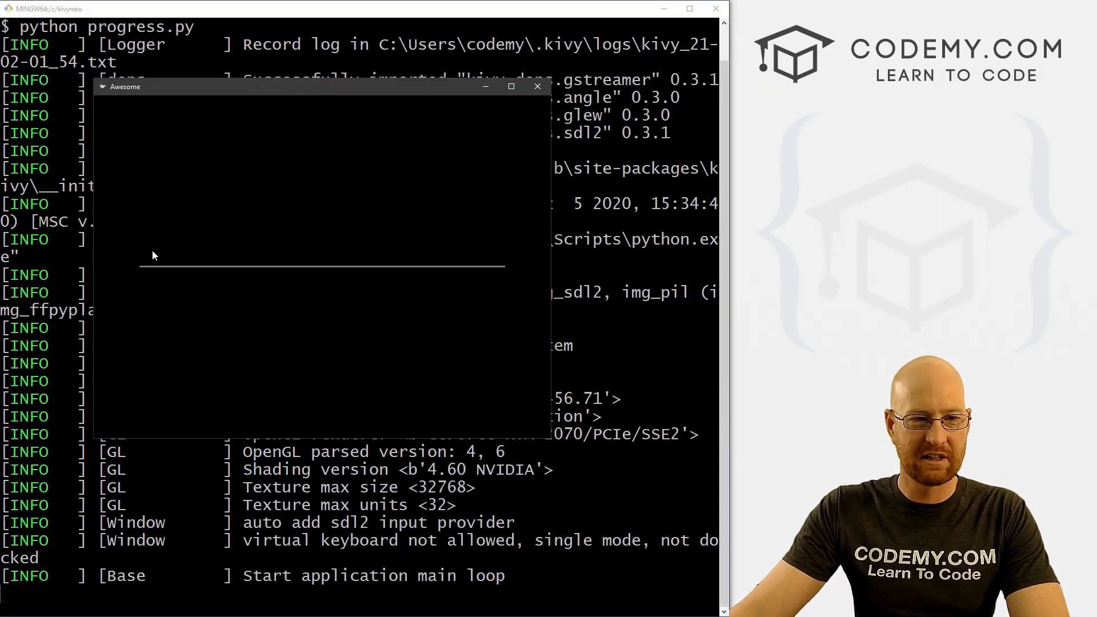
pyautogui.moveTo(168, 271)
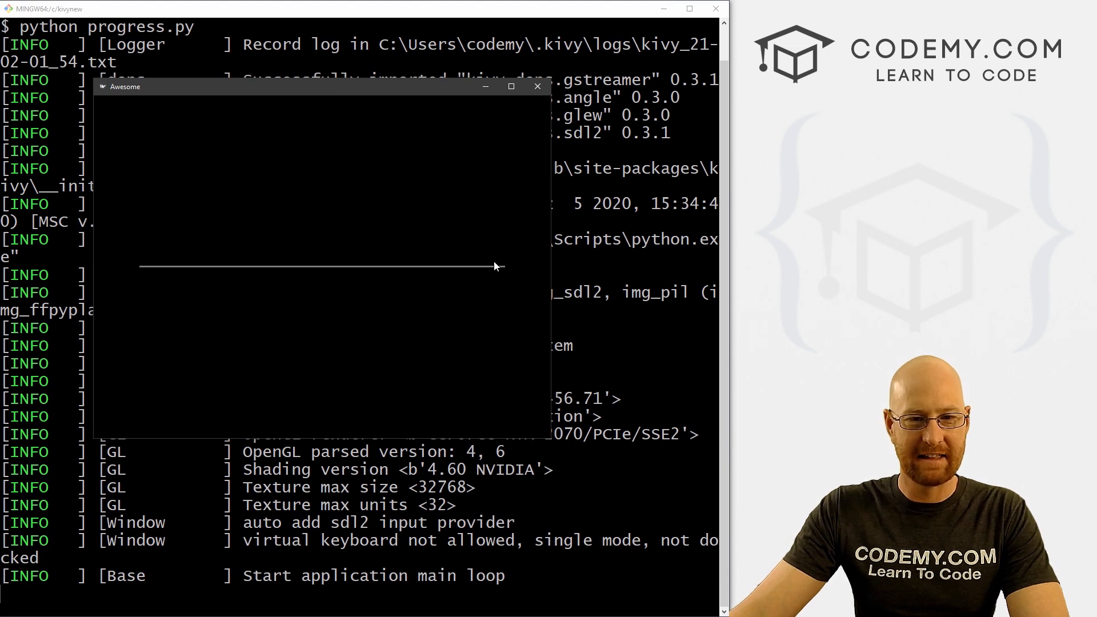
pyautogui.click(537, 86)
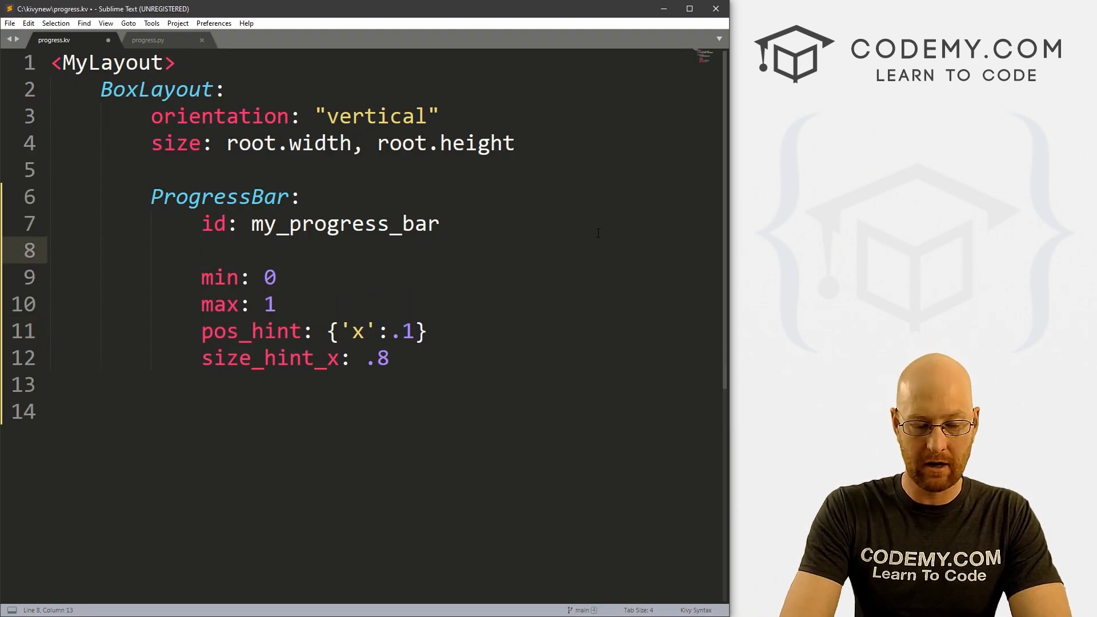
# Step: Add a '# Set Default Value' comment and value: .25 to the ProgressBar, keeping max 1
pyautogui.write('# Set Del')
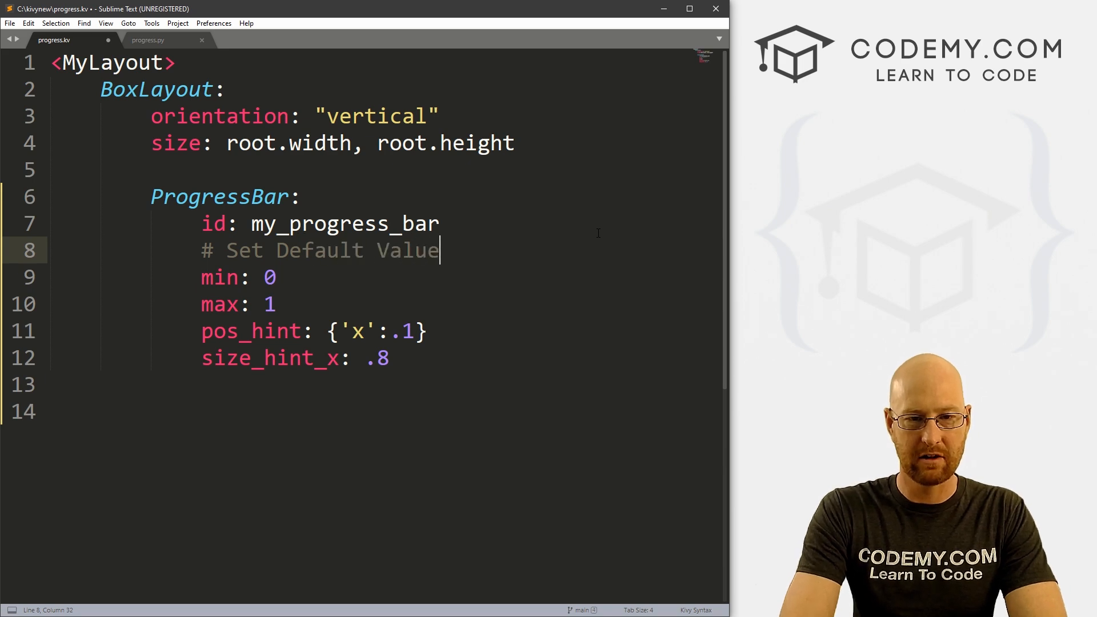
pyautogui.write('value:')
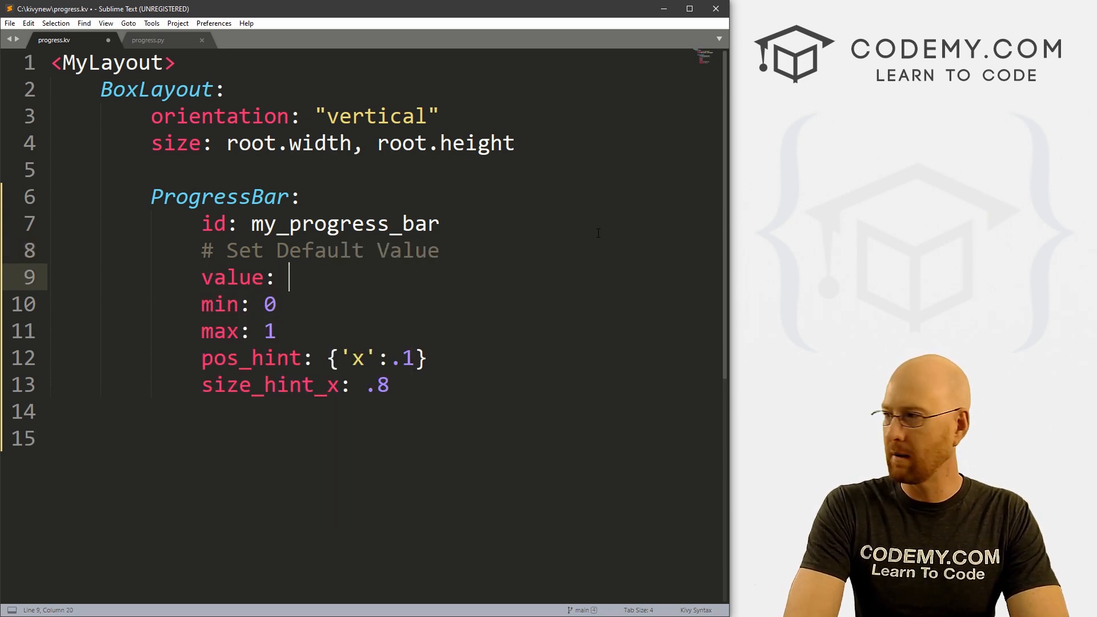
pyautogui.write('.25')
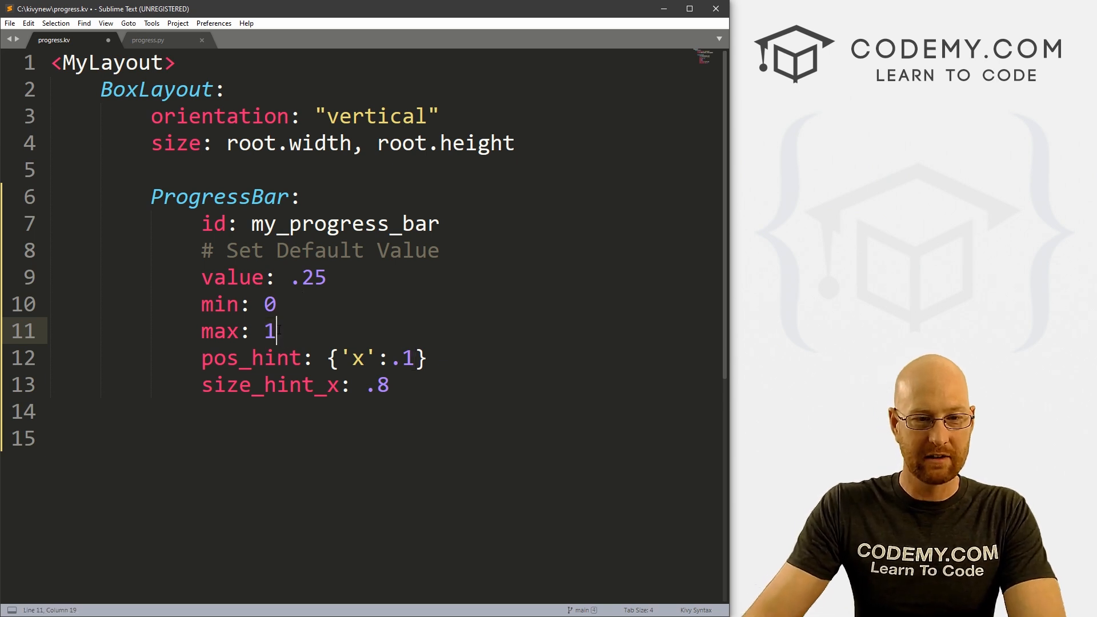
pyautogui.write('00')
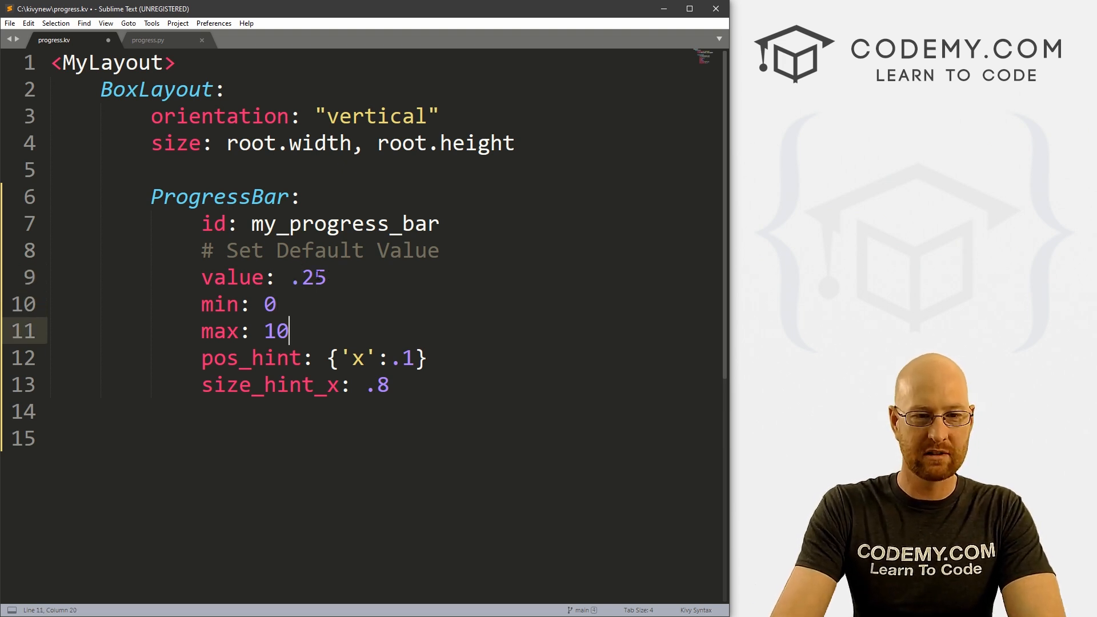
pyautogui.press('backspace')
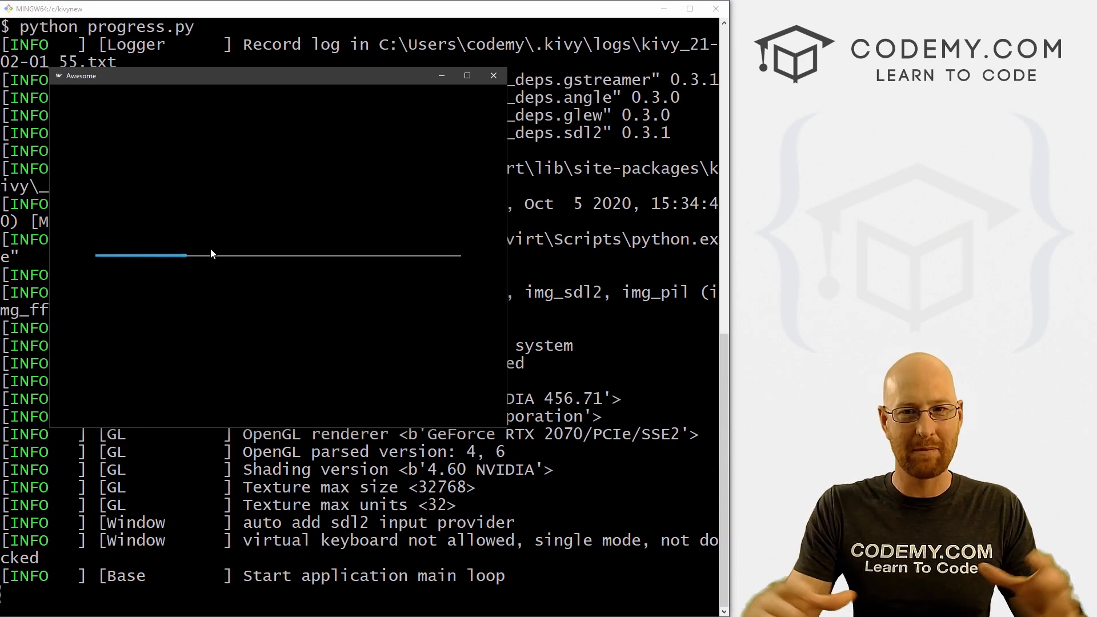
pyautogui.moveTo(251, 278)
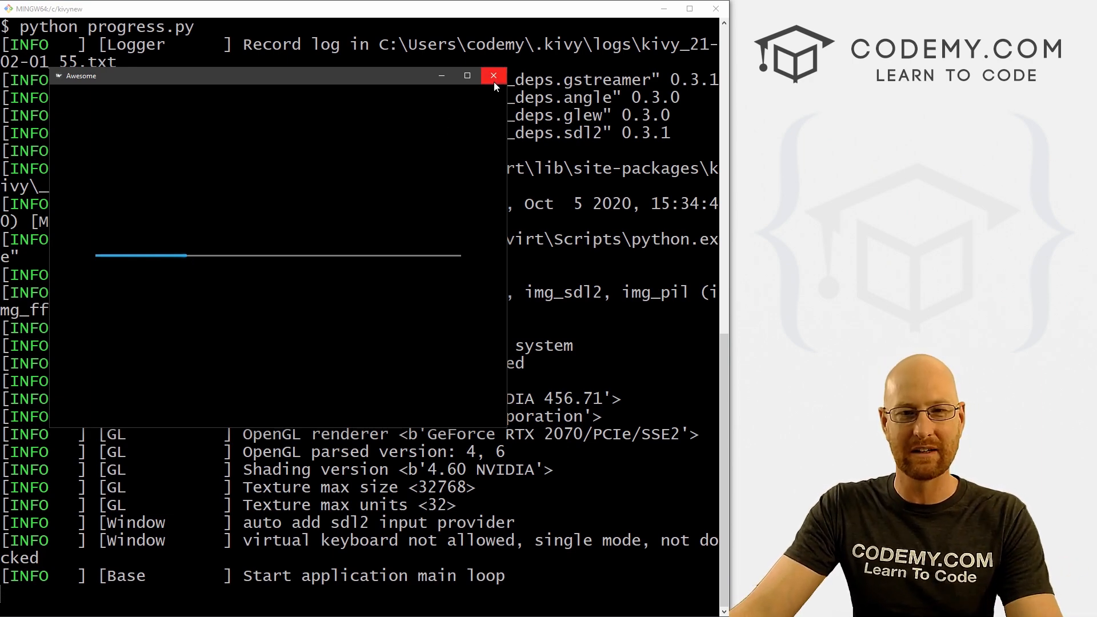
# Step: Close the app window after confirming the bar starts a quarter full
pyautogui.click(493, 75)
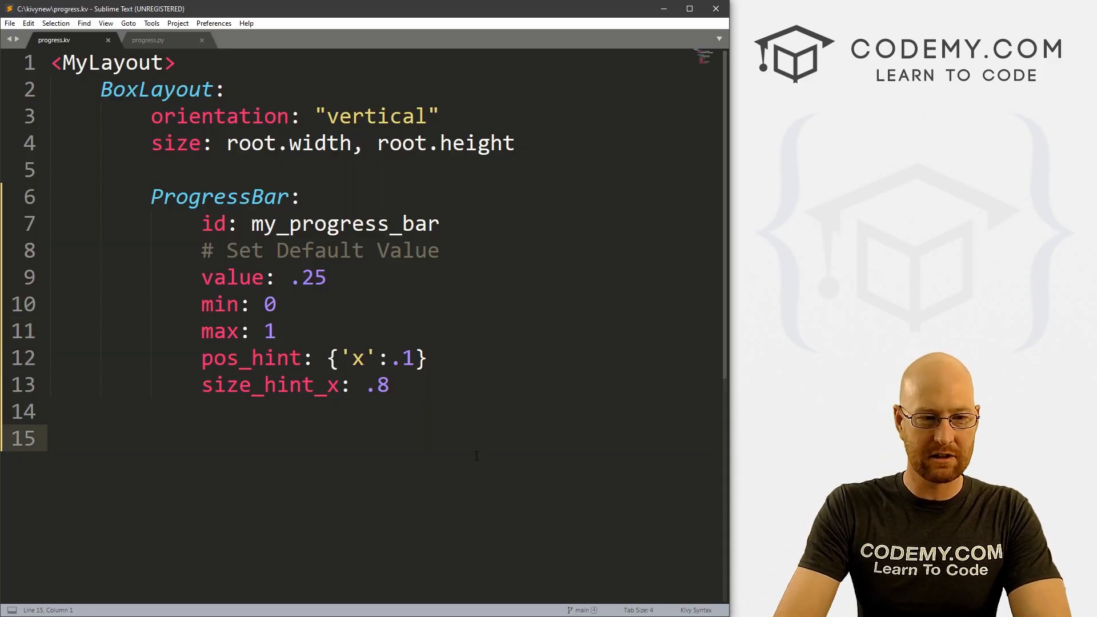
# Step: Add a Button with text "Press Me!" and on_press: root.press_it() below the progress bar
pyautogui.write('Button:')
pyautogui.write('text: "Press Me!')
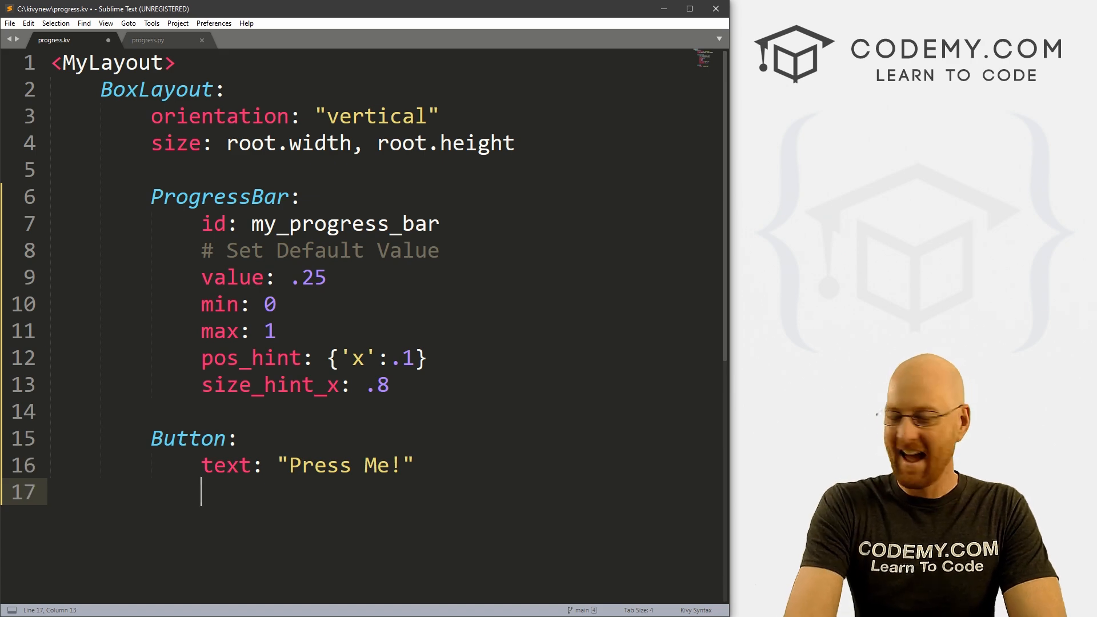
pyautogui.write('on_press: root.pree')
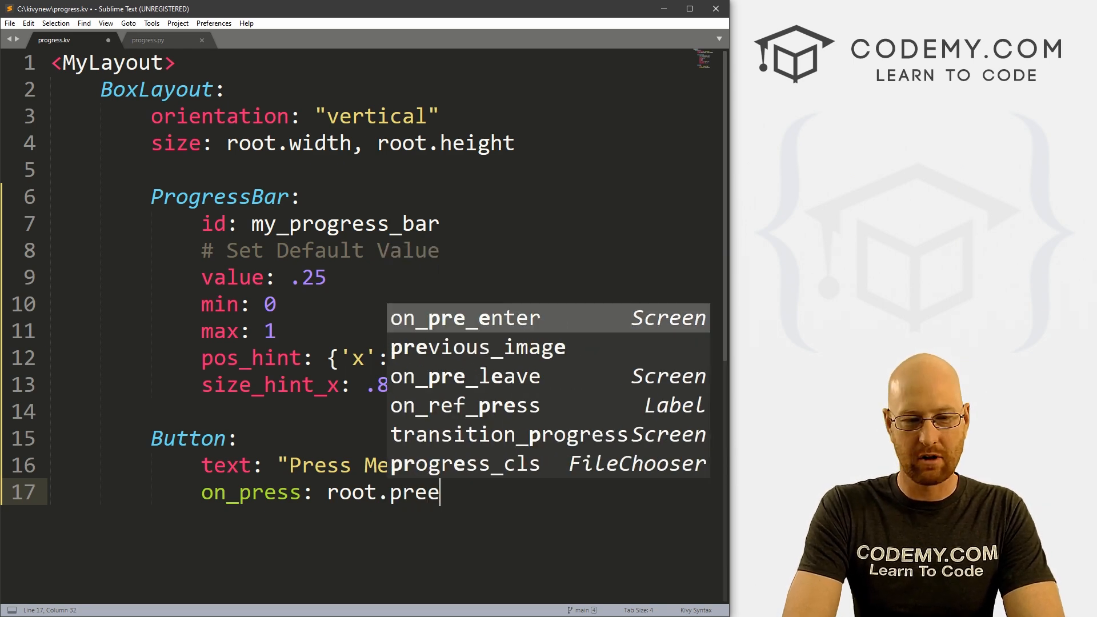
pyautogui.write('ss_it()')
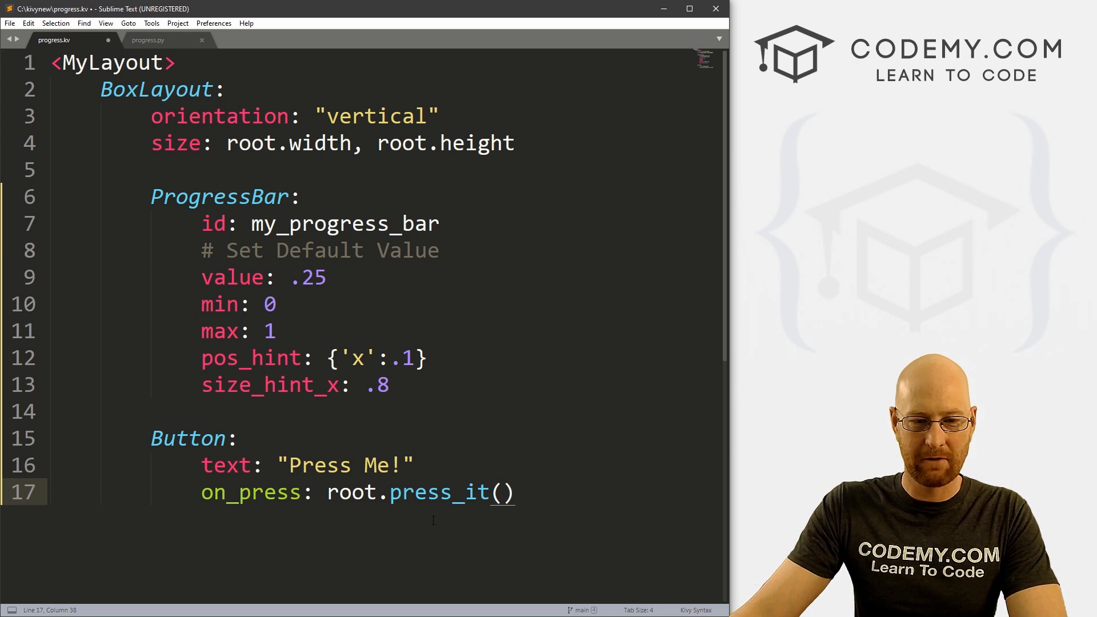
# Step: In progress.py, replace MyLayout's pass with def press_it(self): and begin its body
pyautogui.doubleClick(437, 492)
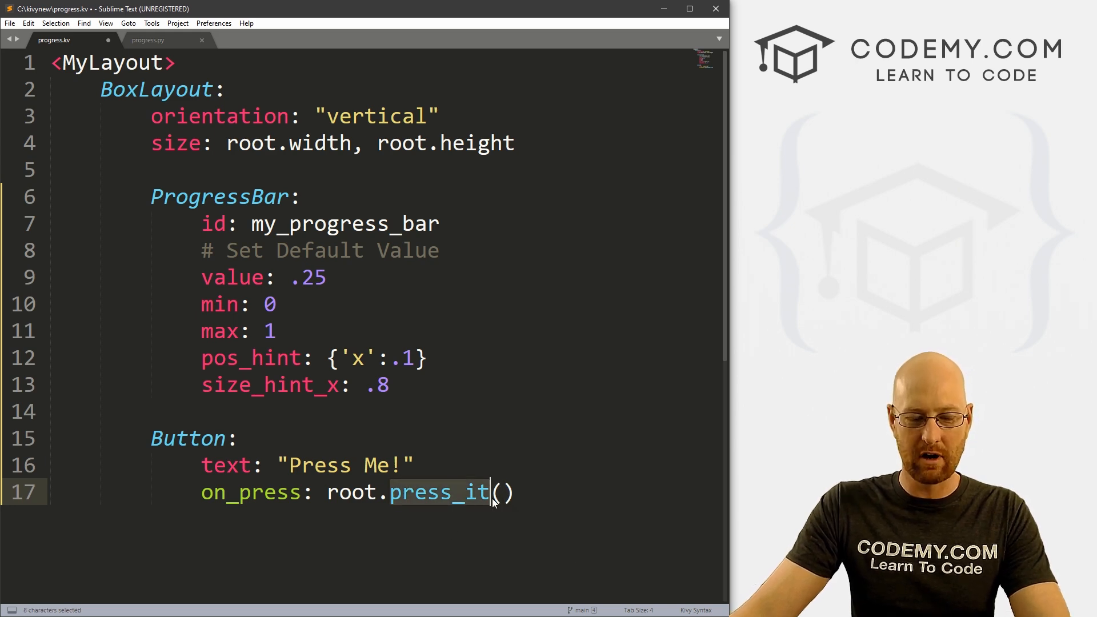
pyautogui.doubleClick(343, 224)
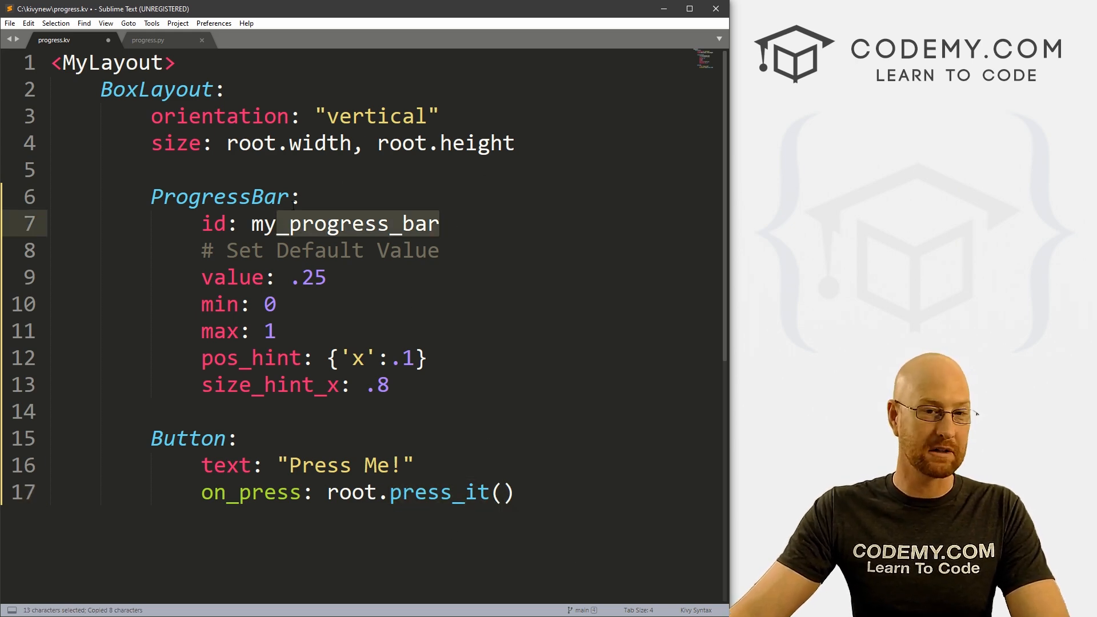
pyautogui.click(147, 40)
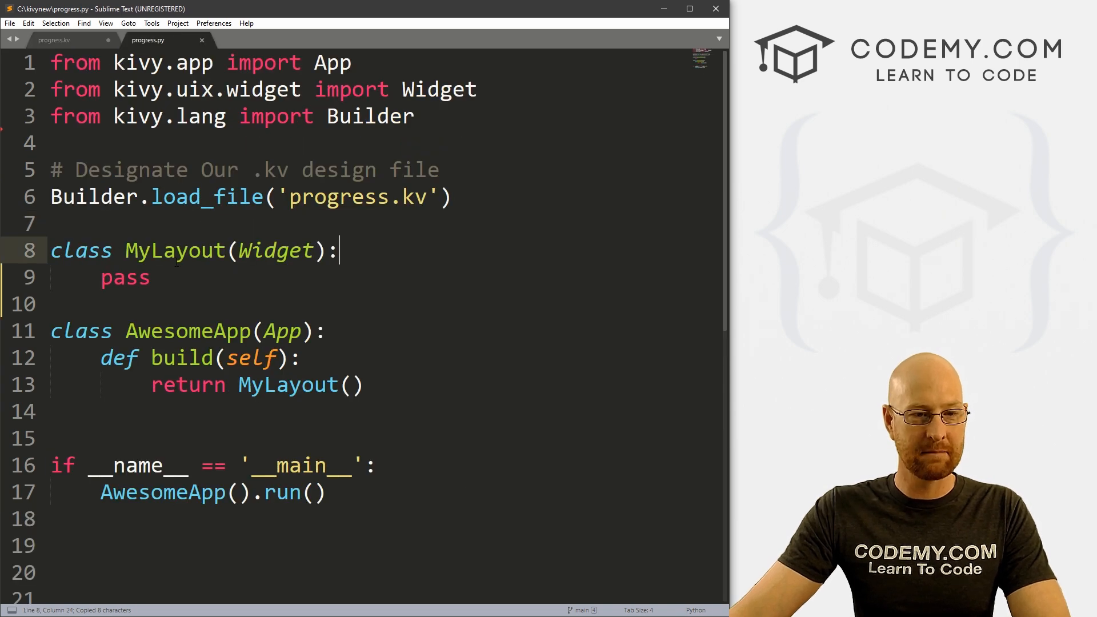
pyautogui.write('press_it')
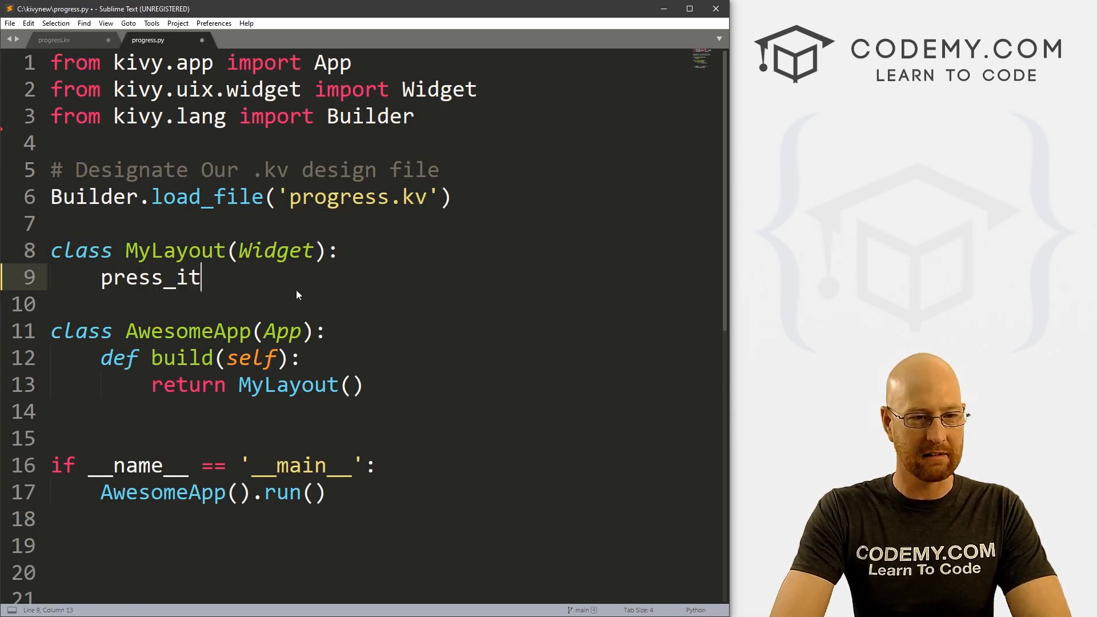
pyautogui.write('def')
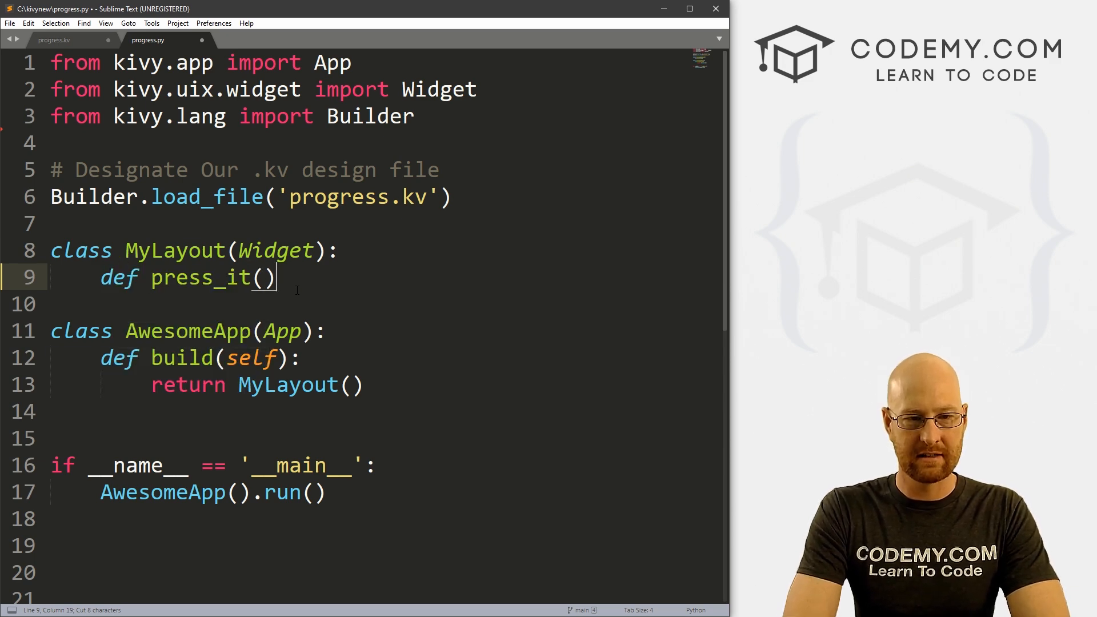
pyautogui.write('self:')
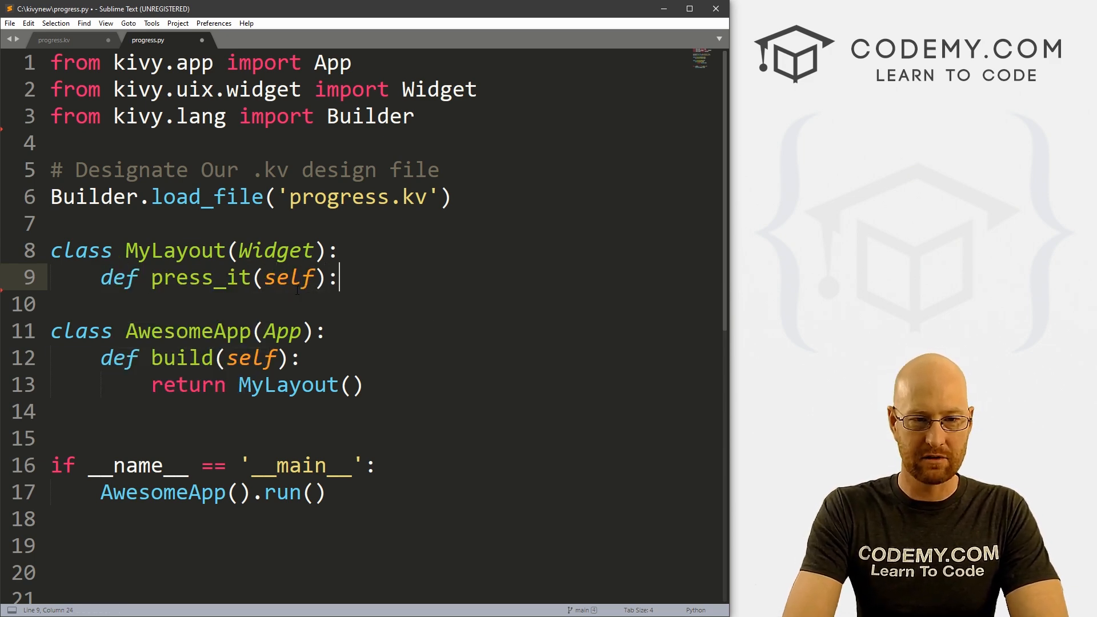
pyautogui.press('enter')
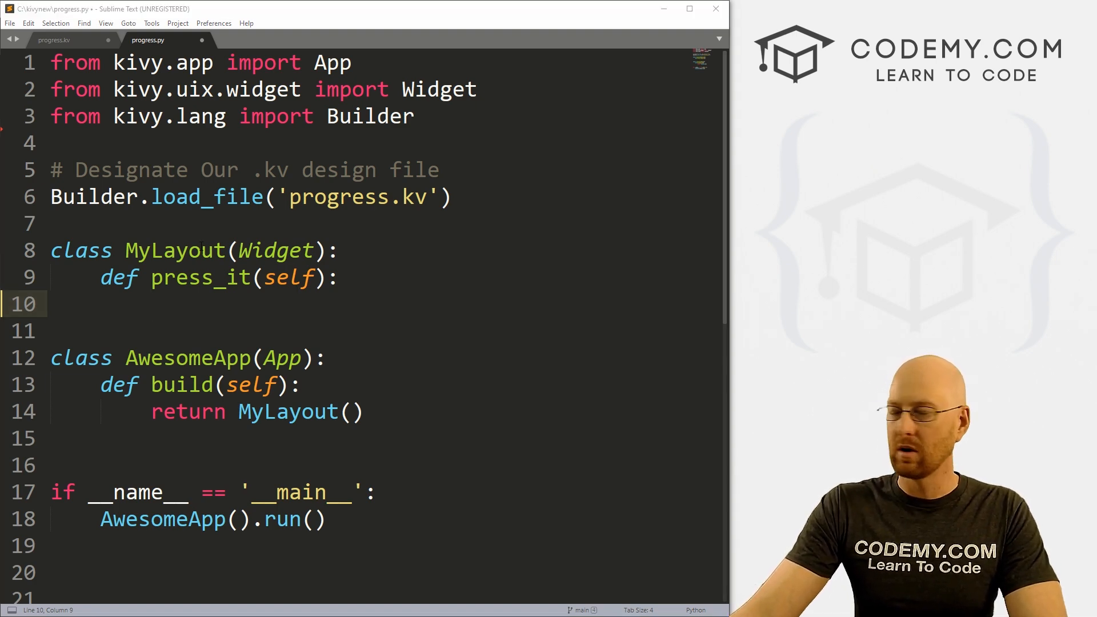
pyautogui.scroll(-3)
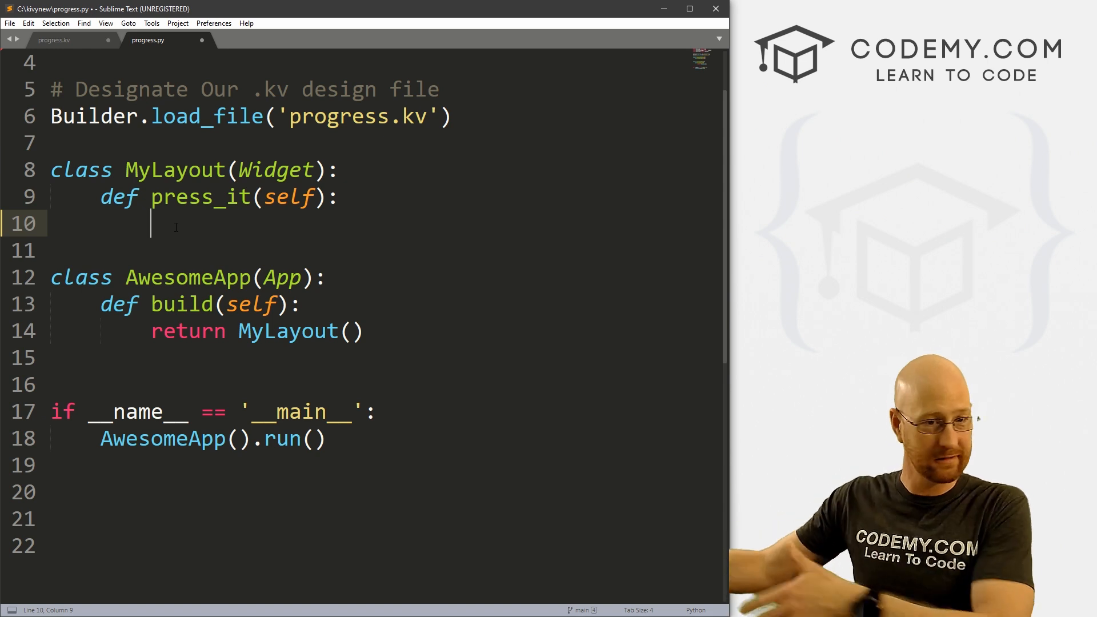
# Step: Write current = self.ids.my_progress_bar.value as press_it's first line
pyautogui.write('c')
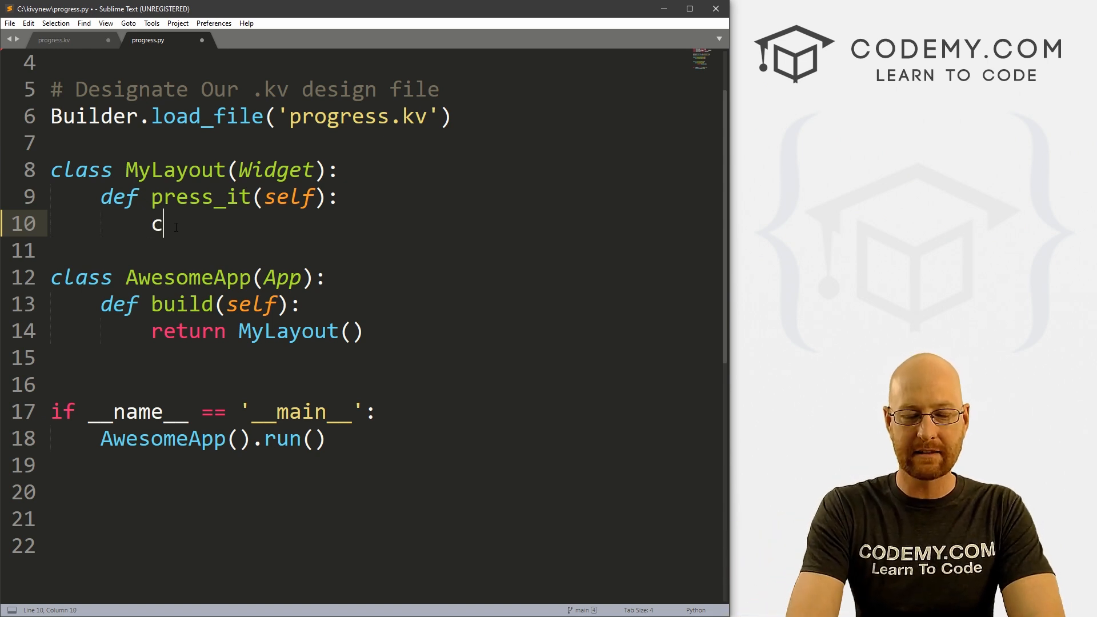
pyautogui.write('urrent =')
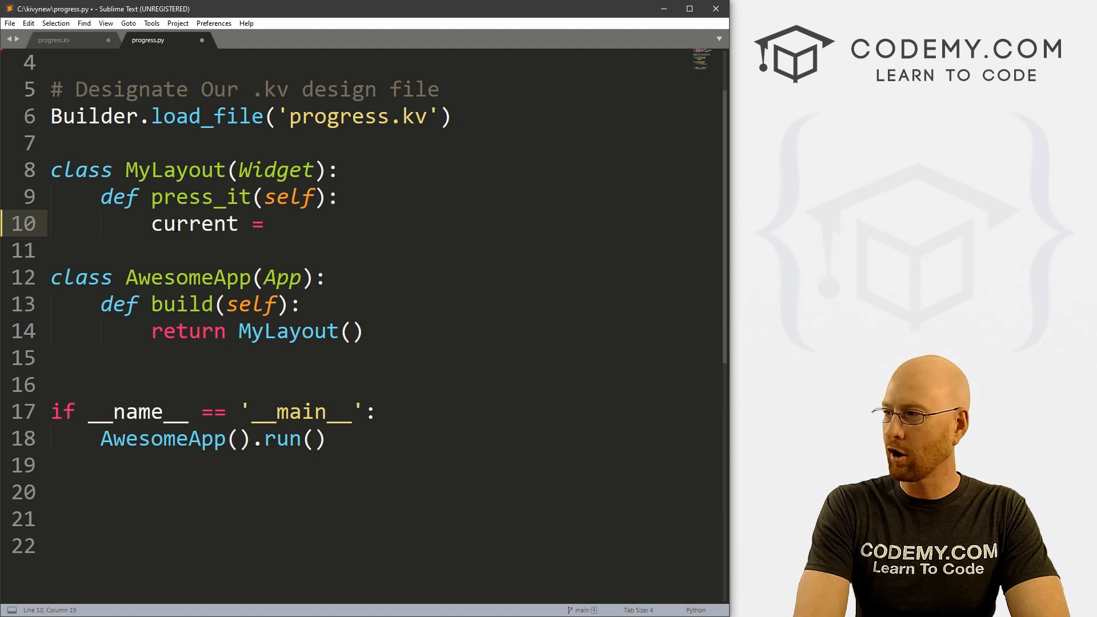
pyautogui.write('self.ids')
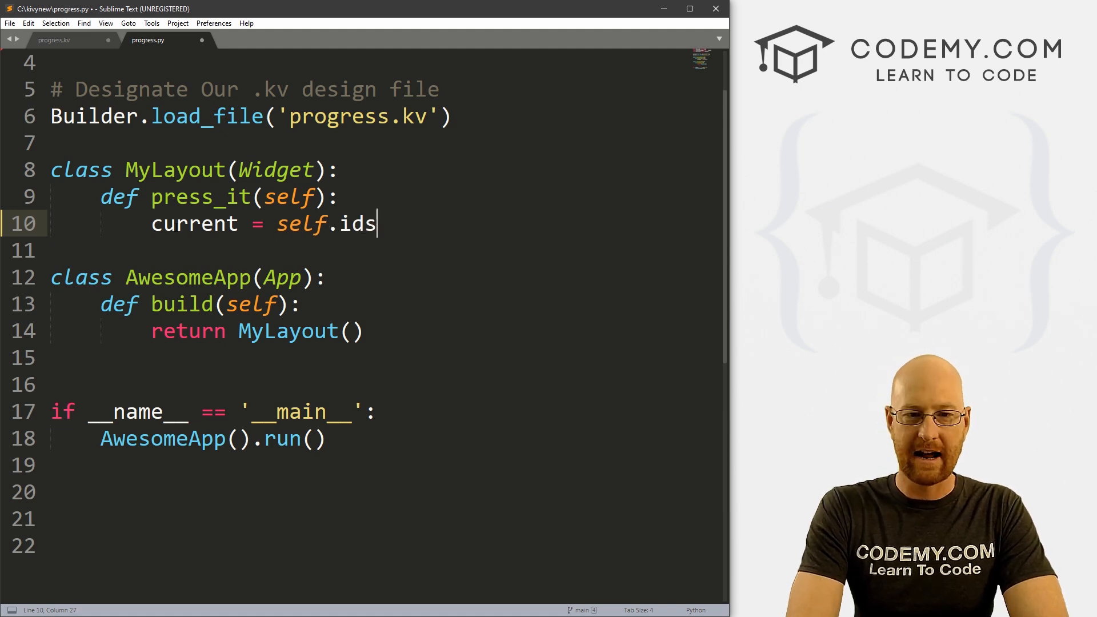
pyautogui.write('.')
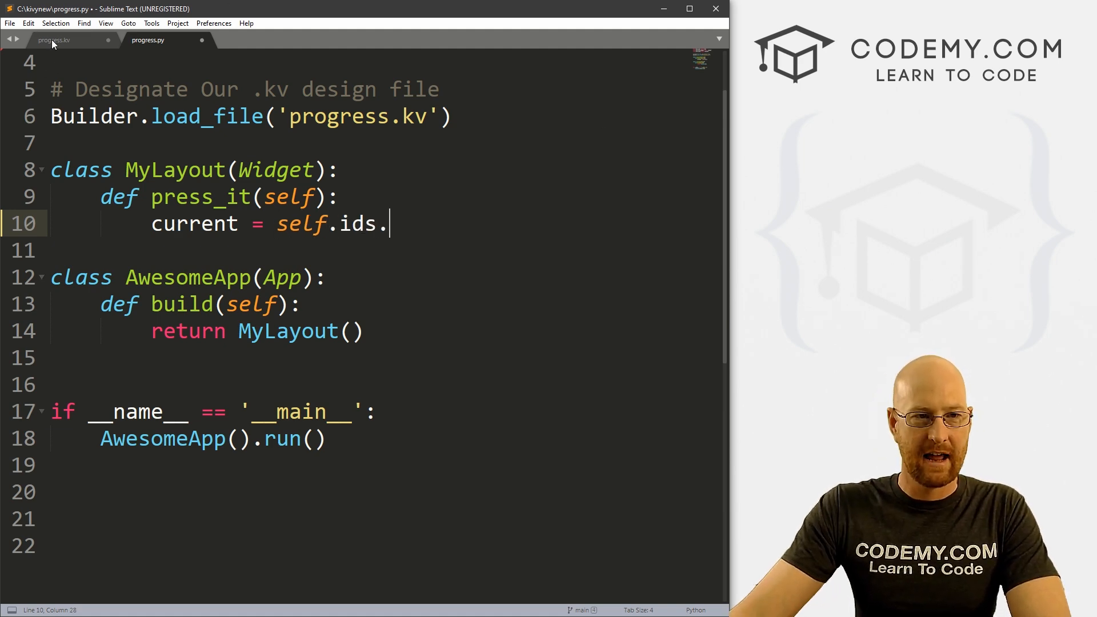
pyautogui.click(54, 40)
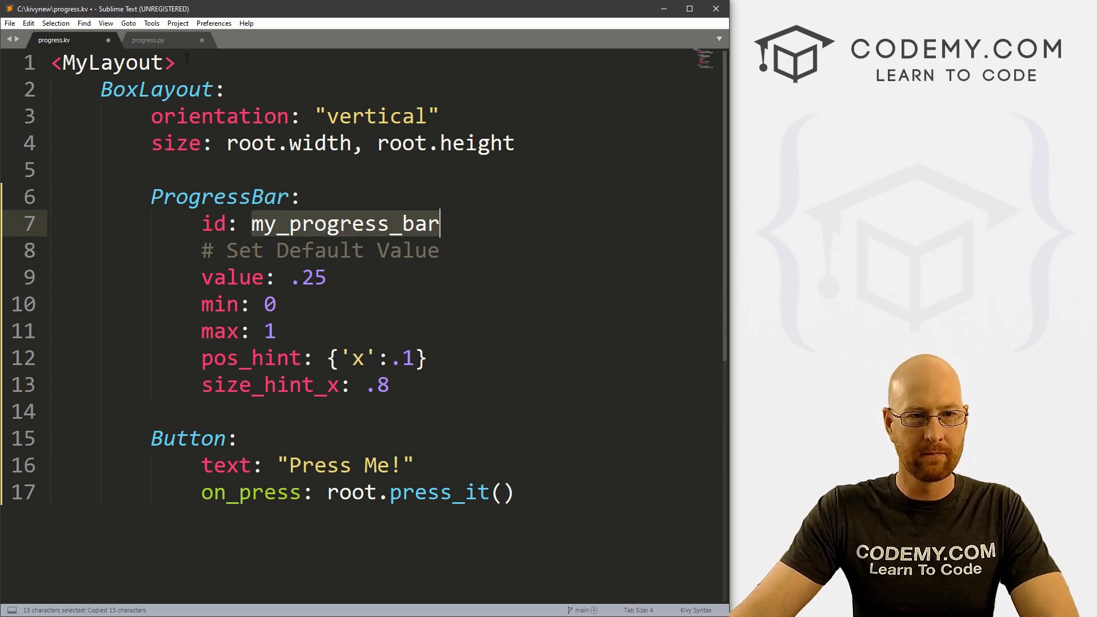
pyautogui.click(148, 40)
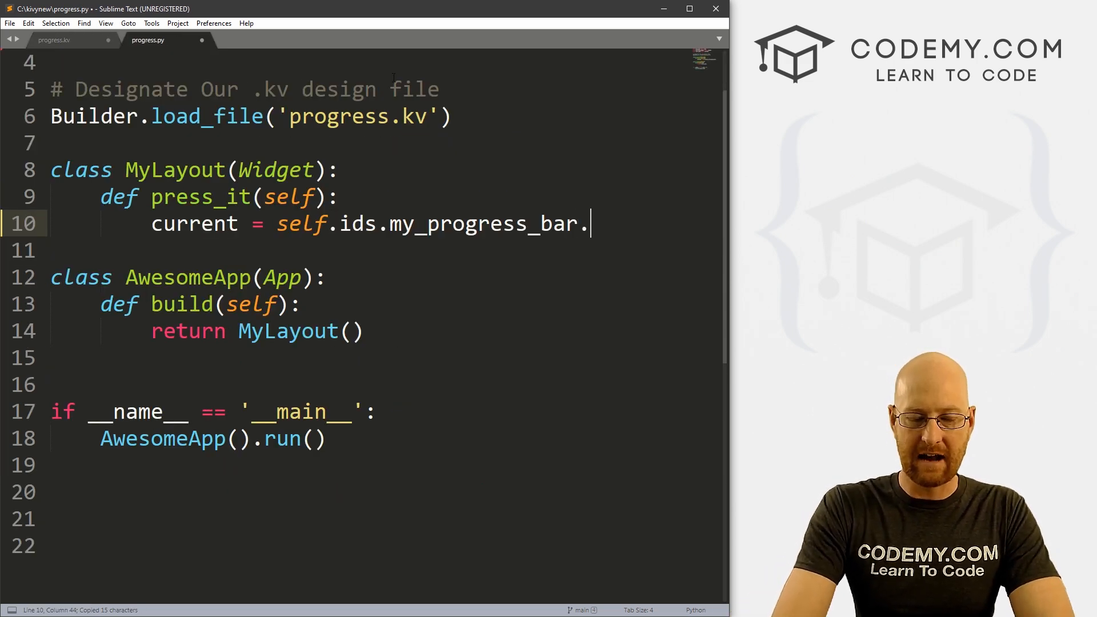
pyautogui.write('value')
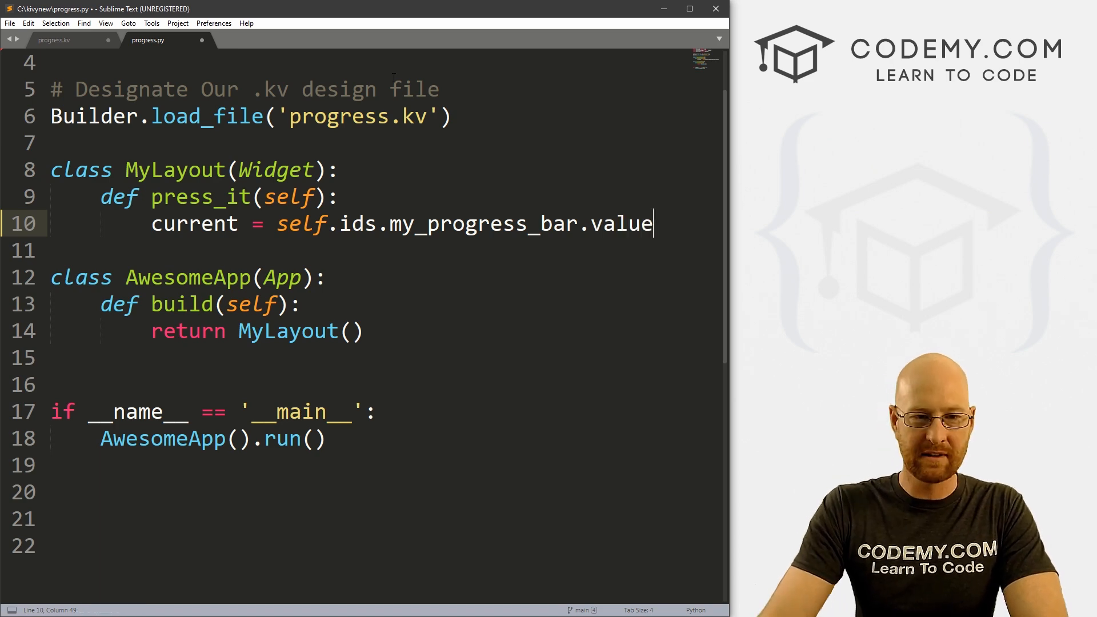
pyautogui.moveTo(277, 224); pyautogui.dragTo(653, 224)
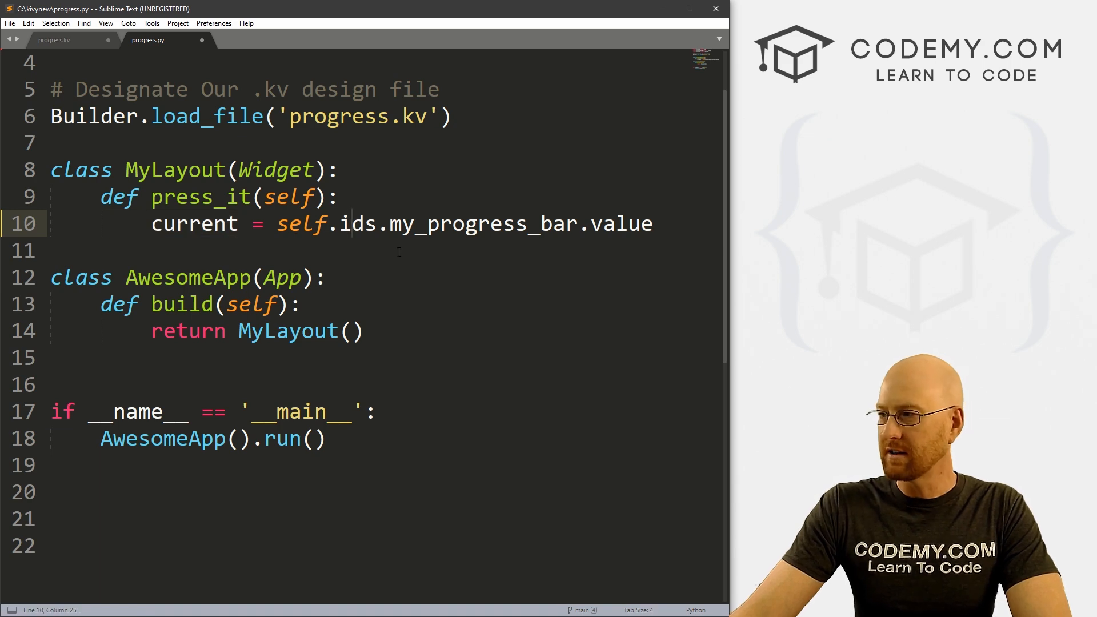
pyautogui.press('Return')
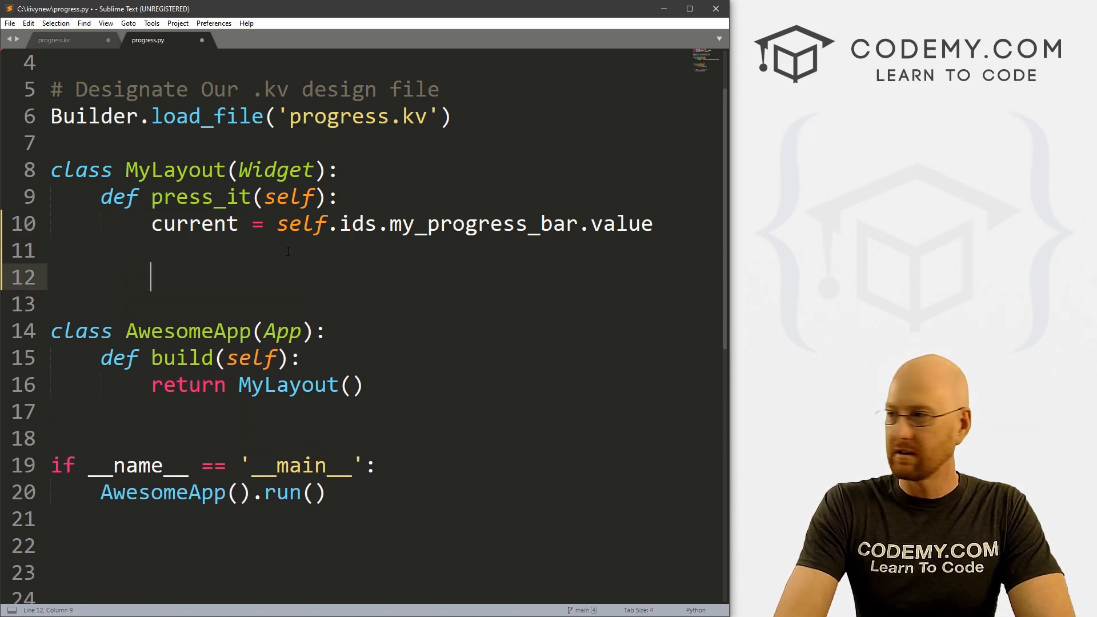
# Step: Add current += .25 and assign current back to self.ids.my_progress_bar.value
pyautogui.write('self')
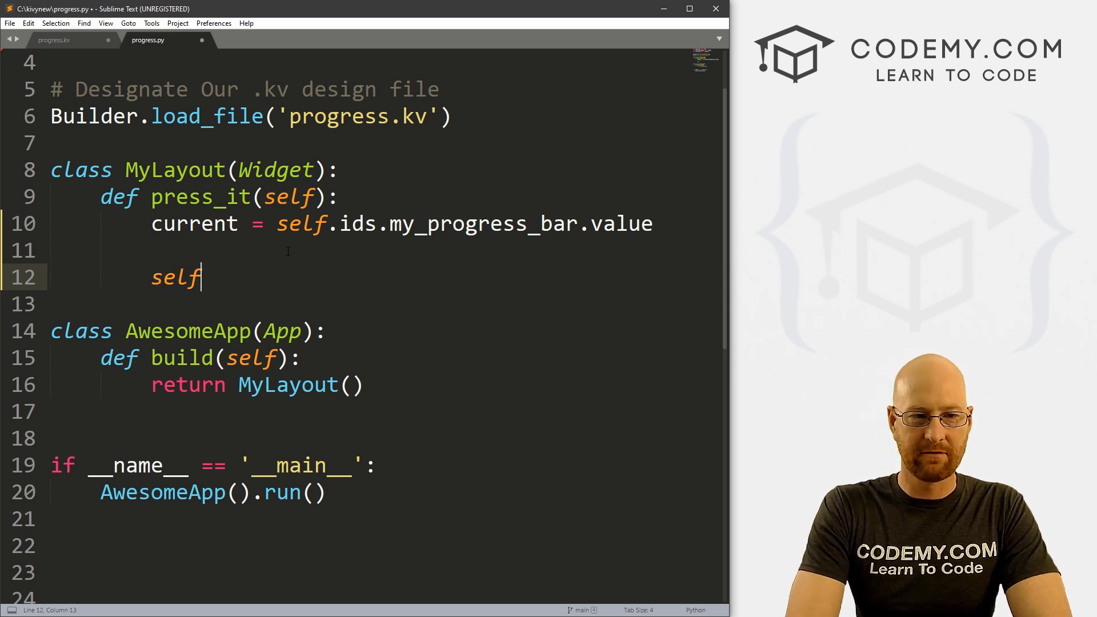
pyautogui.write('.ids.')
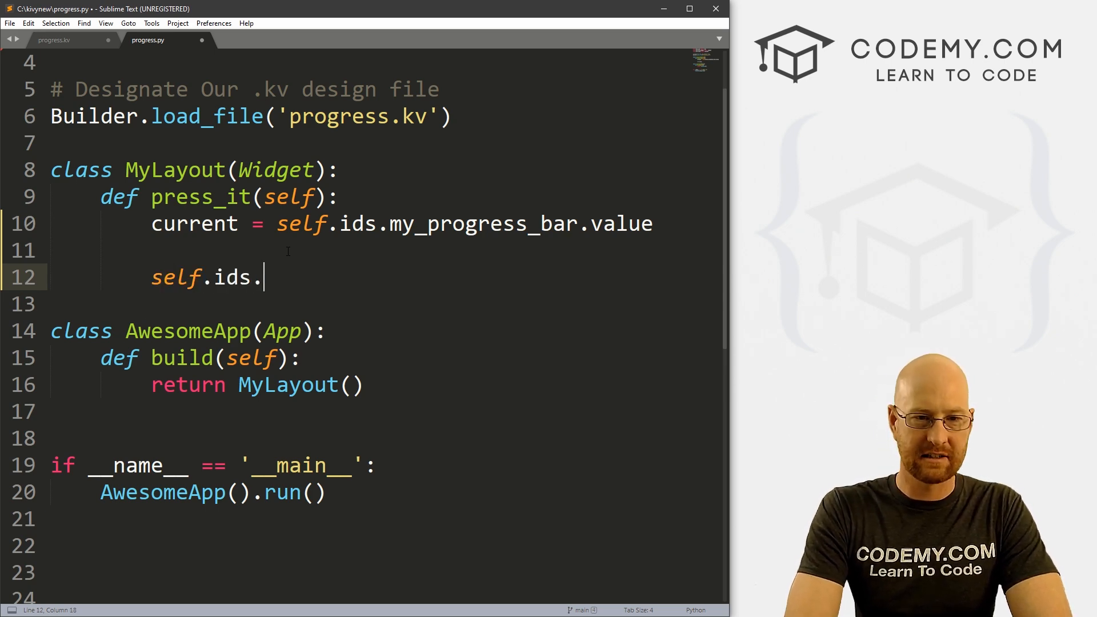
pyautogui.write('my_progress_bar')
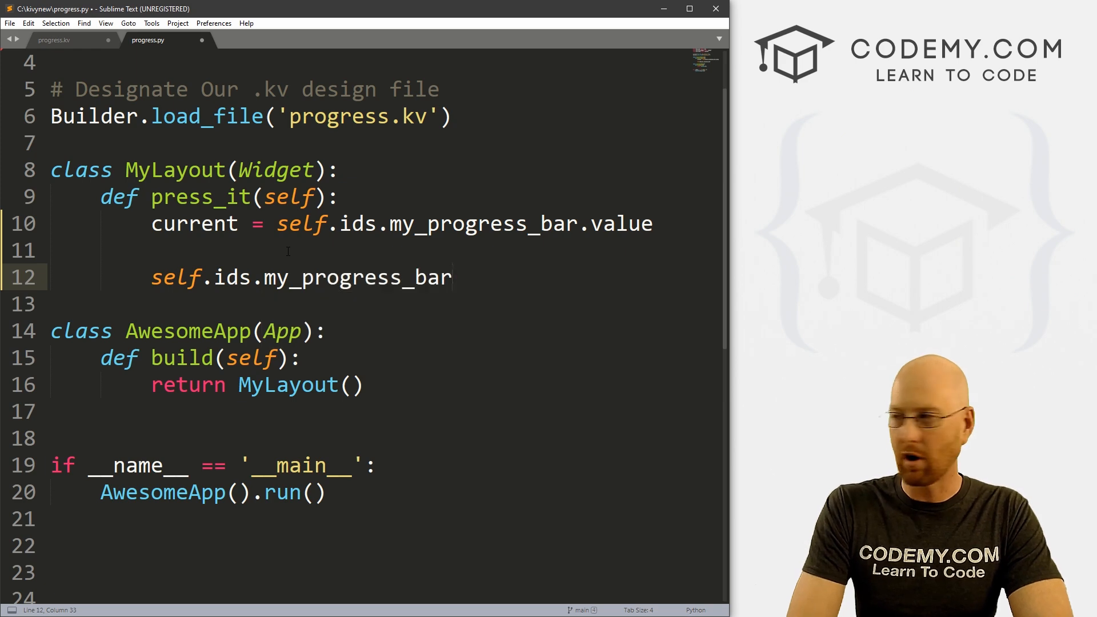
pyautogui.write('.value = my_progress_bar')
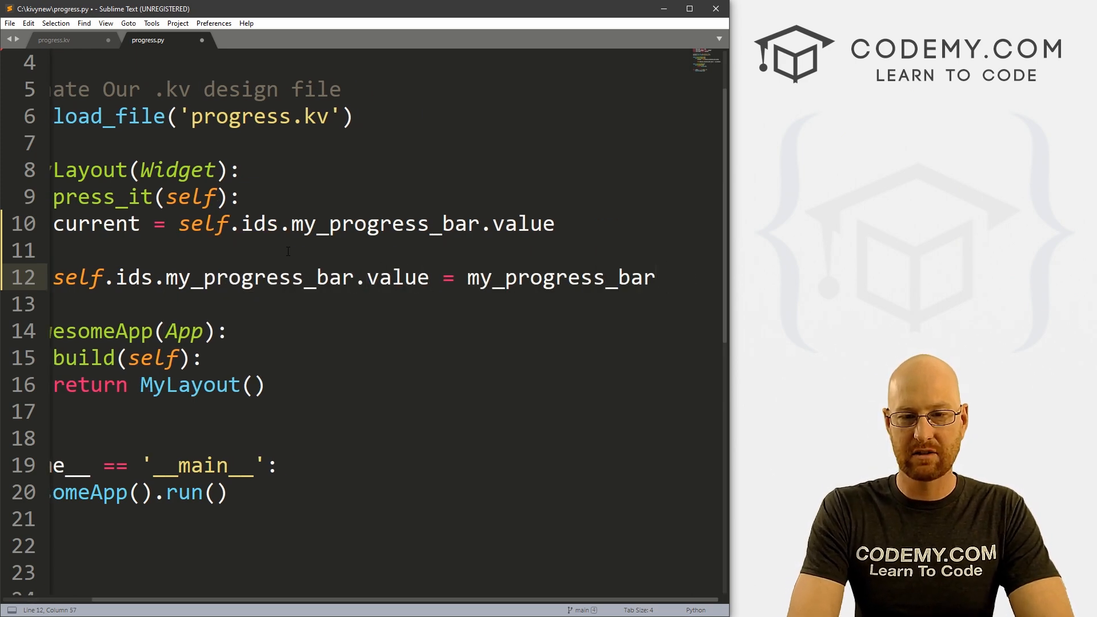
pyautogui.write('cur')
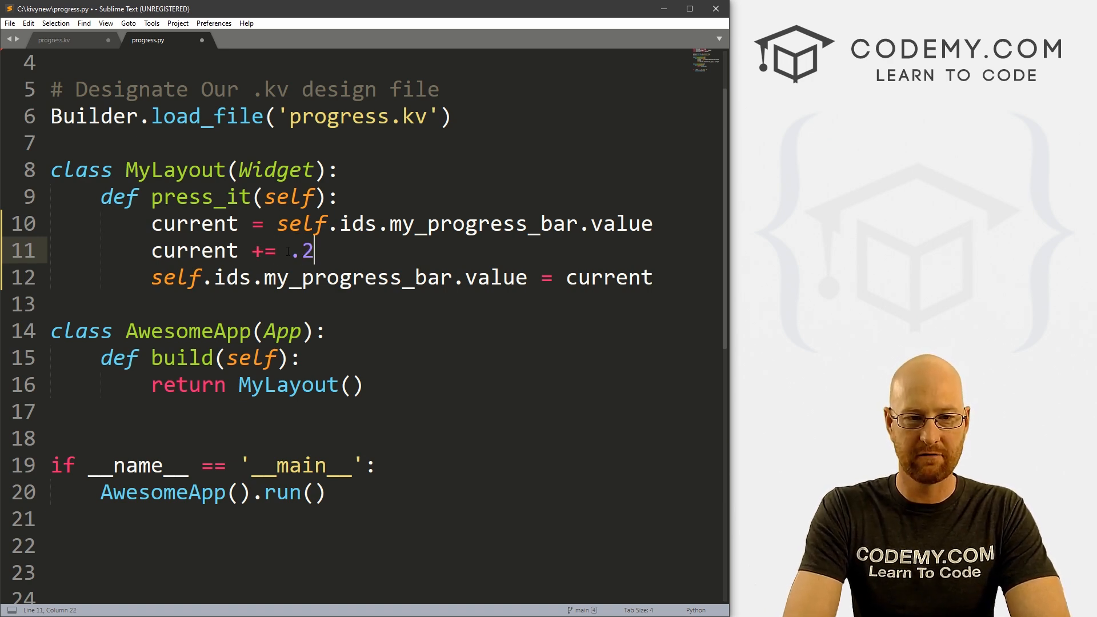
pyautogui.write('5')
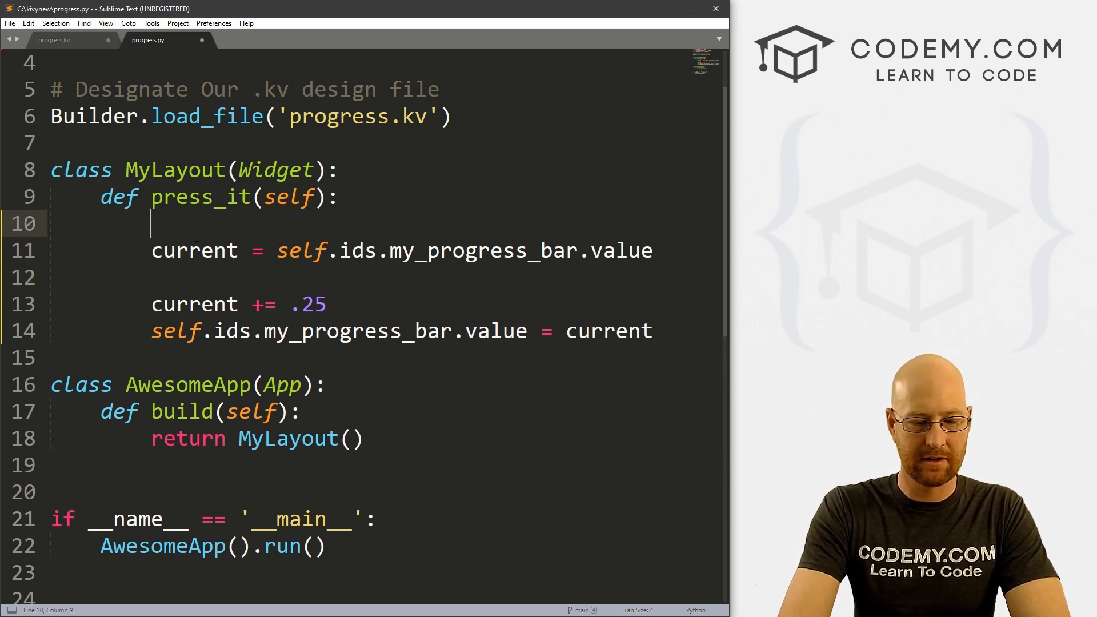
# Step: Comment press_it's lines: grab current value, increment by .25, update the progress bar; save
pyautogui.write('# Grab the cu')
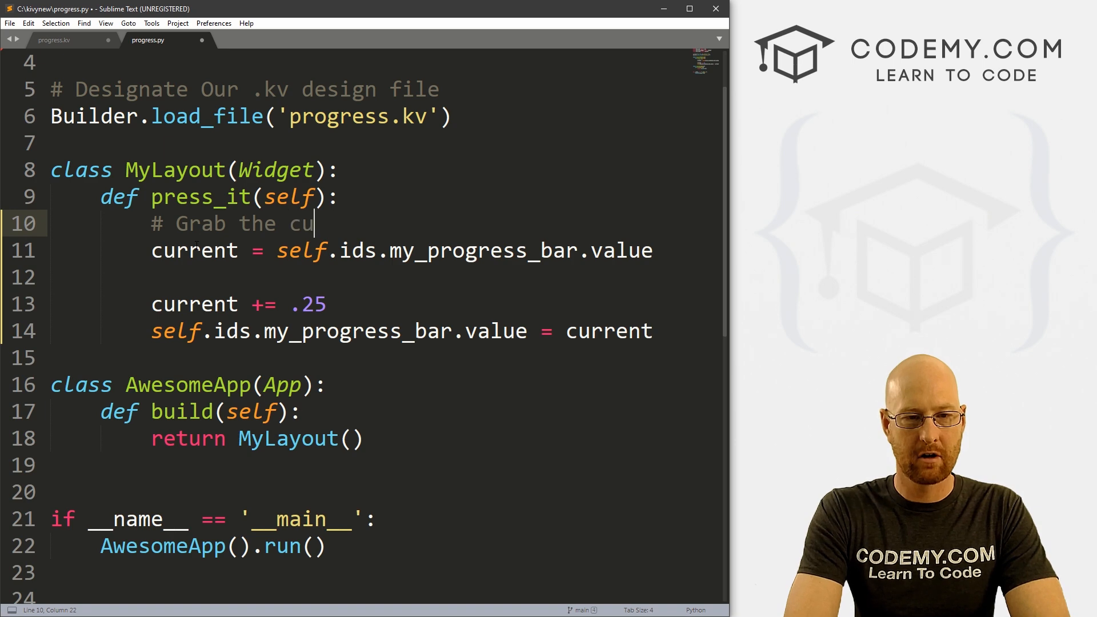
pyautogui.write('rrent progress bar value')
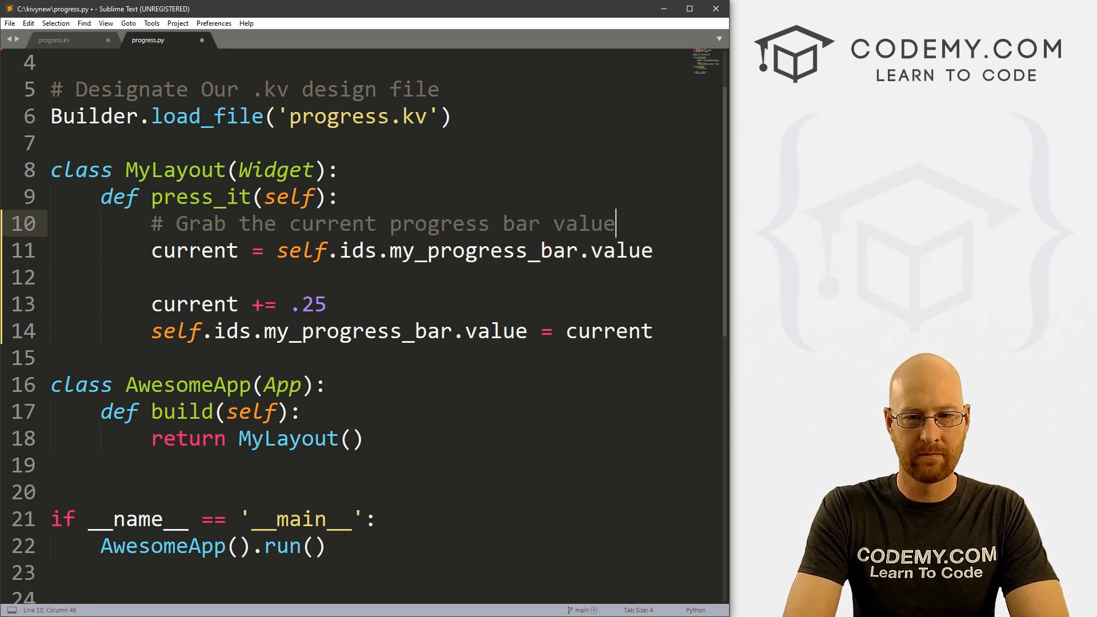
pyautogui.write('# I')
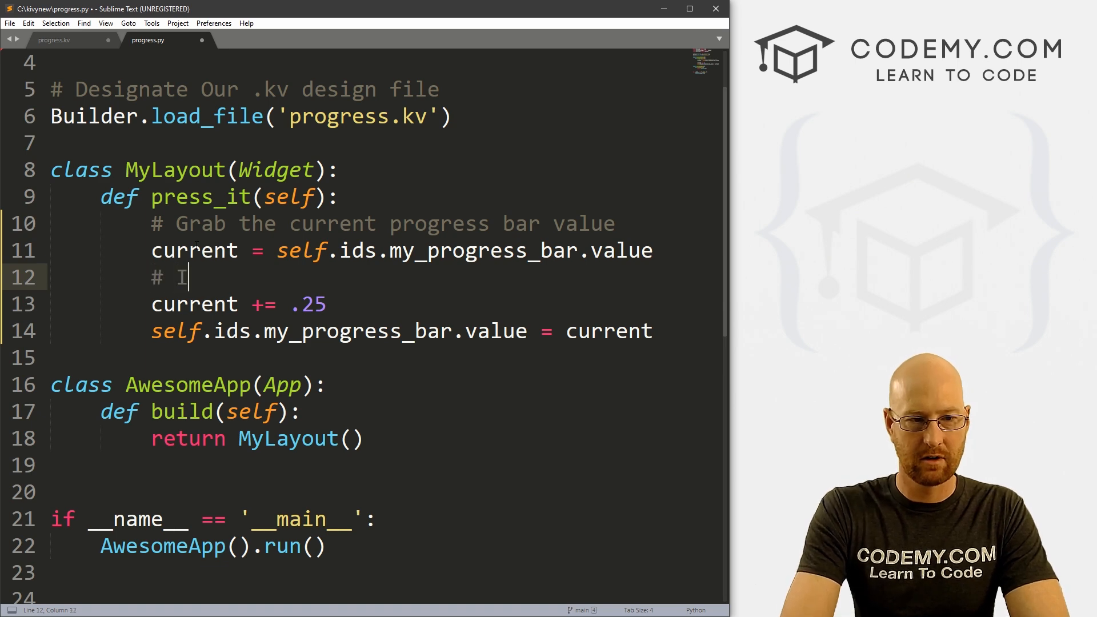
pyautogui.write('ncrement value by .25')
pyautogui.write('# Update the prog')
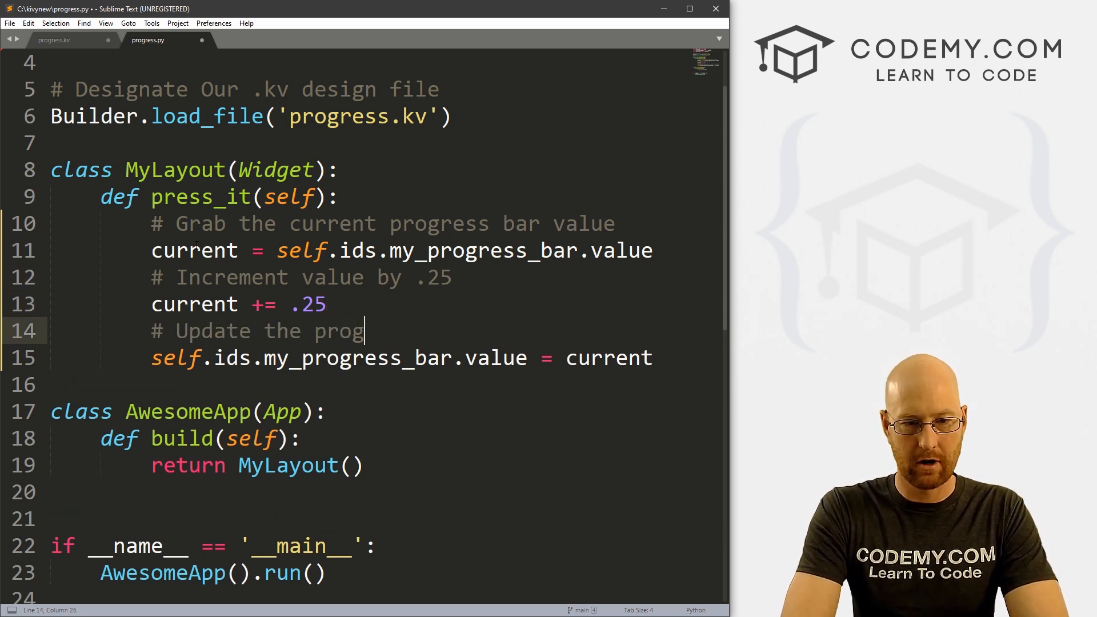
pyautogui.write('ress bar')
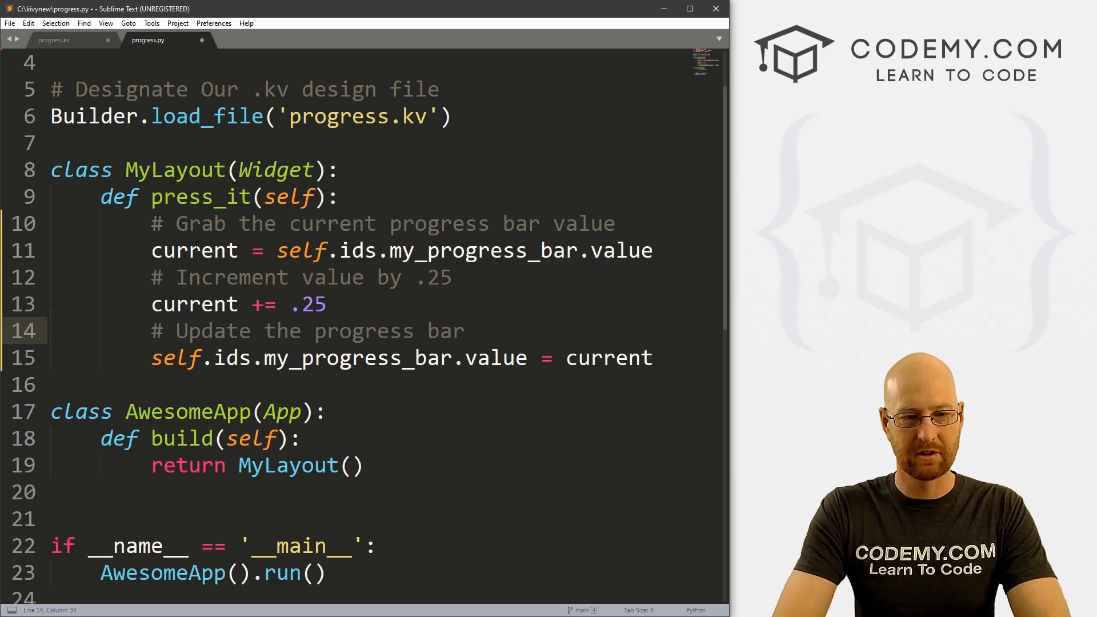
pyautogui.press('ctrl+s')
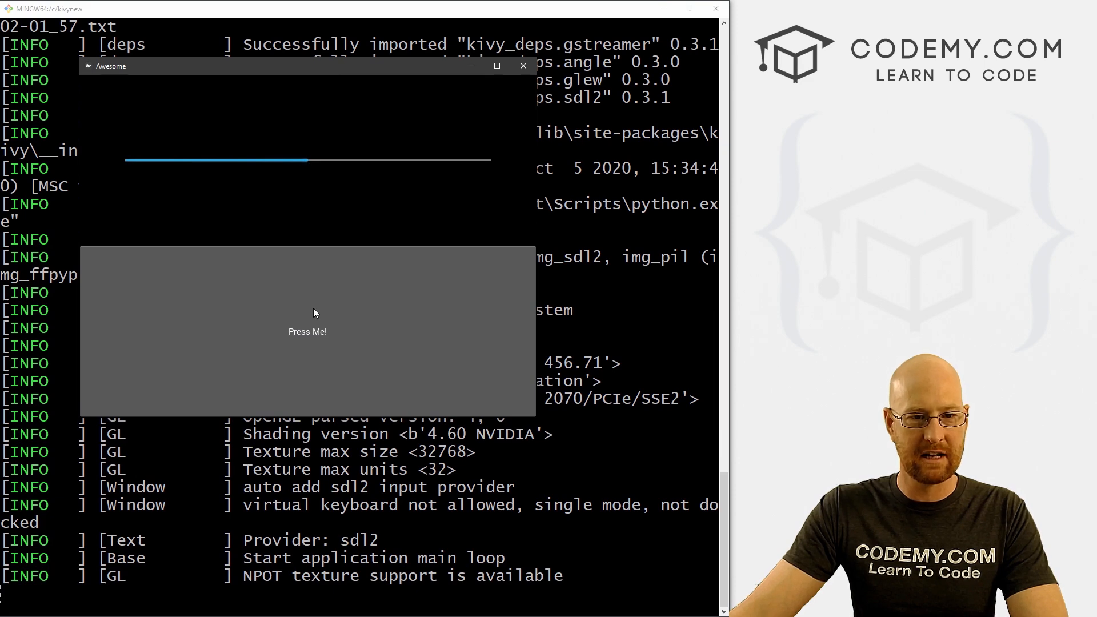
# Step: Press the button twice to fill the bar, then close the Awesome app window
pyautogui.click(307, 331)
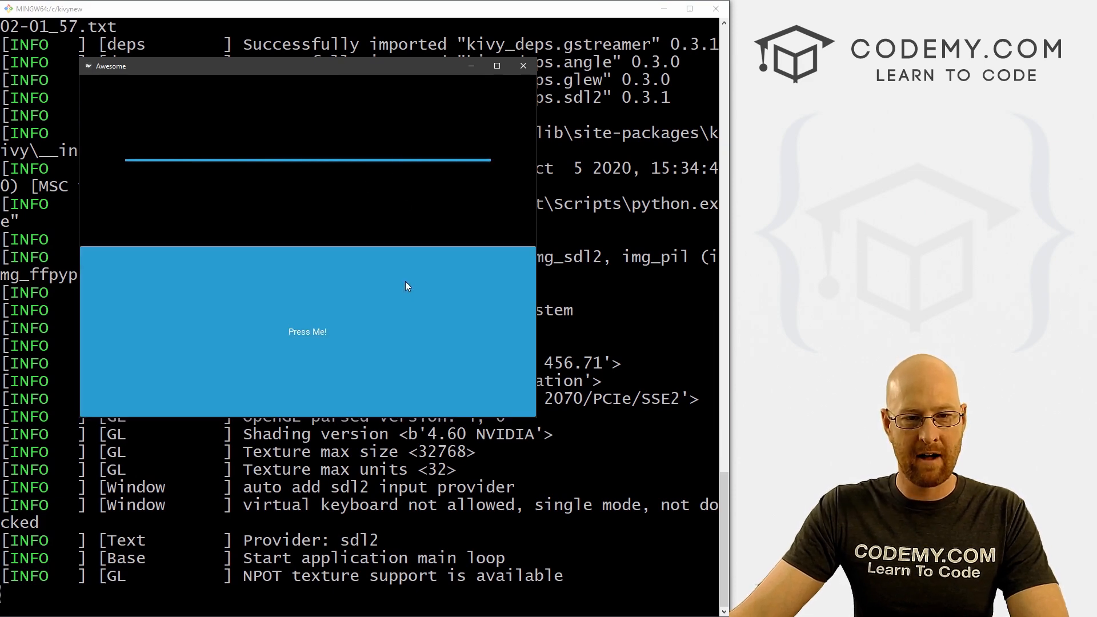
pyautogui.click(308, 331)
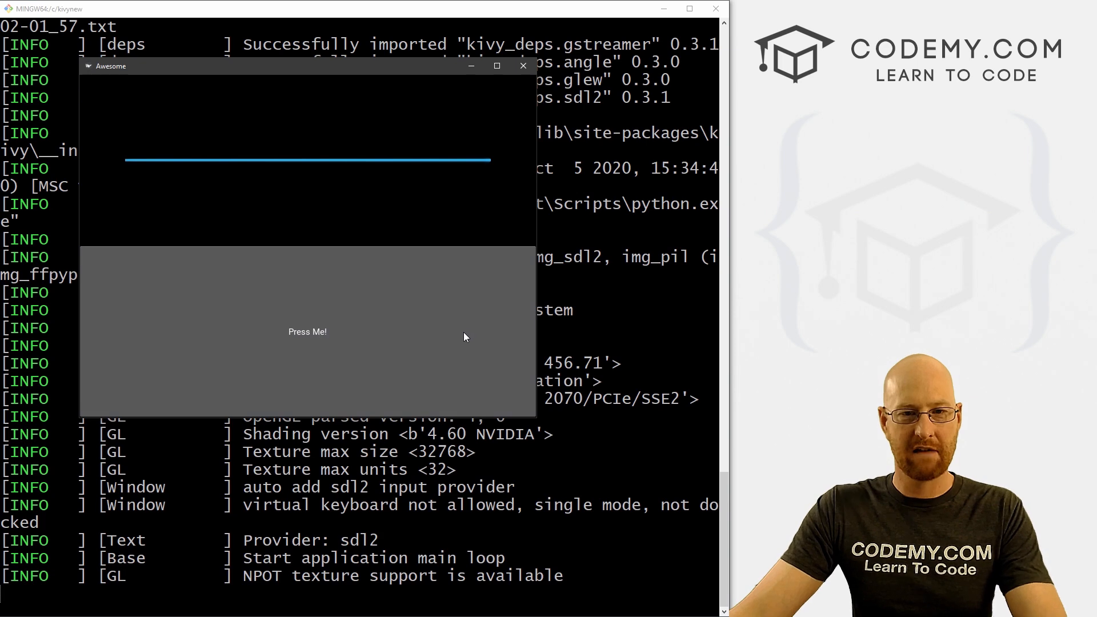
pyautogui.moveTo(445, 362)
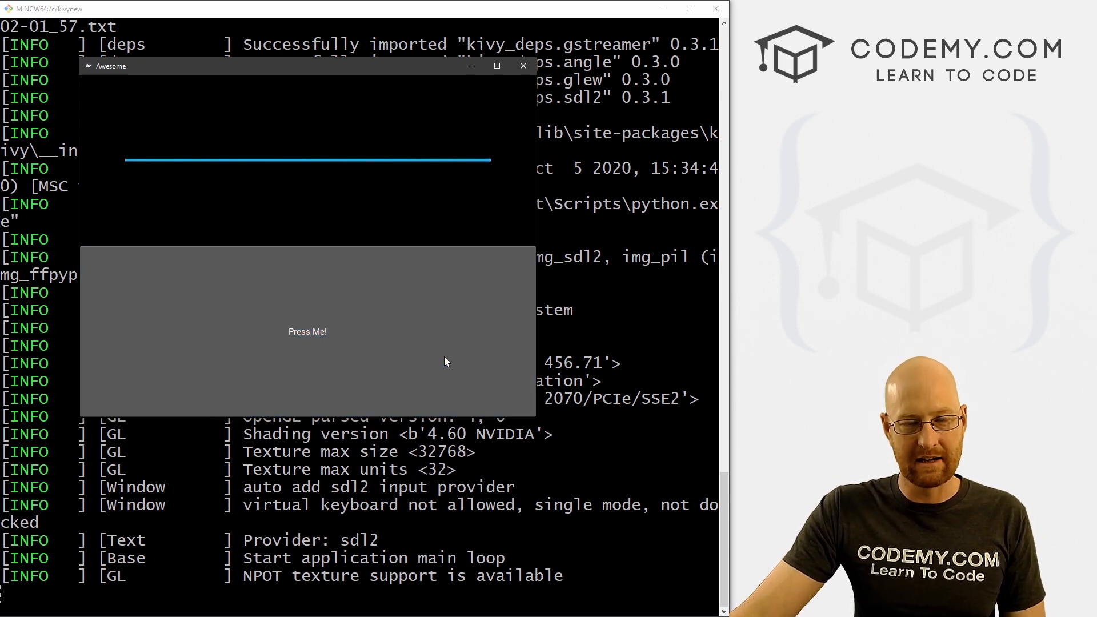
pyautogui.moveTo(493, 164)
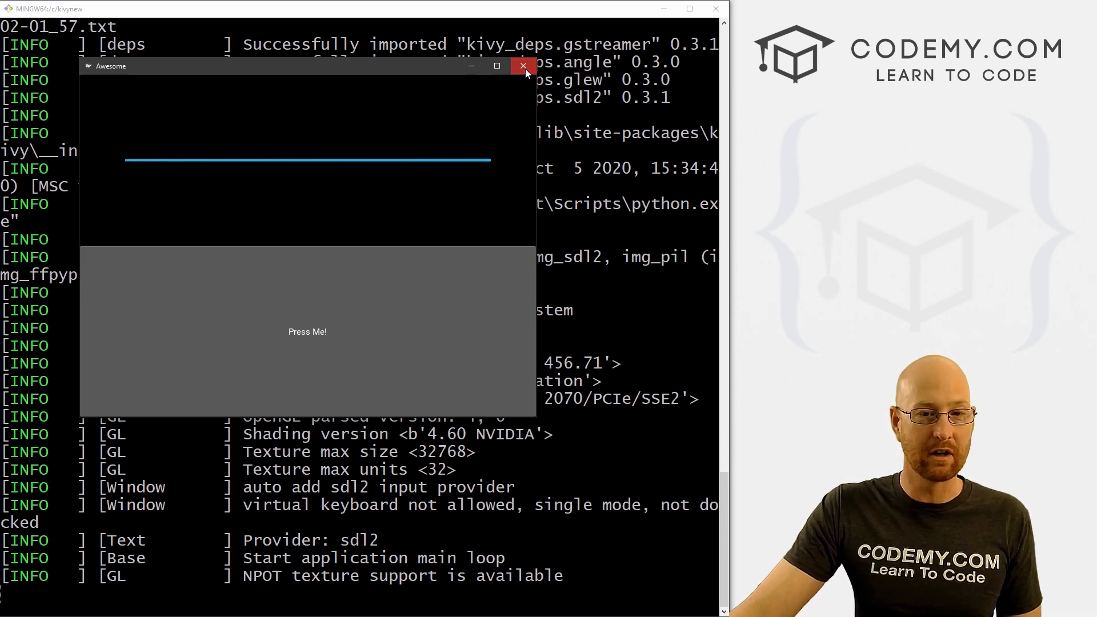
pyautogui.click(523, 66)
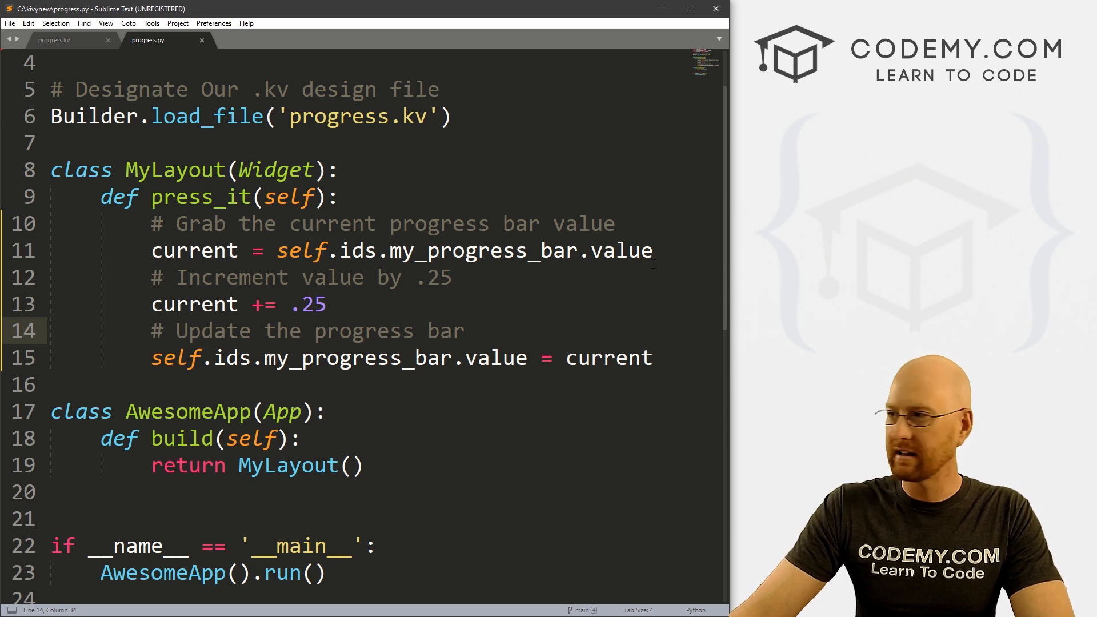
# Step: Add an 'if current == 1: current = 0' reset block under a comment and save progress.py
pyautogui.click(652, 250)
pyautogui.write('#')
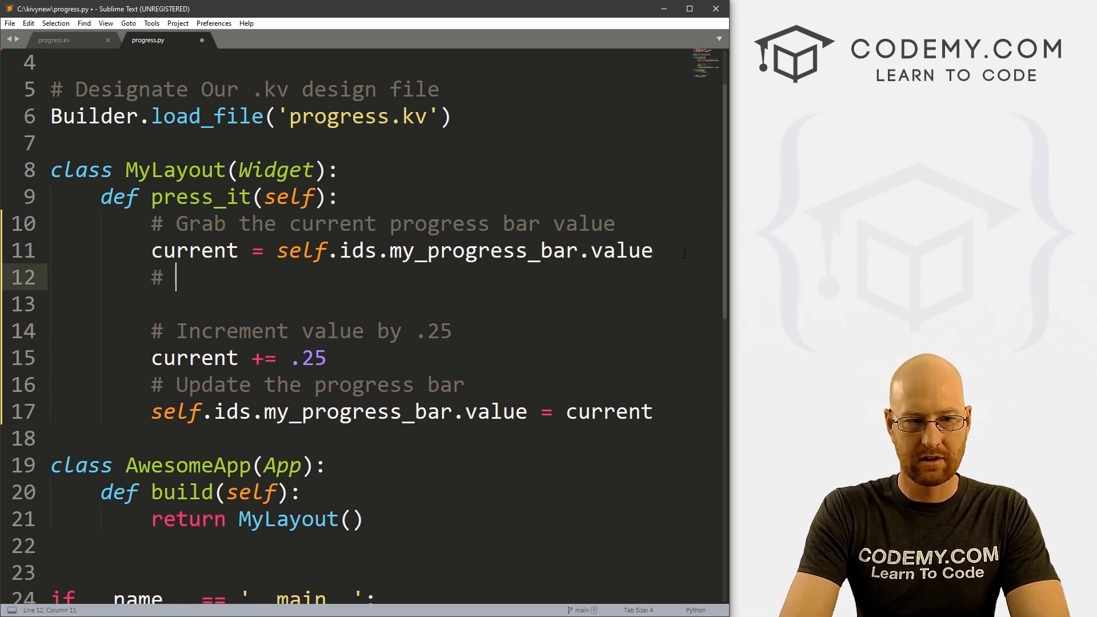
pyautogui.write('If statemn')
pyautogui.click(437, 303)
pyautogui.write('if c')
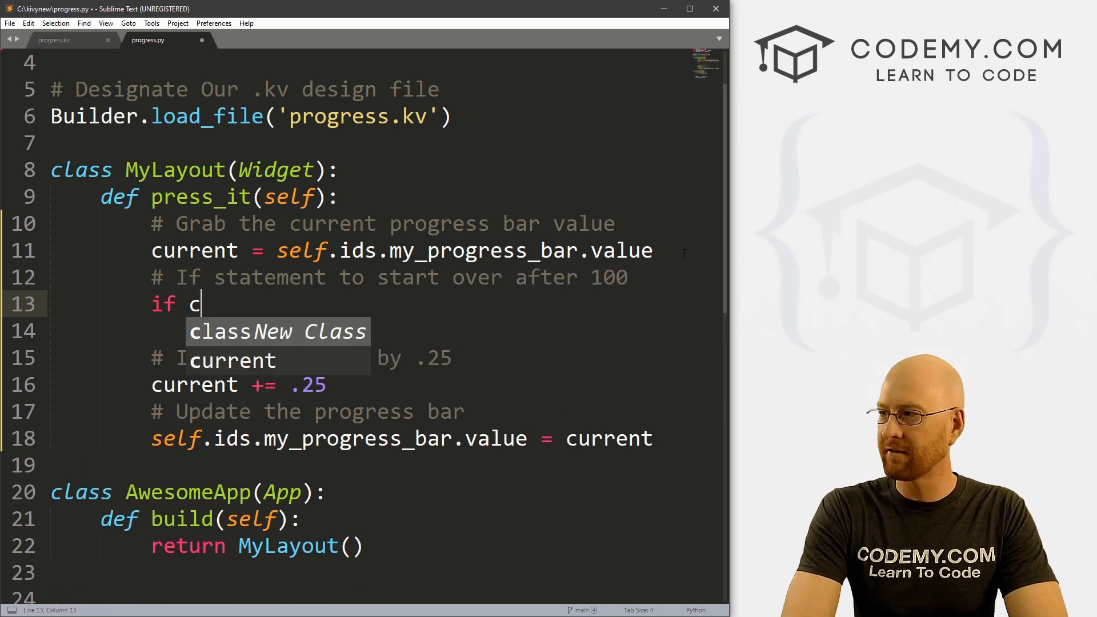
pyautogui.write('urrent == 1:')
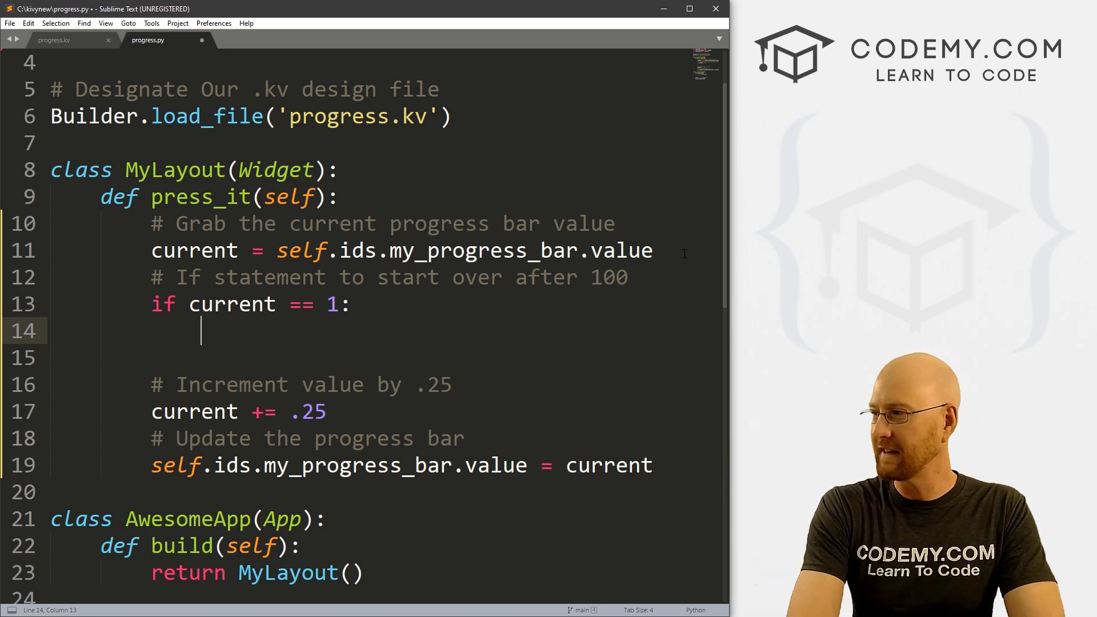
pyautogui.write('current = 0')
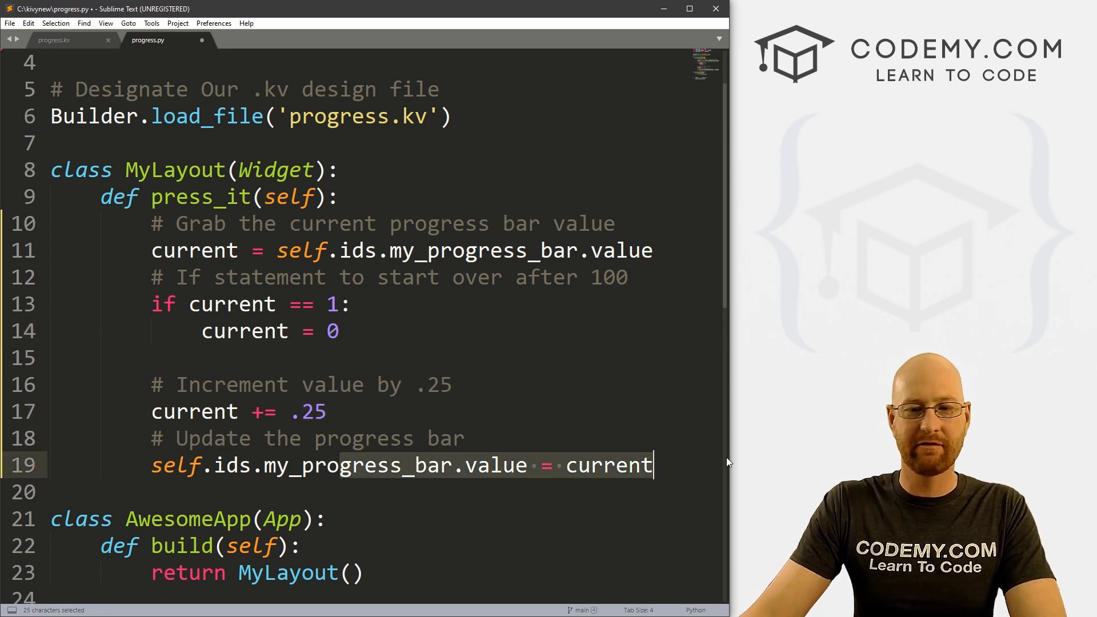
pyautogui.press('ctrl+s')
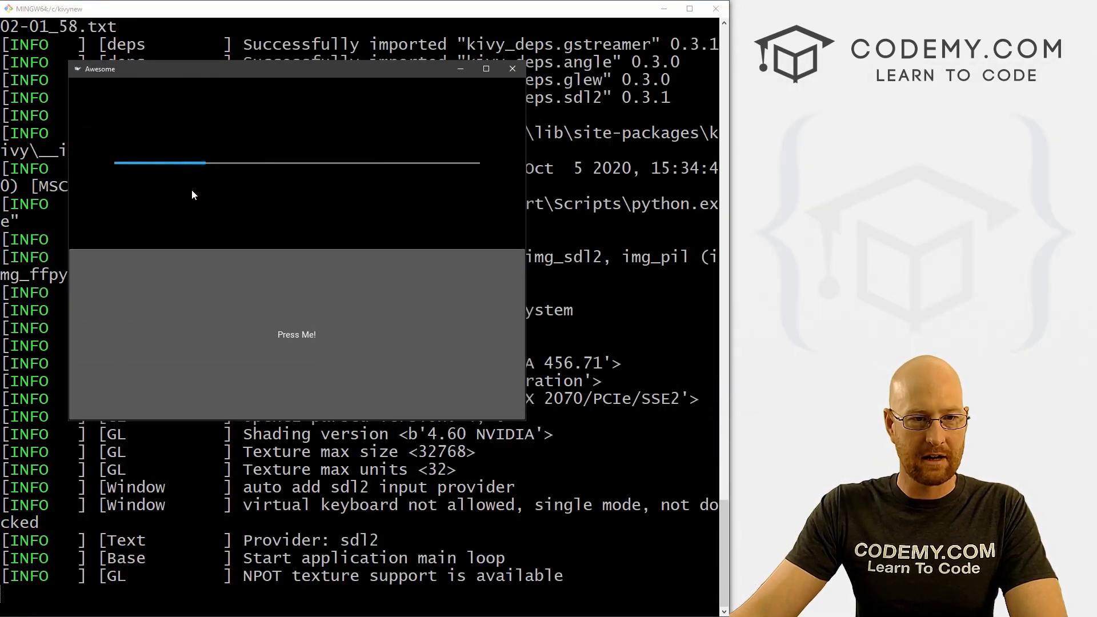
# Step: Press the button until the bar restarts at a quarter, then return to Sublime Text
pyautogui.click(296, 335)
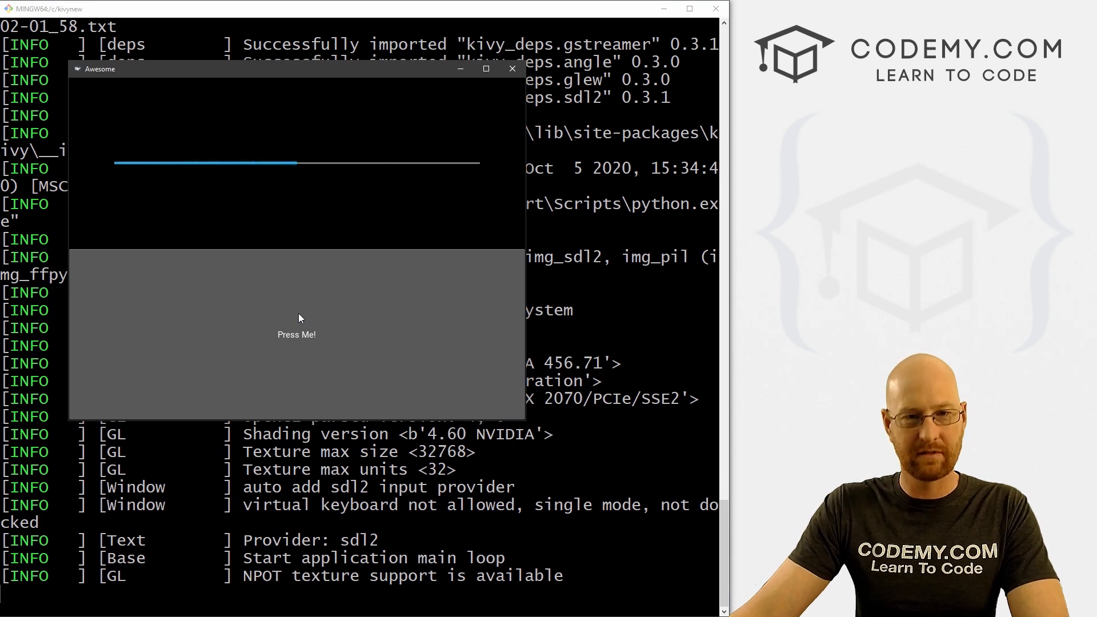
pyautogui.moveTo(369, 136)
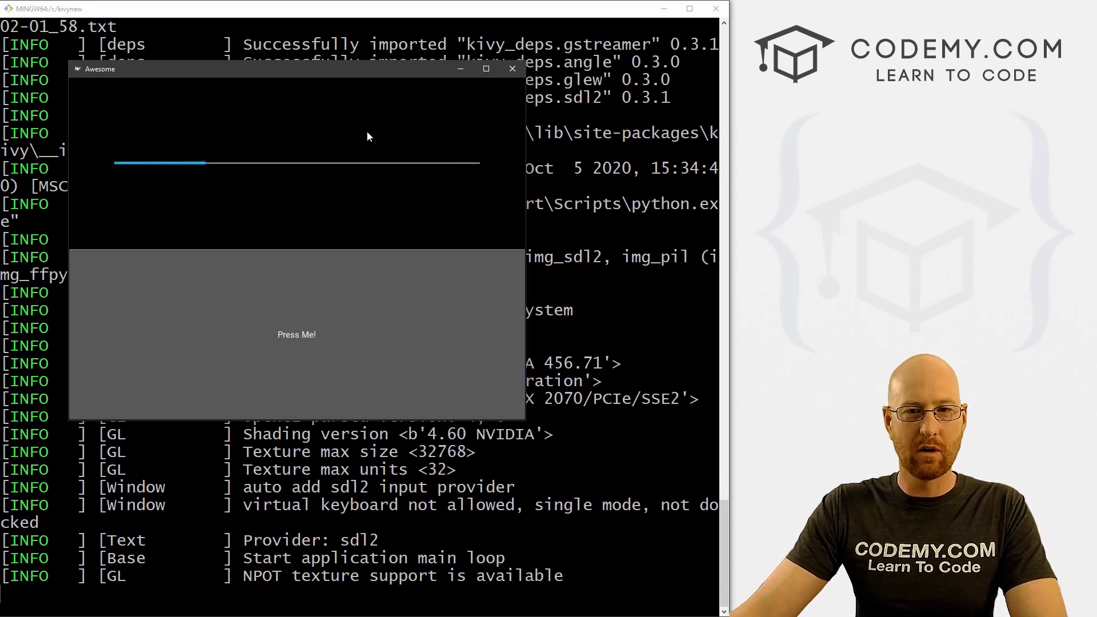
pyautogui.click(512, 69)
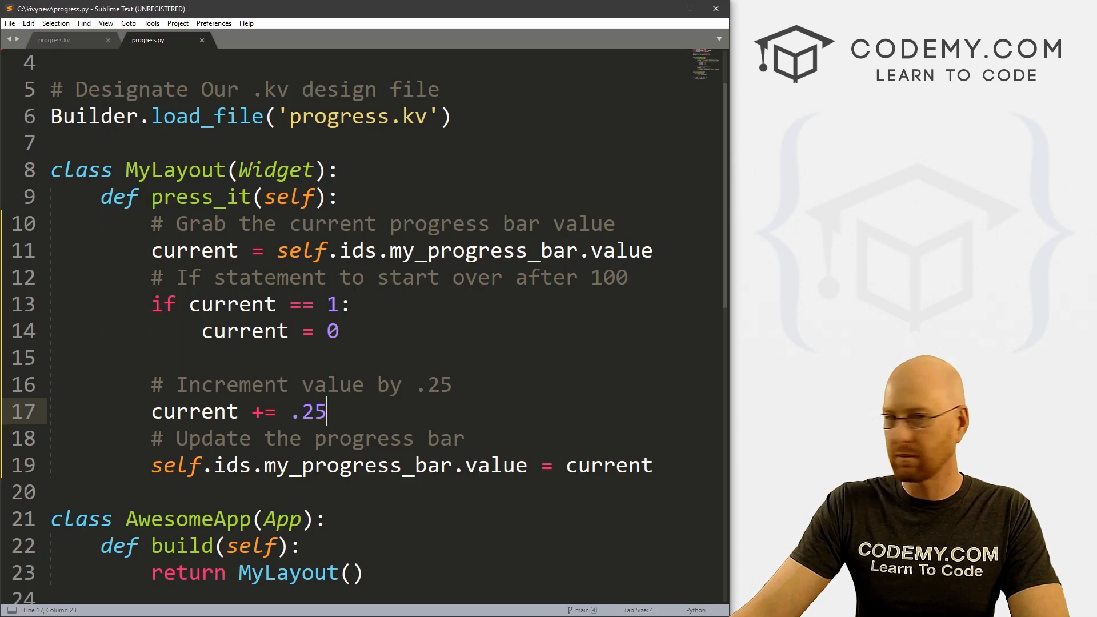
# Step: Switch to the progress.kv tab and delete a character there
pyautogui.click(53, 40)
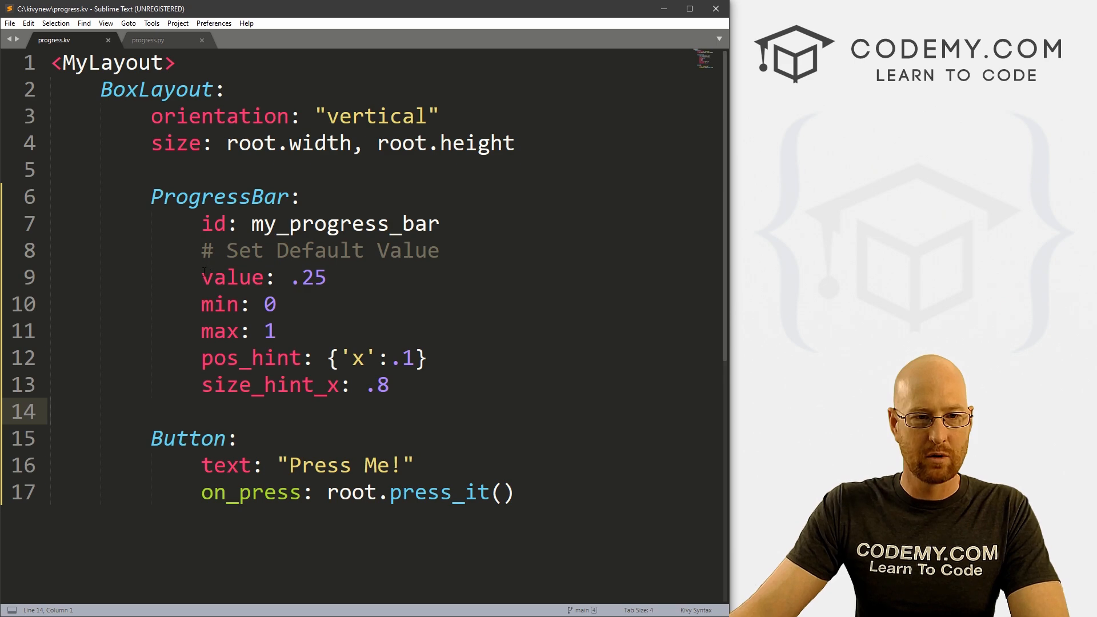
pyautogui.press('BackSpace')
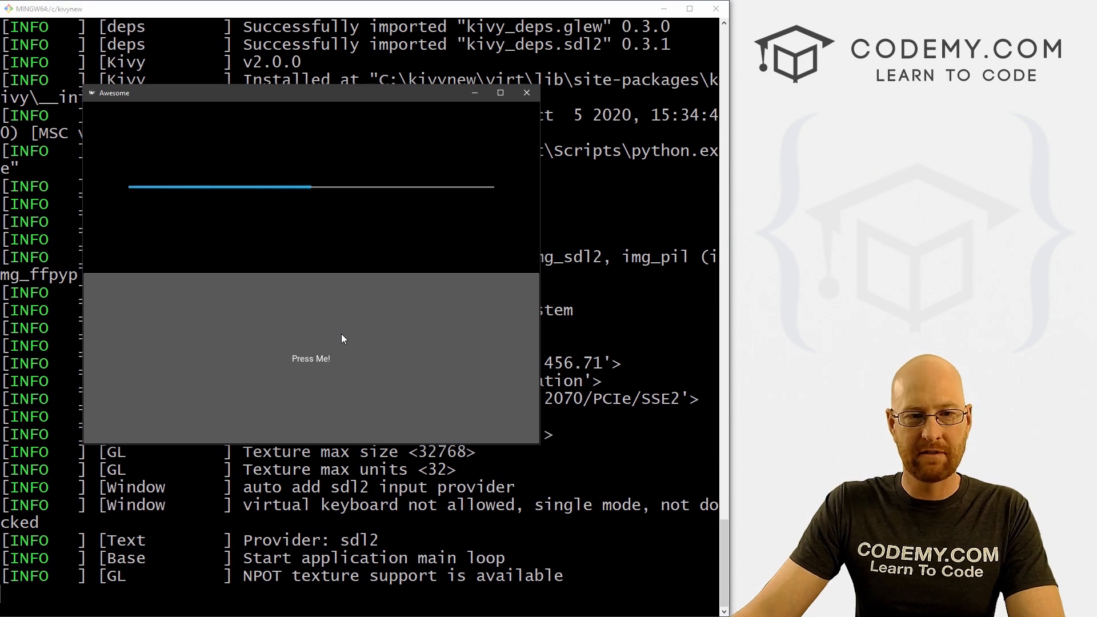
pyautogui.moveTo(343, 348)
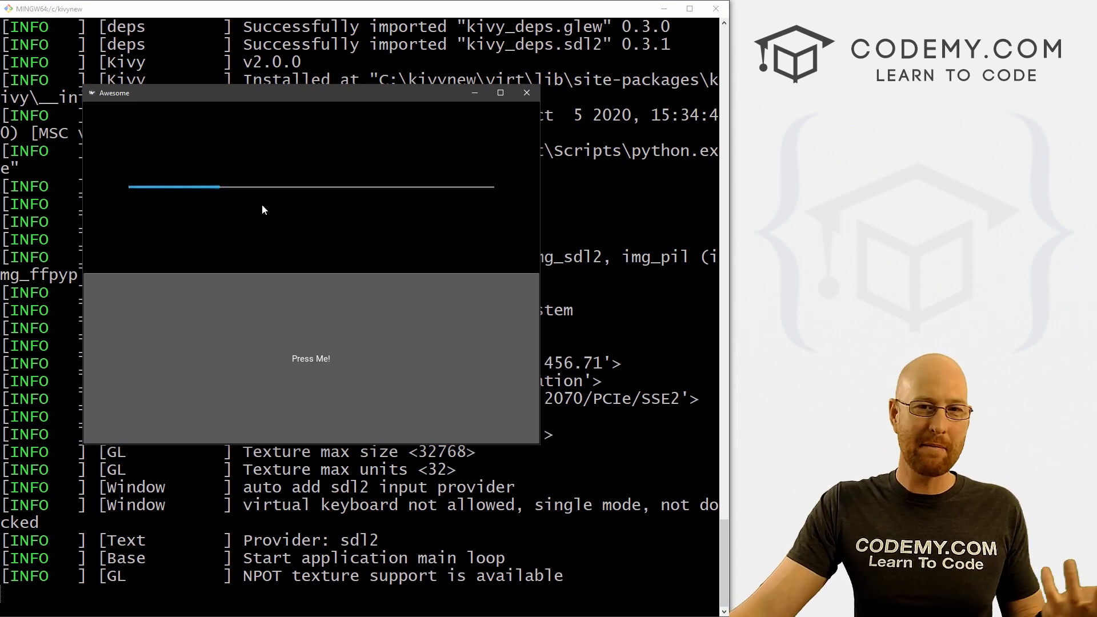
pyautogui.moveTo(175, 192)
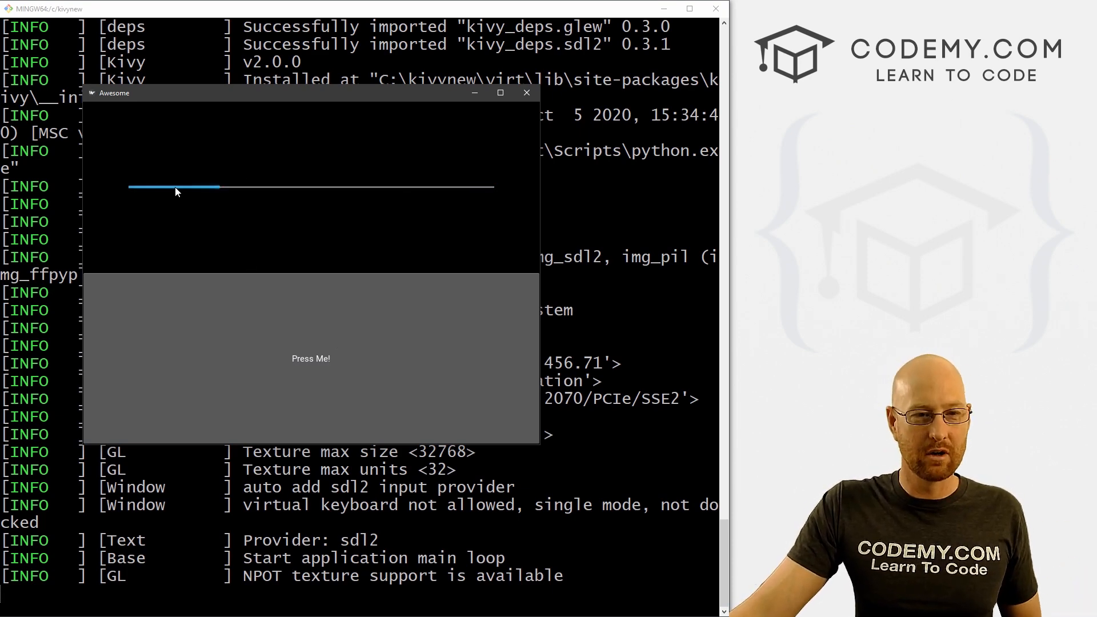
pyautogui.moveTo(321, 328)
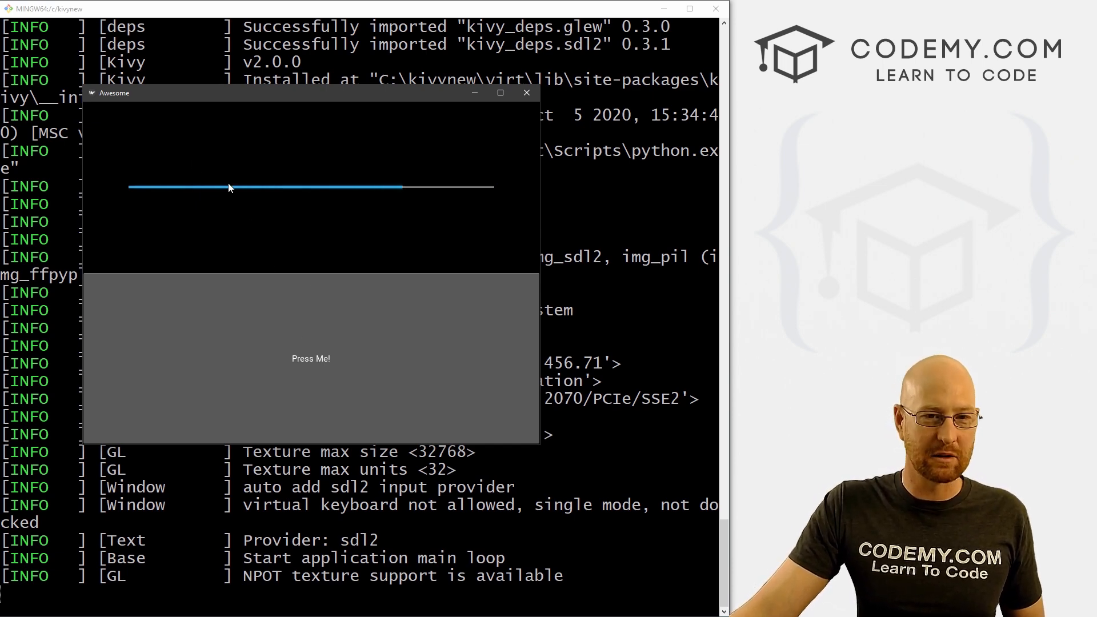
pyautogui.moveTo(387, 312)
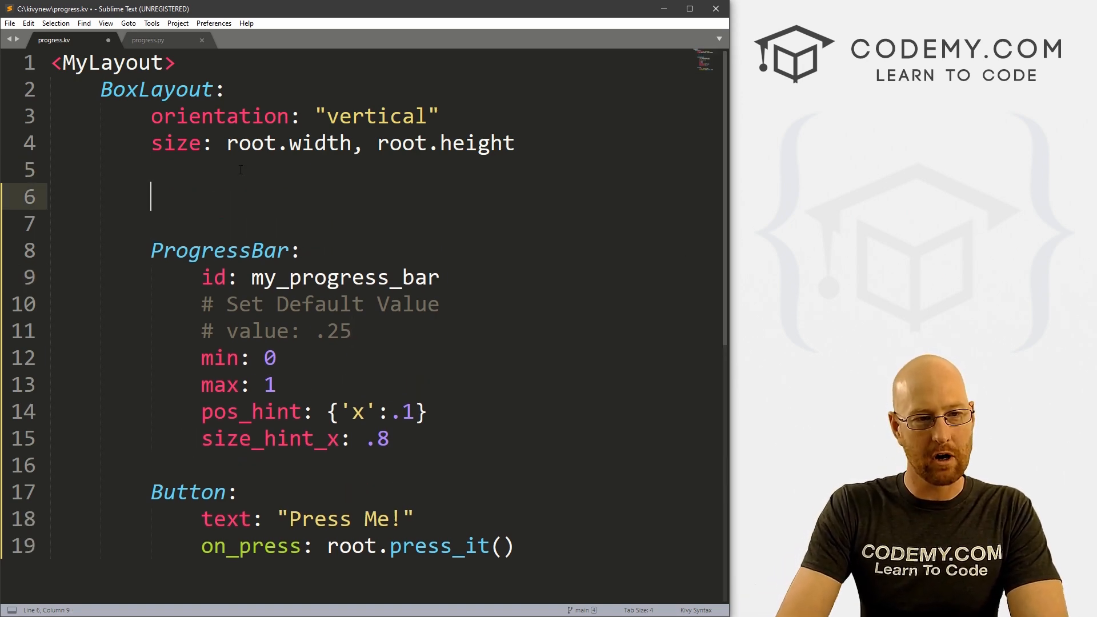
# Step: Under Label in progress.kv, type 'id: my_label' and 'text: "0% Progress"'
pyautogui.write('Label:')
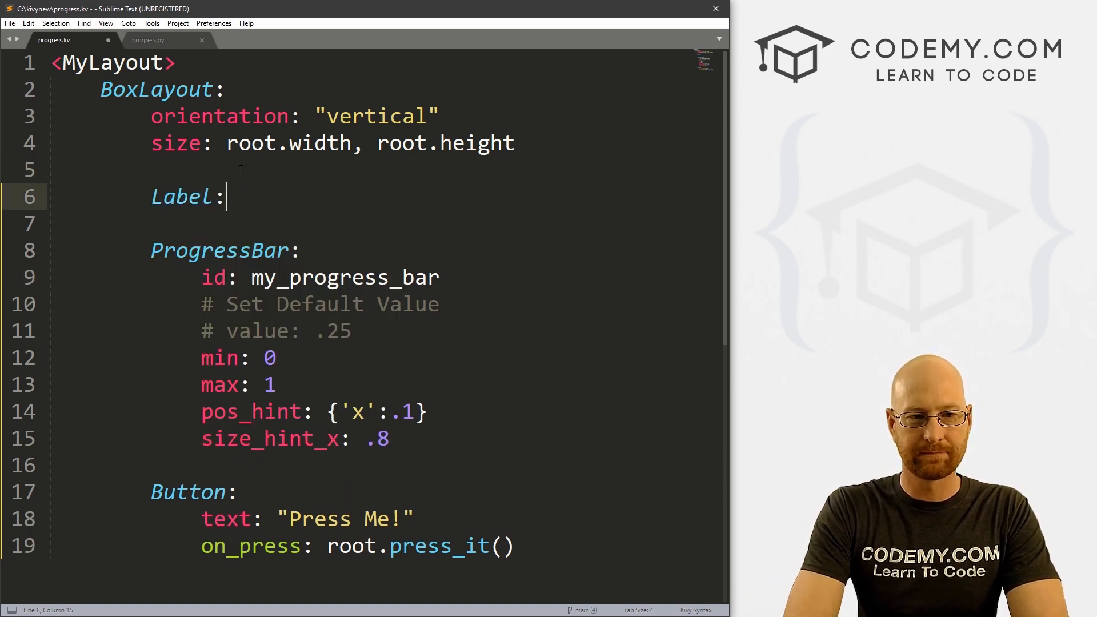
pyautogui.write('id:')
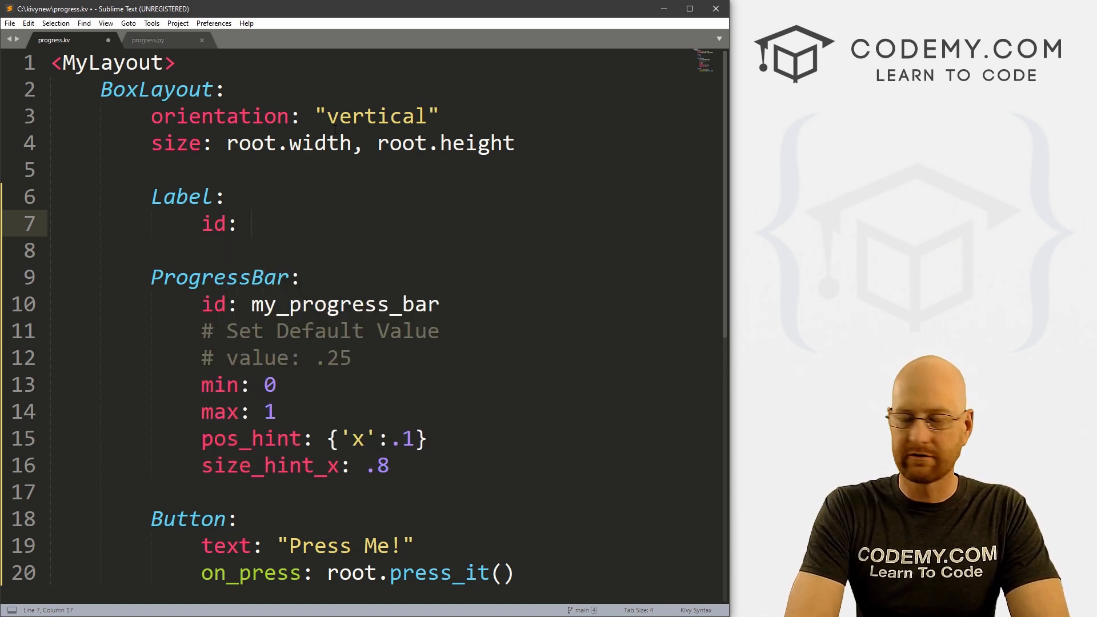
pyautogui.write('my_label')
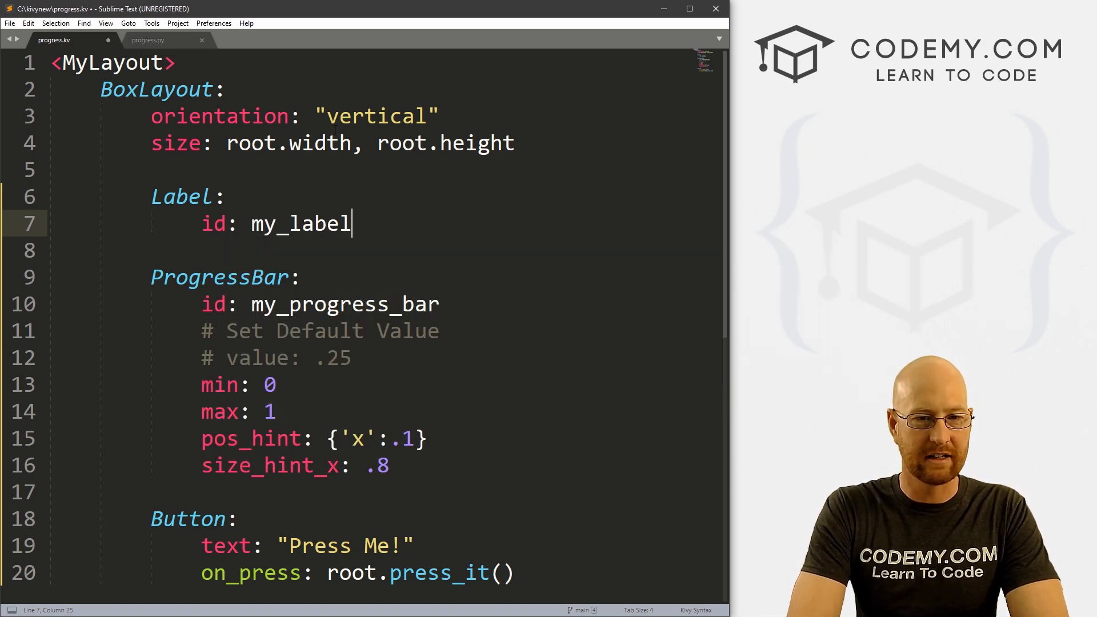
pyautogui.write('text')
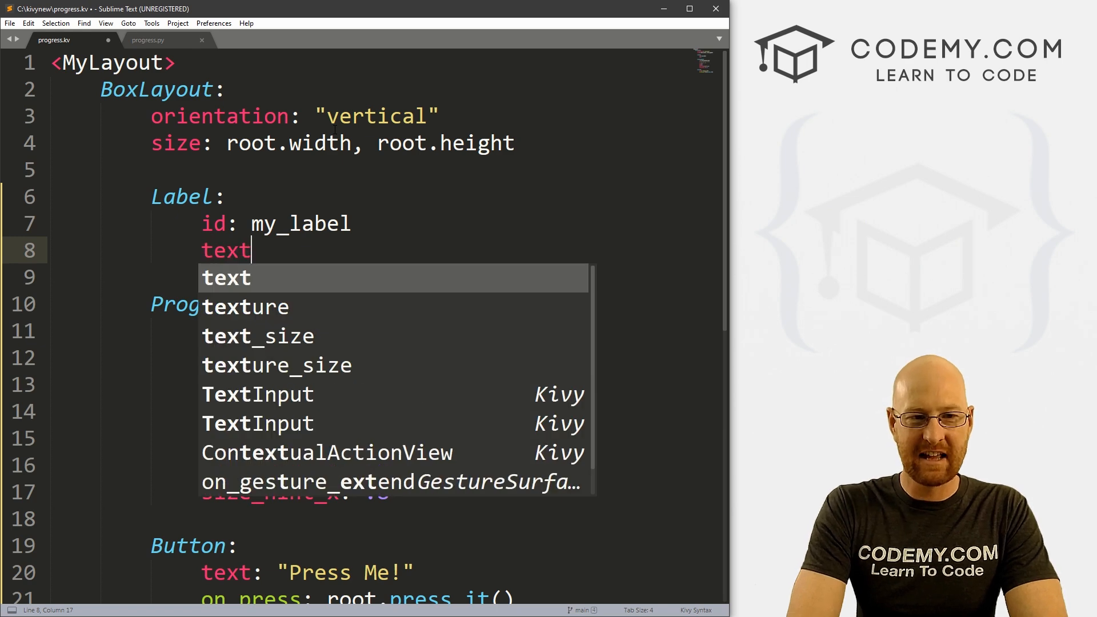
pyautogui.write(': ""')
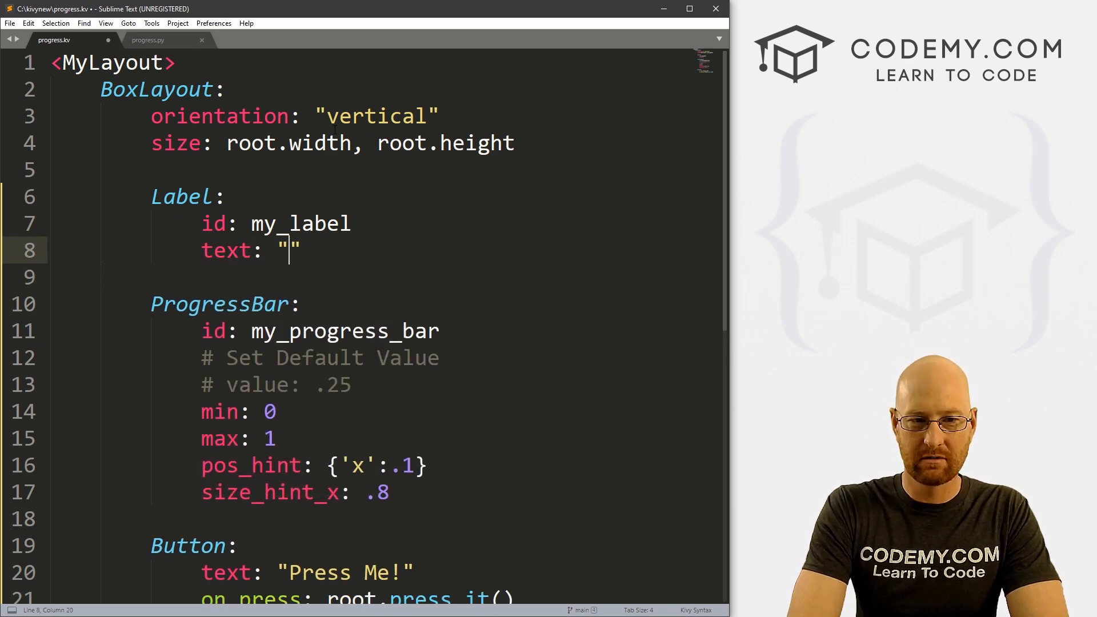
pyautogui.write('0%')
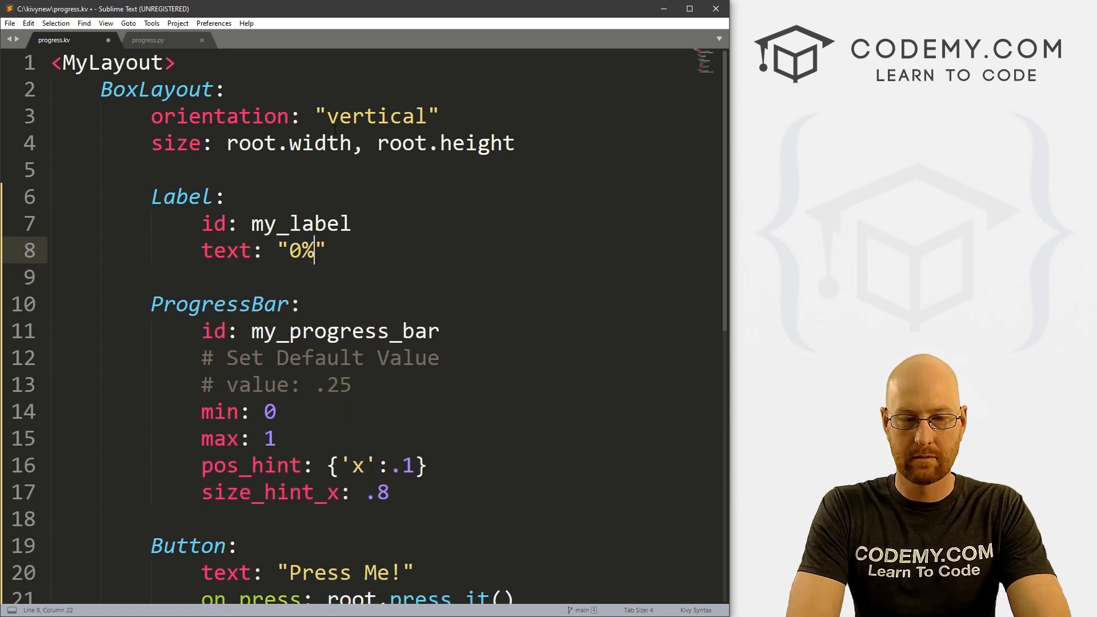
pyautogui.write('Progr')
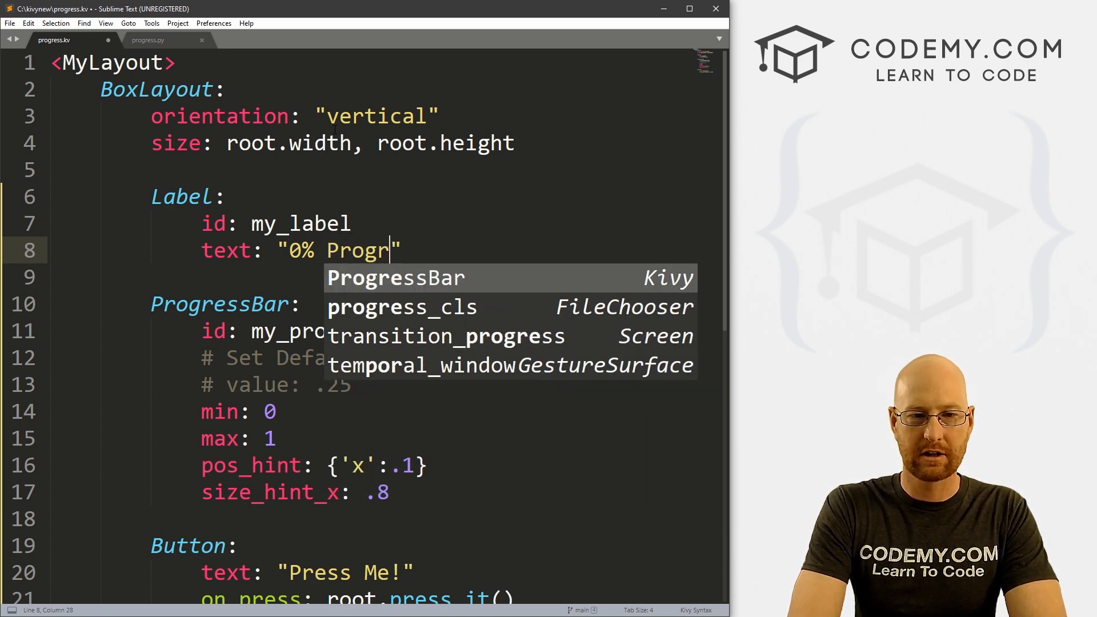
pyautogui.write('ess')
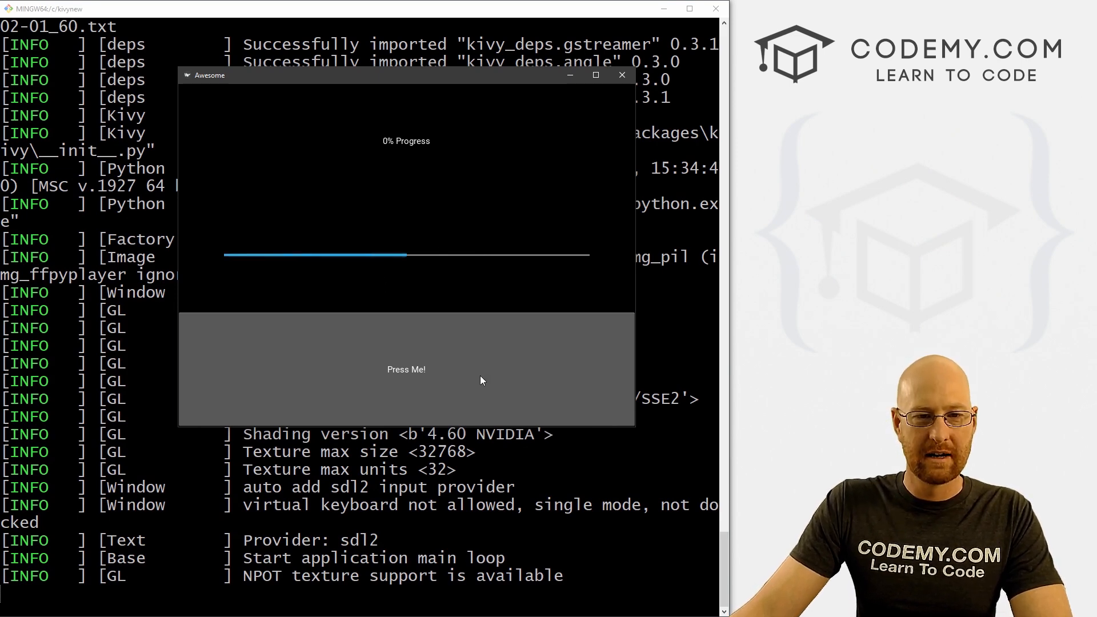
# Step: Close the Kivy window after confirming it shows 0% Progress
pyautogui.click(405, 369)
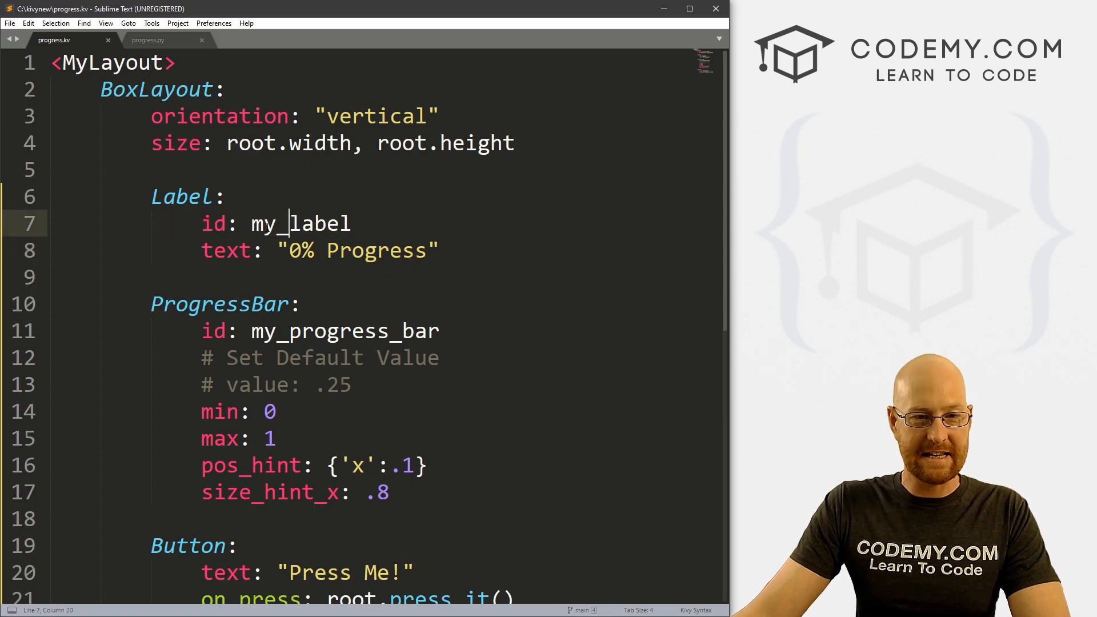
# Step: Select my_label in progress.kv and switch to the progress.py tab
pyautogui.doubleClick(299, 223)
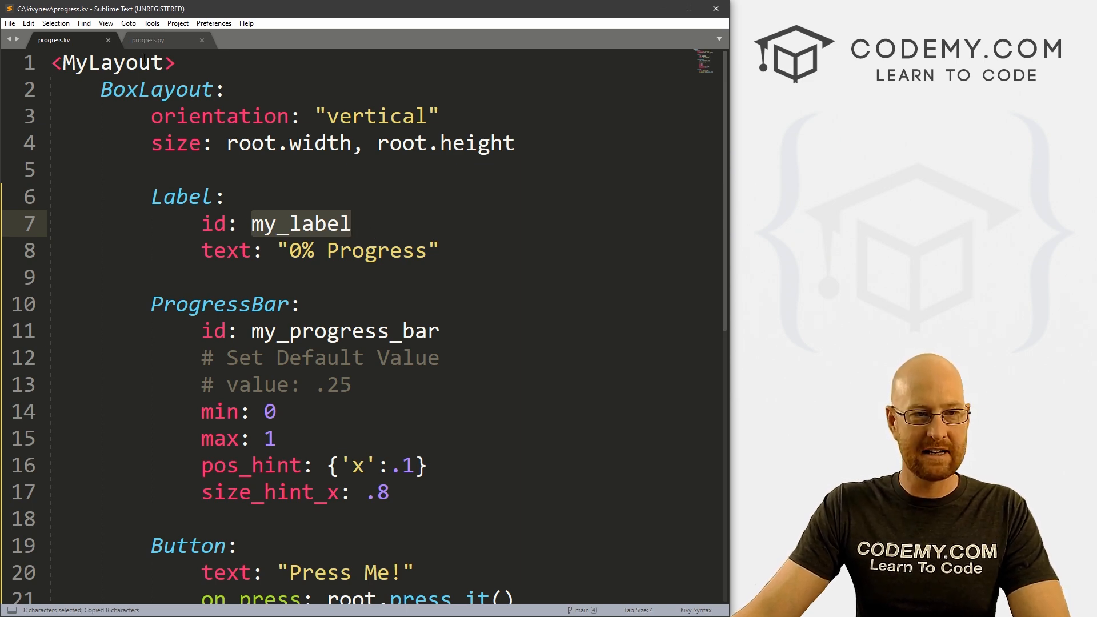
pyautogui.click(147, 40)
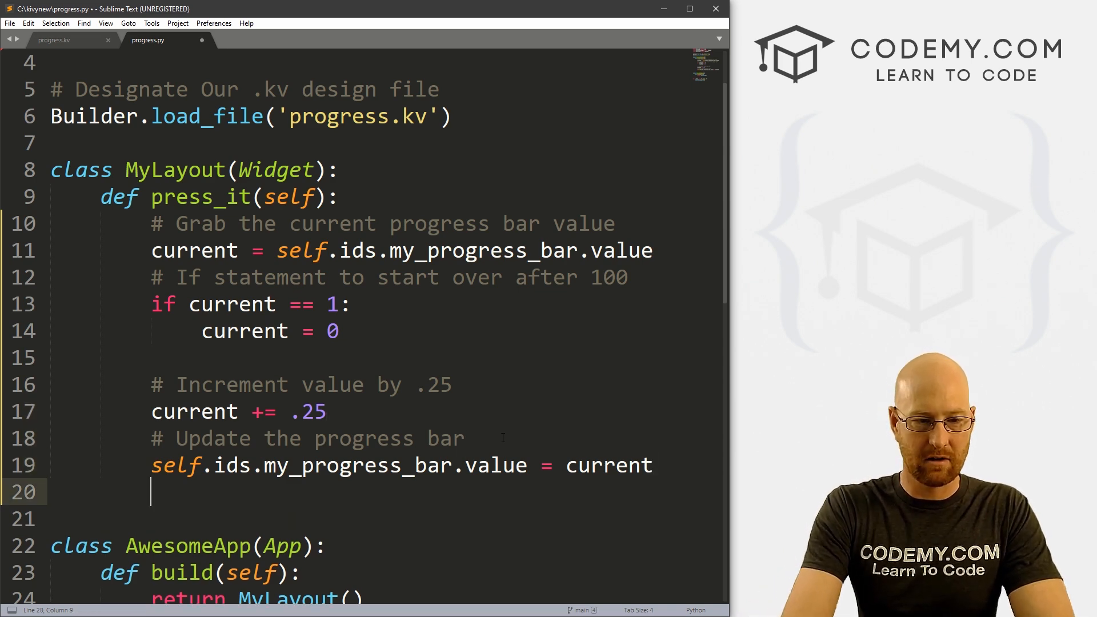
# Step: Add '# Update the label' and self.ids.my_label.text = f'{current} Progress' to press_it
pyautogui.write('# Update the lab')
pyautogui.write('s')
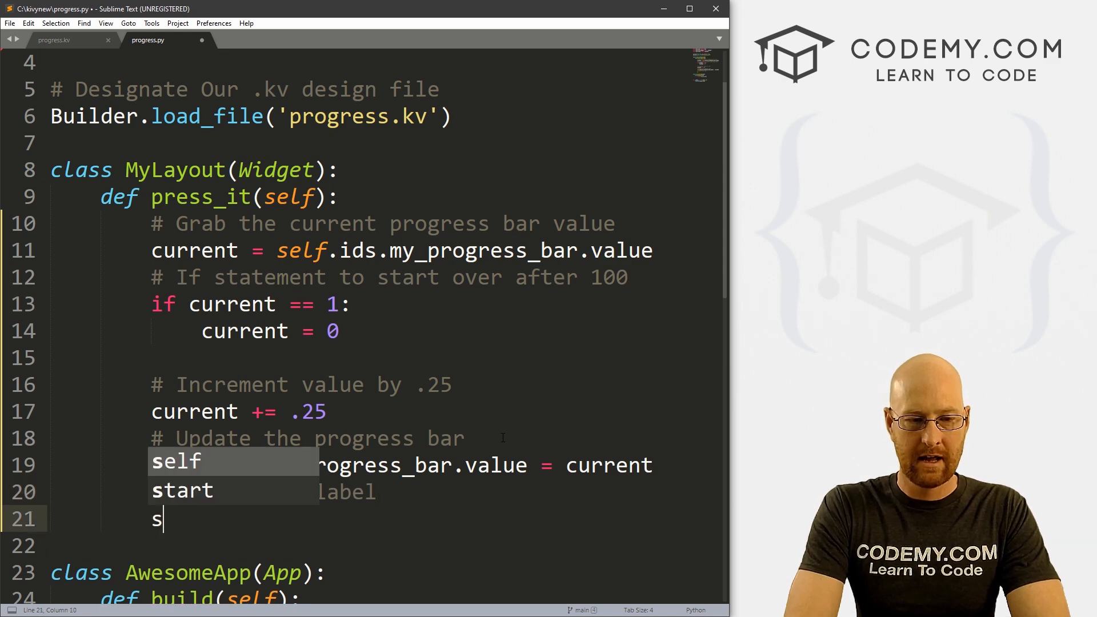
pyautogui.write('elf.id')
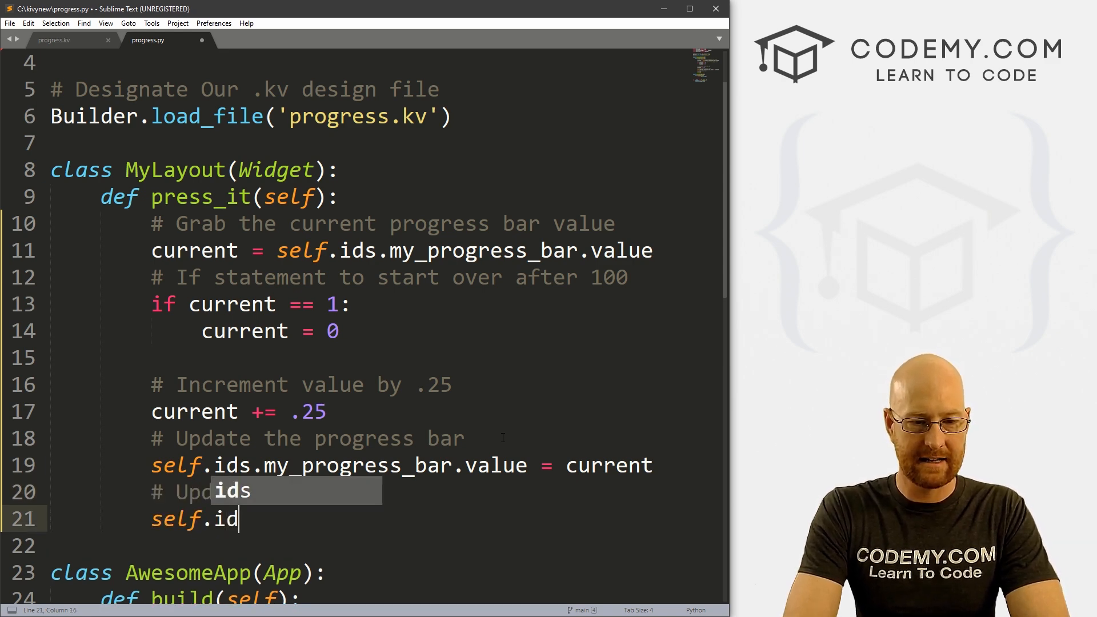
pyautogui.write('s.my_label.t')
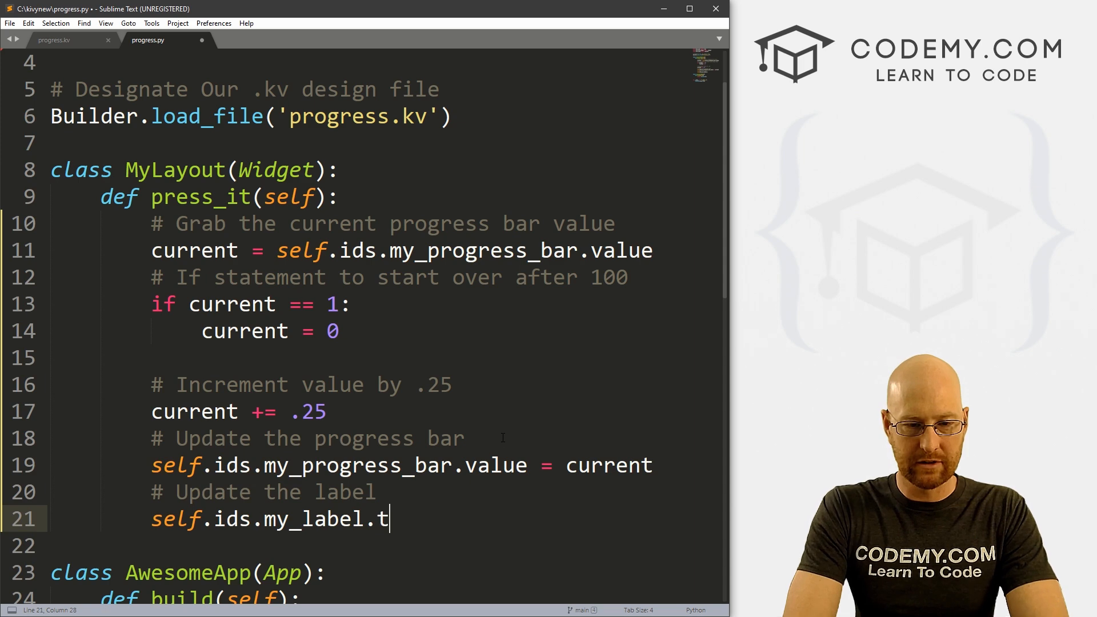
pyautogui.write('ext = f')
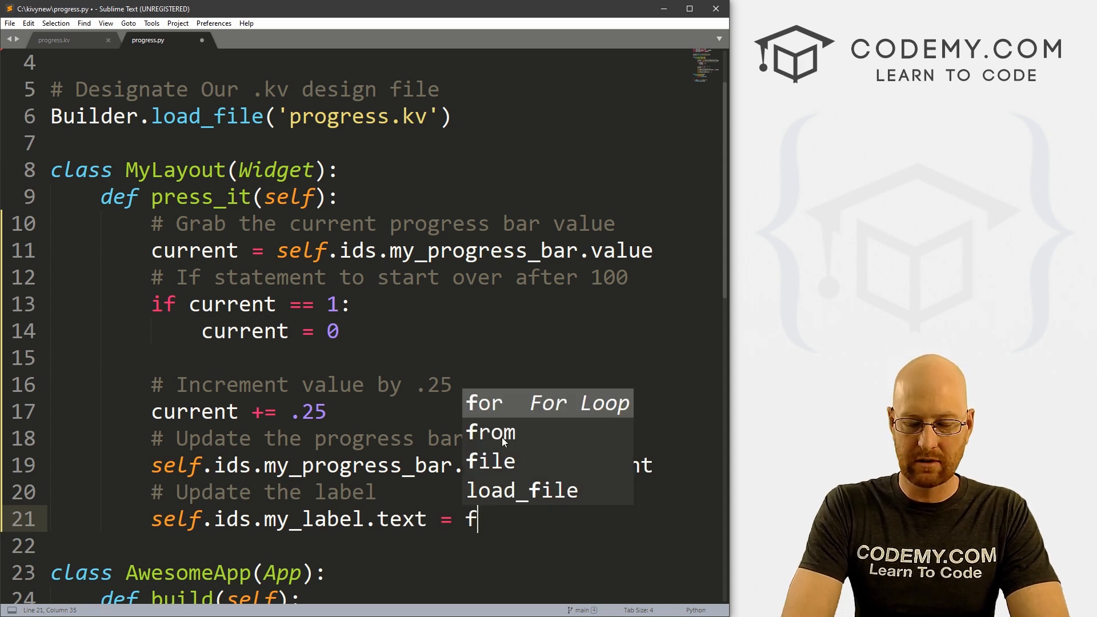
pyautogui.write("'{}'")
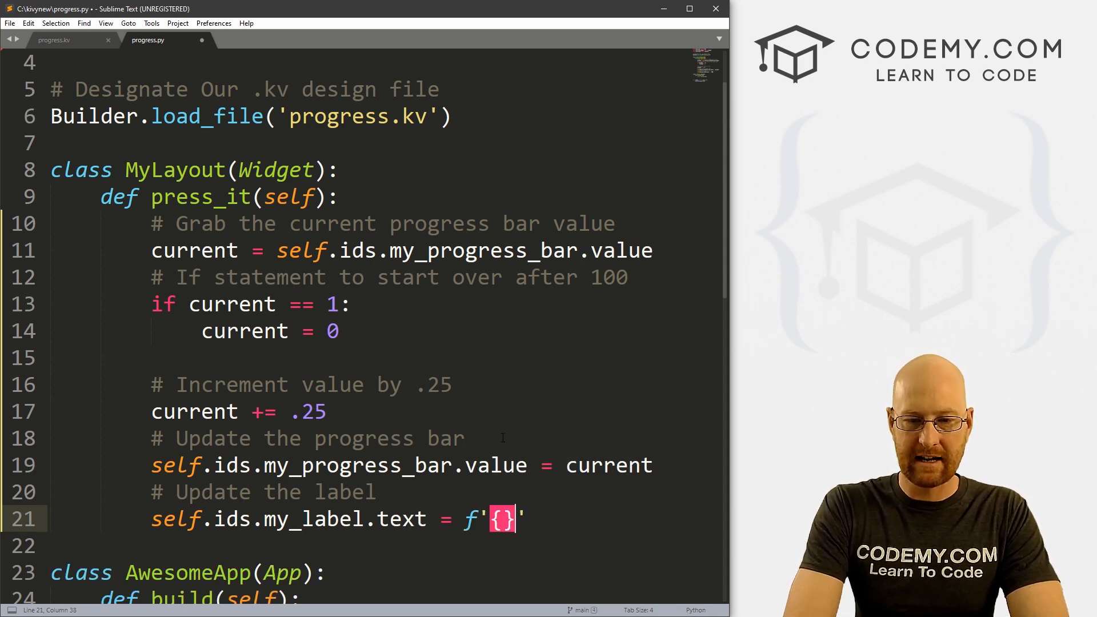
pyautogui.write('cuu')
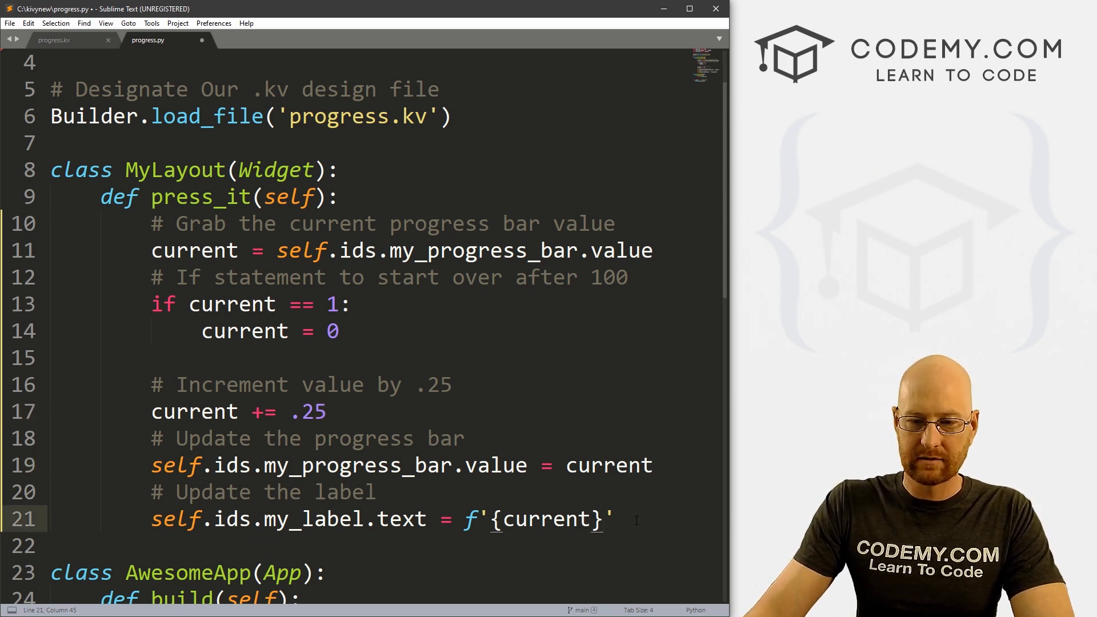
pyautogui.write('Progress')
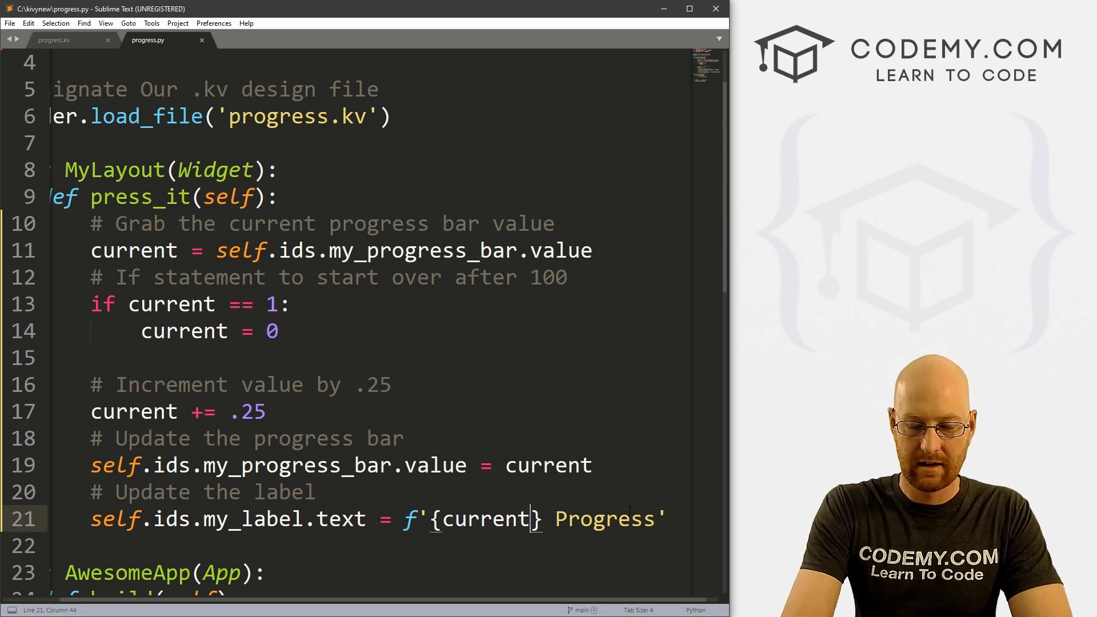
# Step: Change the label f-string to {current*100}% Progress and save
pyautogui.write('*100')
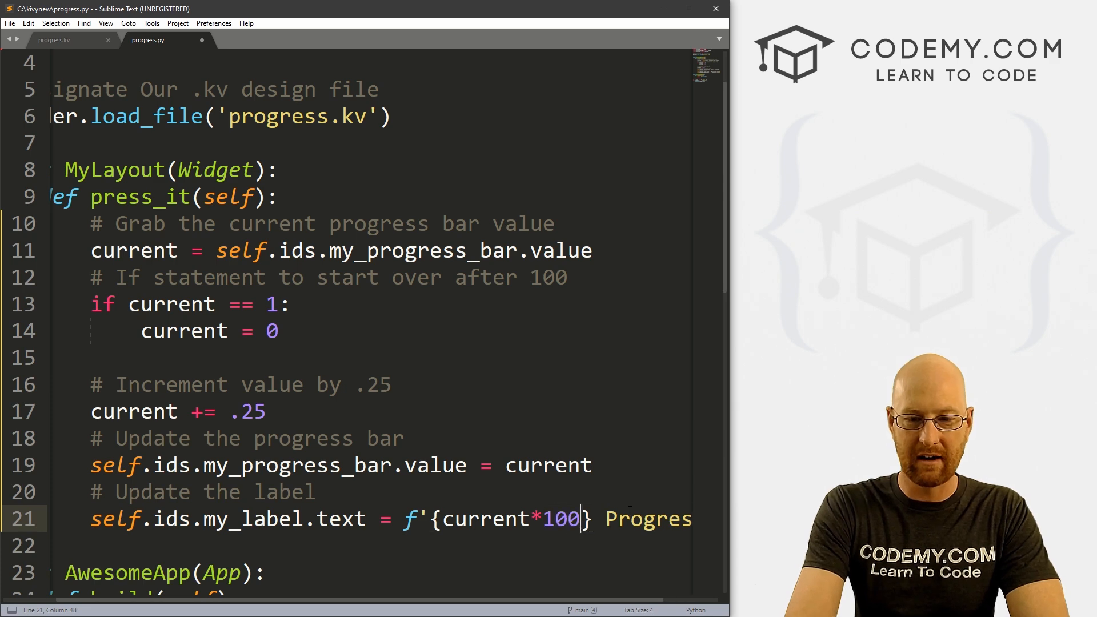
pyautogui.write('%')
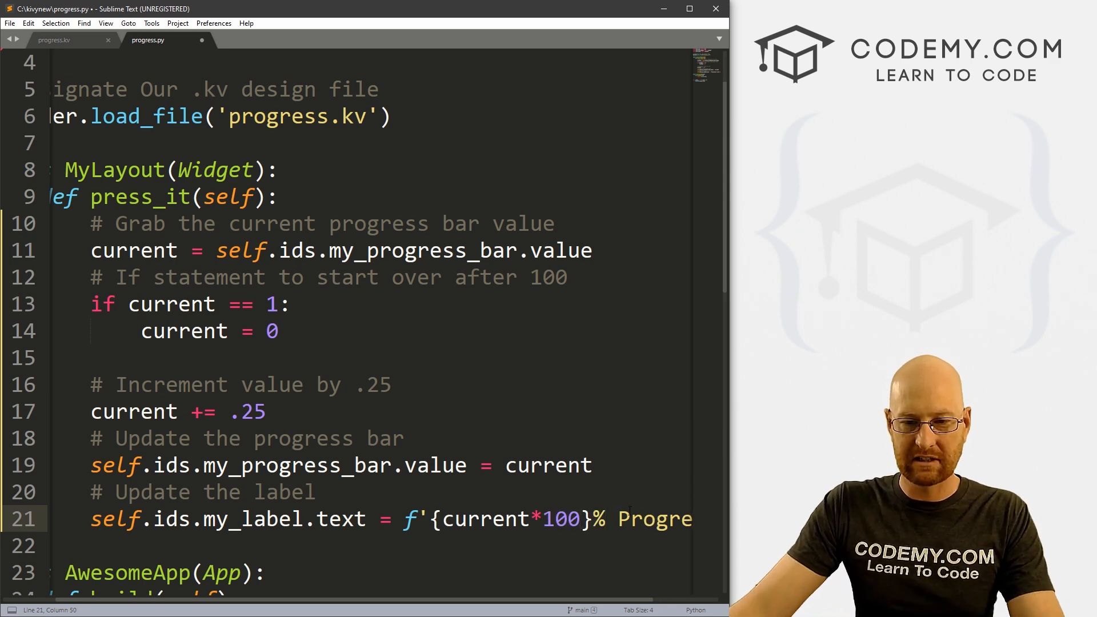
pyautogui.press('ctrl+s')
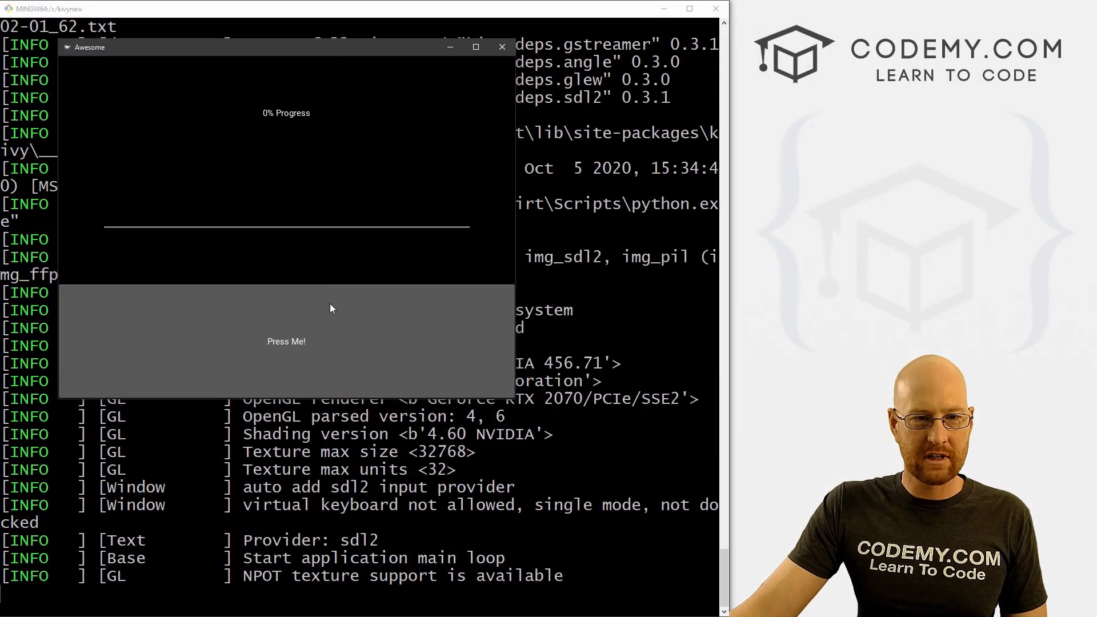
# Step: Press the button to advance the label through 50.0% to 100.0% Progress
pyautogui.click(286, 342)
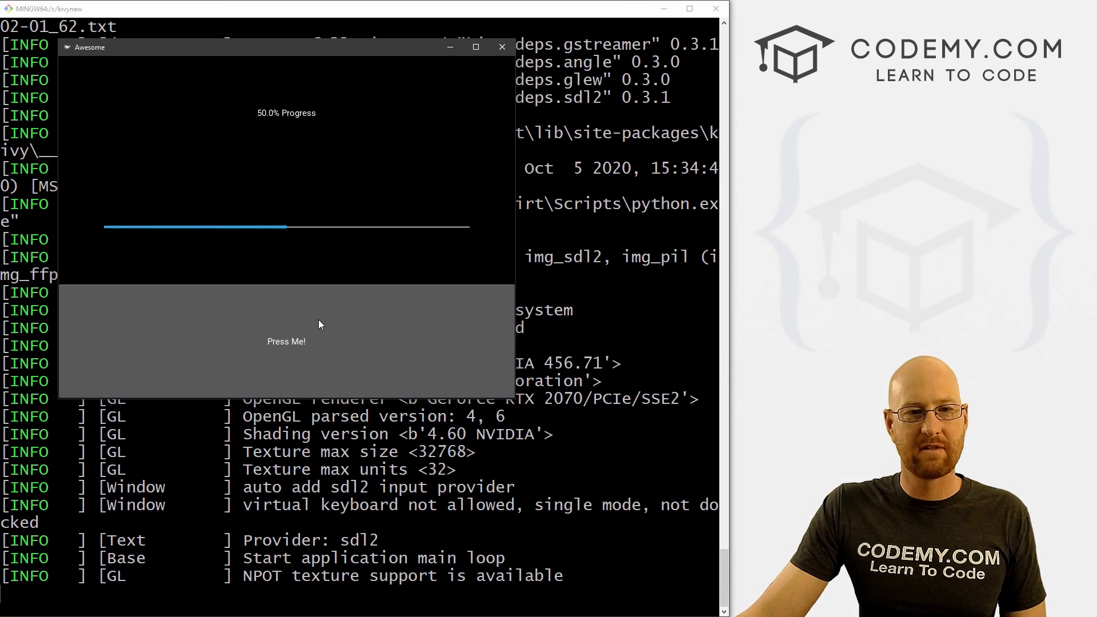
pyautogui.moveTo(255, 124)
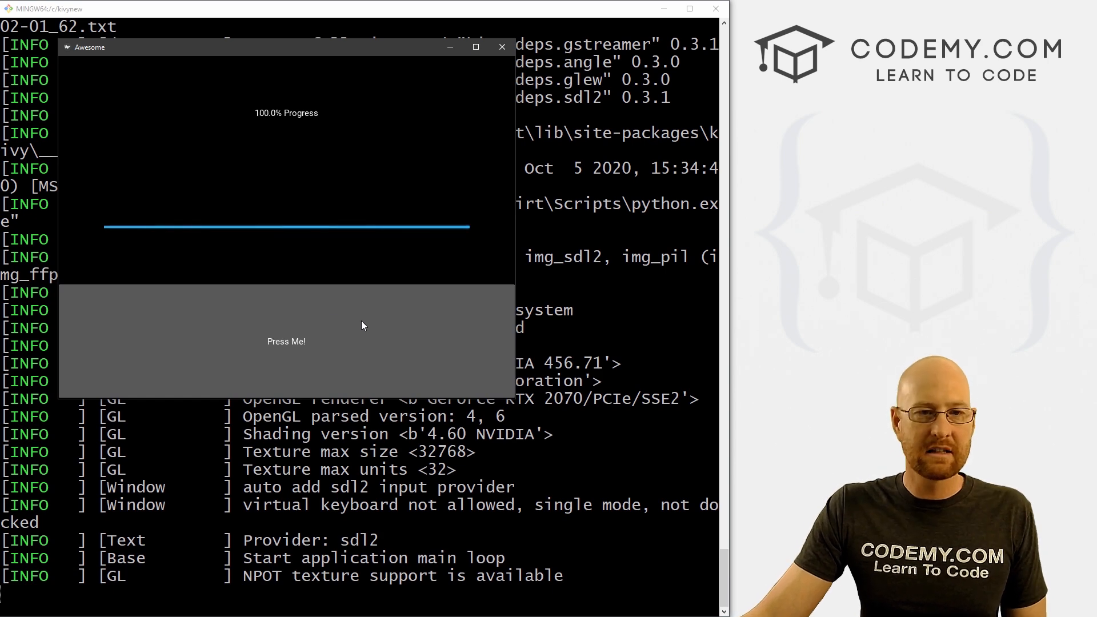
pyautogui.click(502, 46)
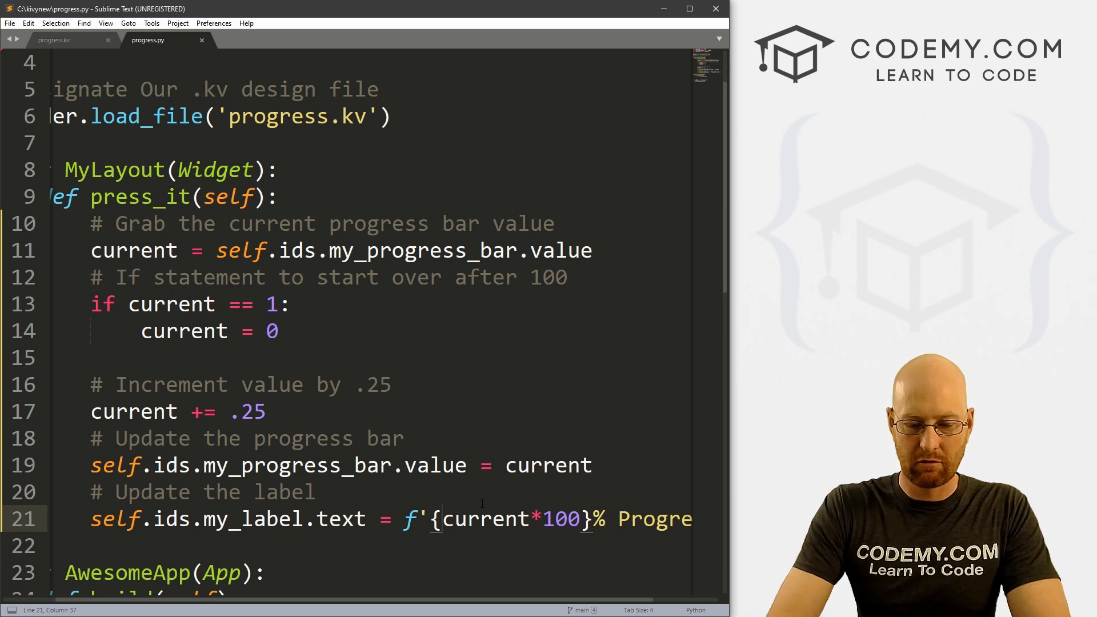
# Step: Wrap current*100 in int() inside the label f-string and save progress.py
pyautogui.write('int(')
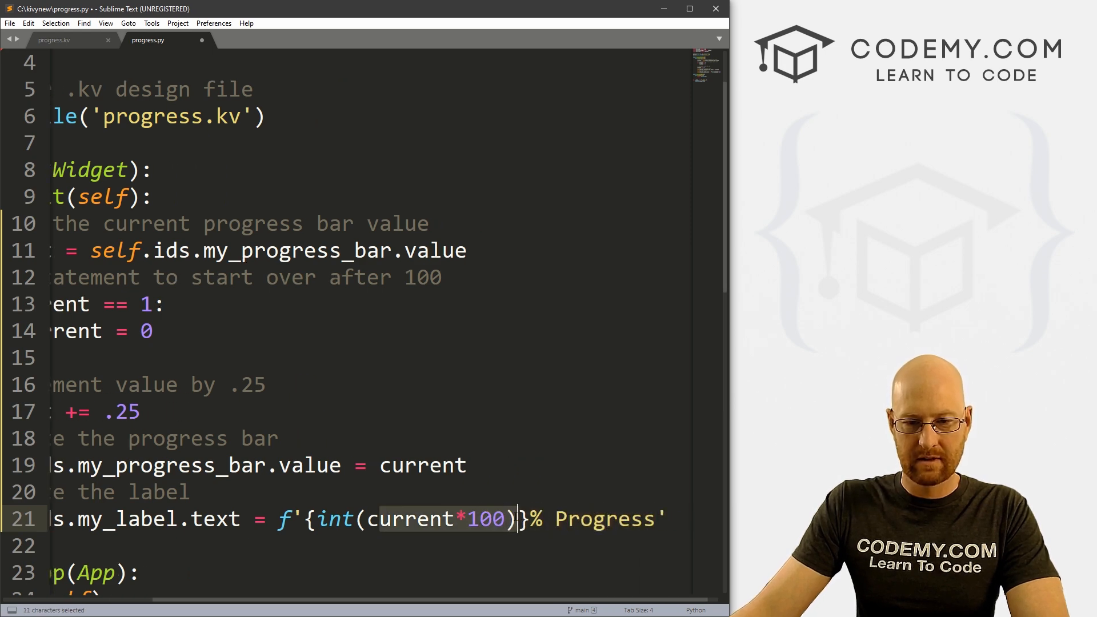
pyautogui.click(458, 520)
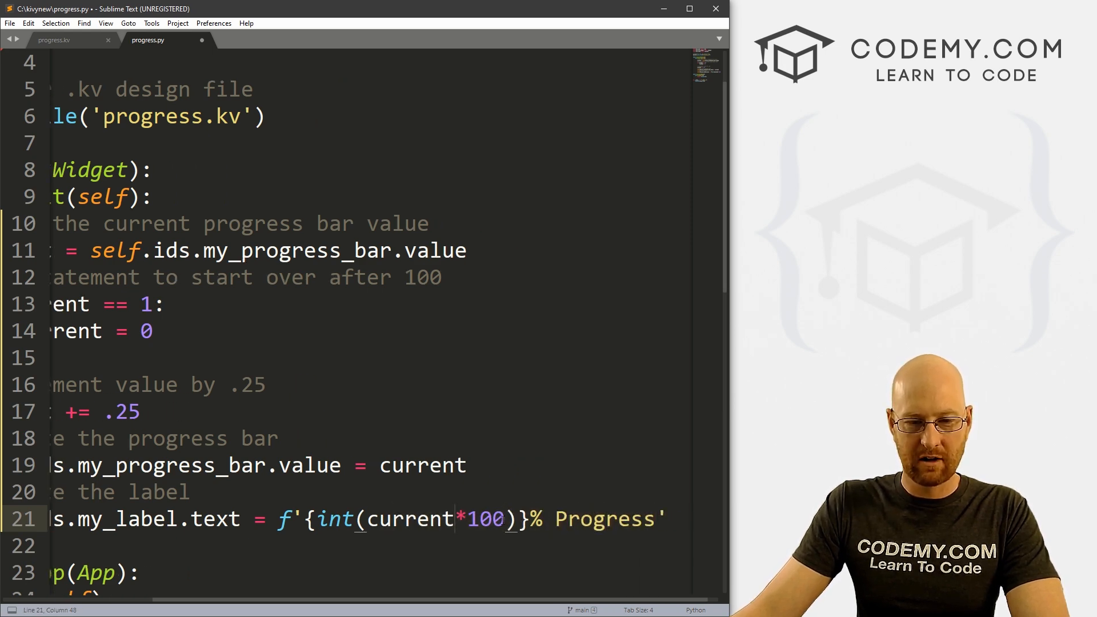
pyautogui.press('ctrl+s')
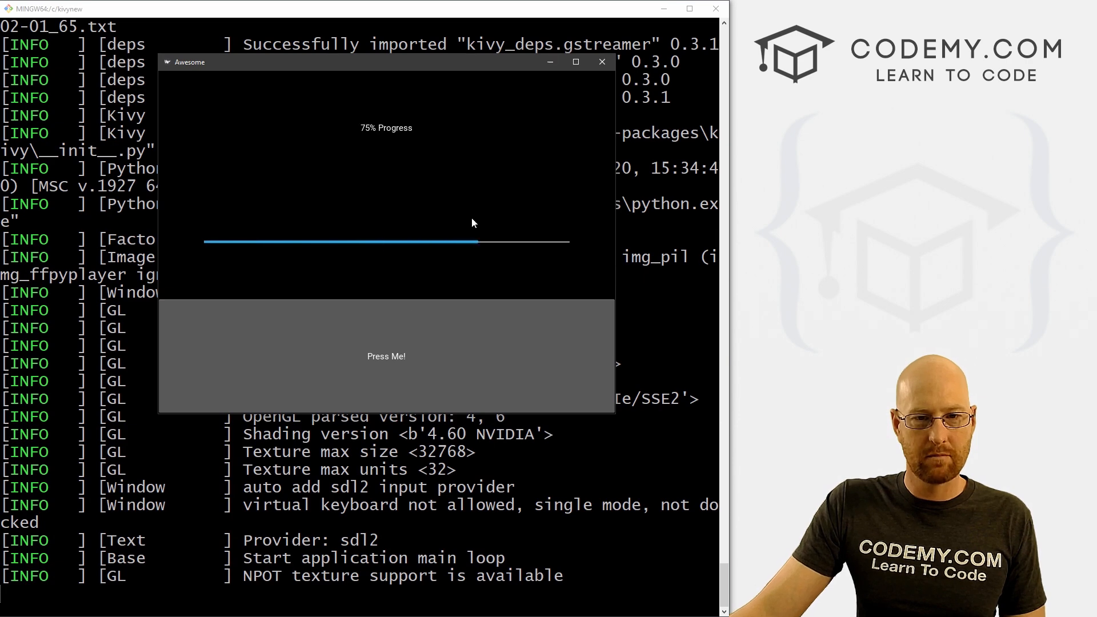
pyautogui.moveTo(312, 223)
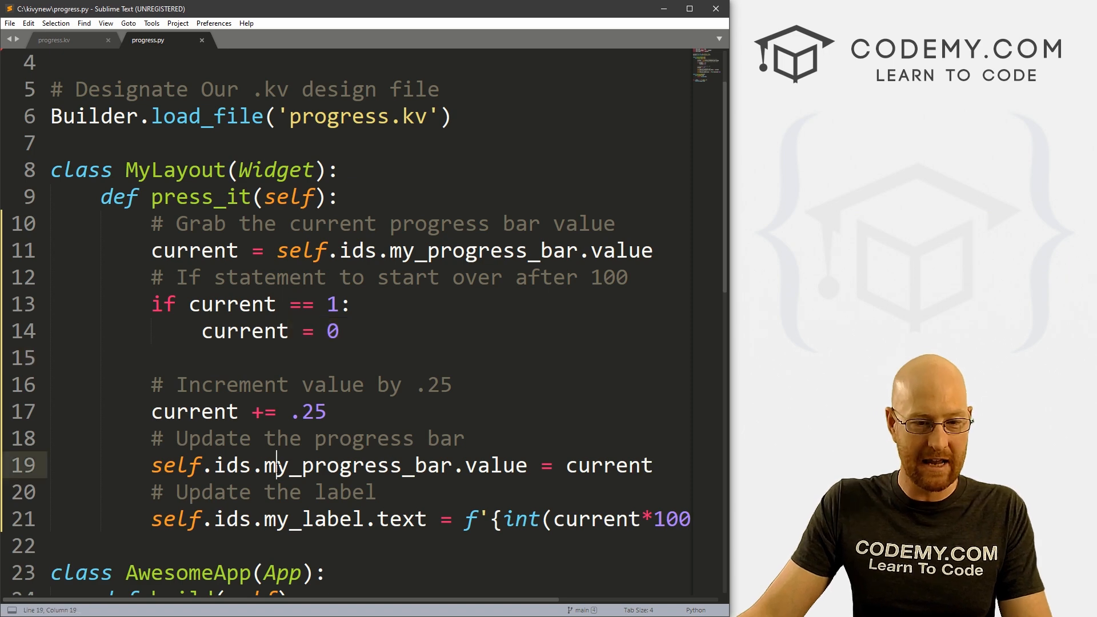
pyautogui.moveTo(266, 465); pyautogui.dragTo(651, 464)
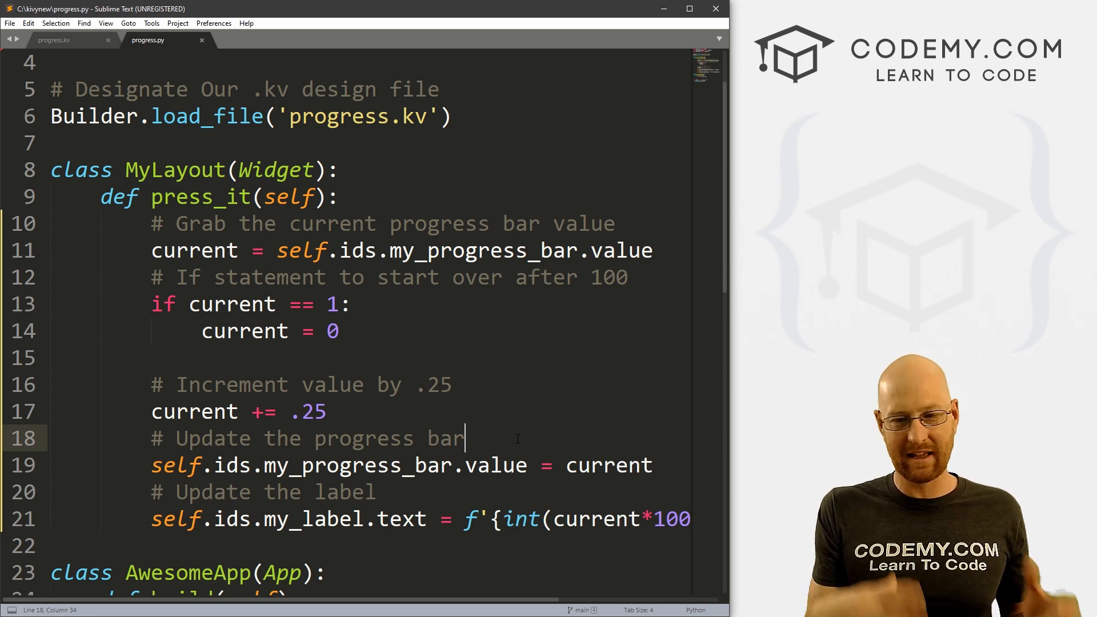
pyautogui.doubleClick(607, 465)
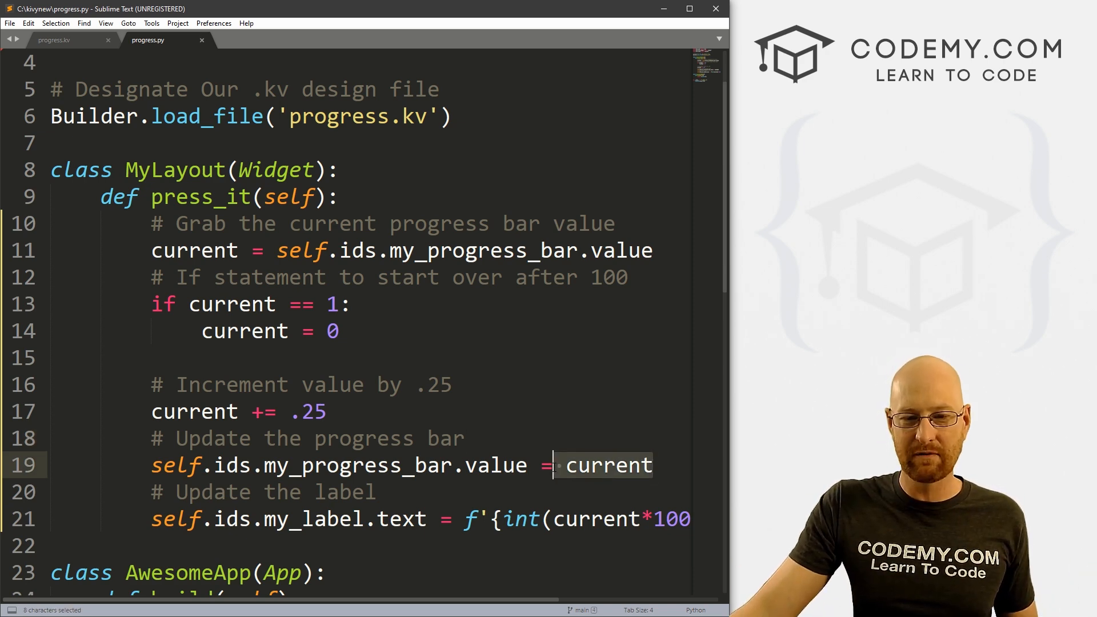